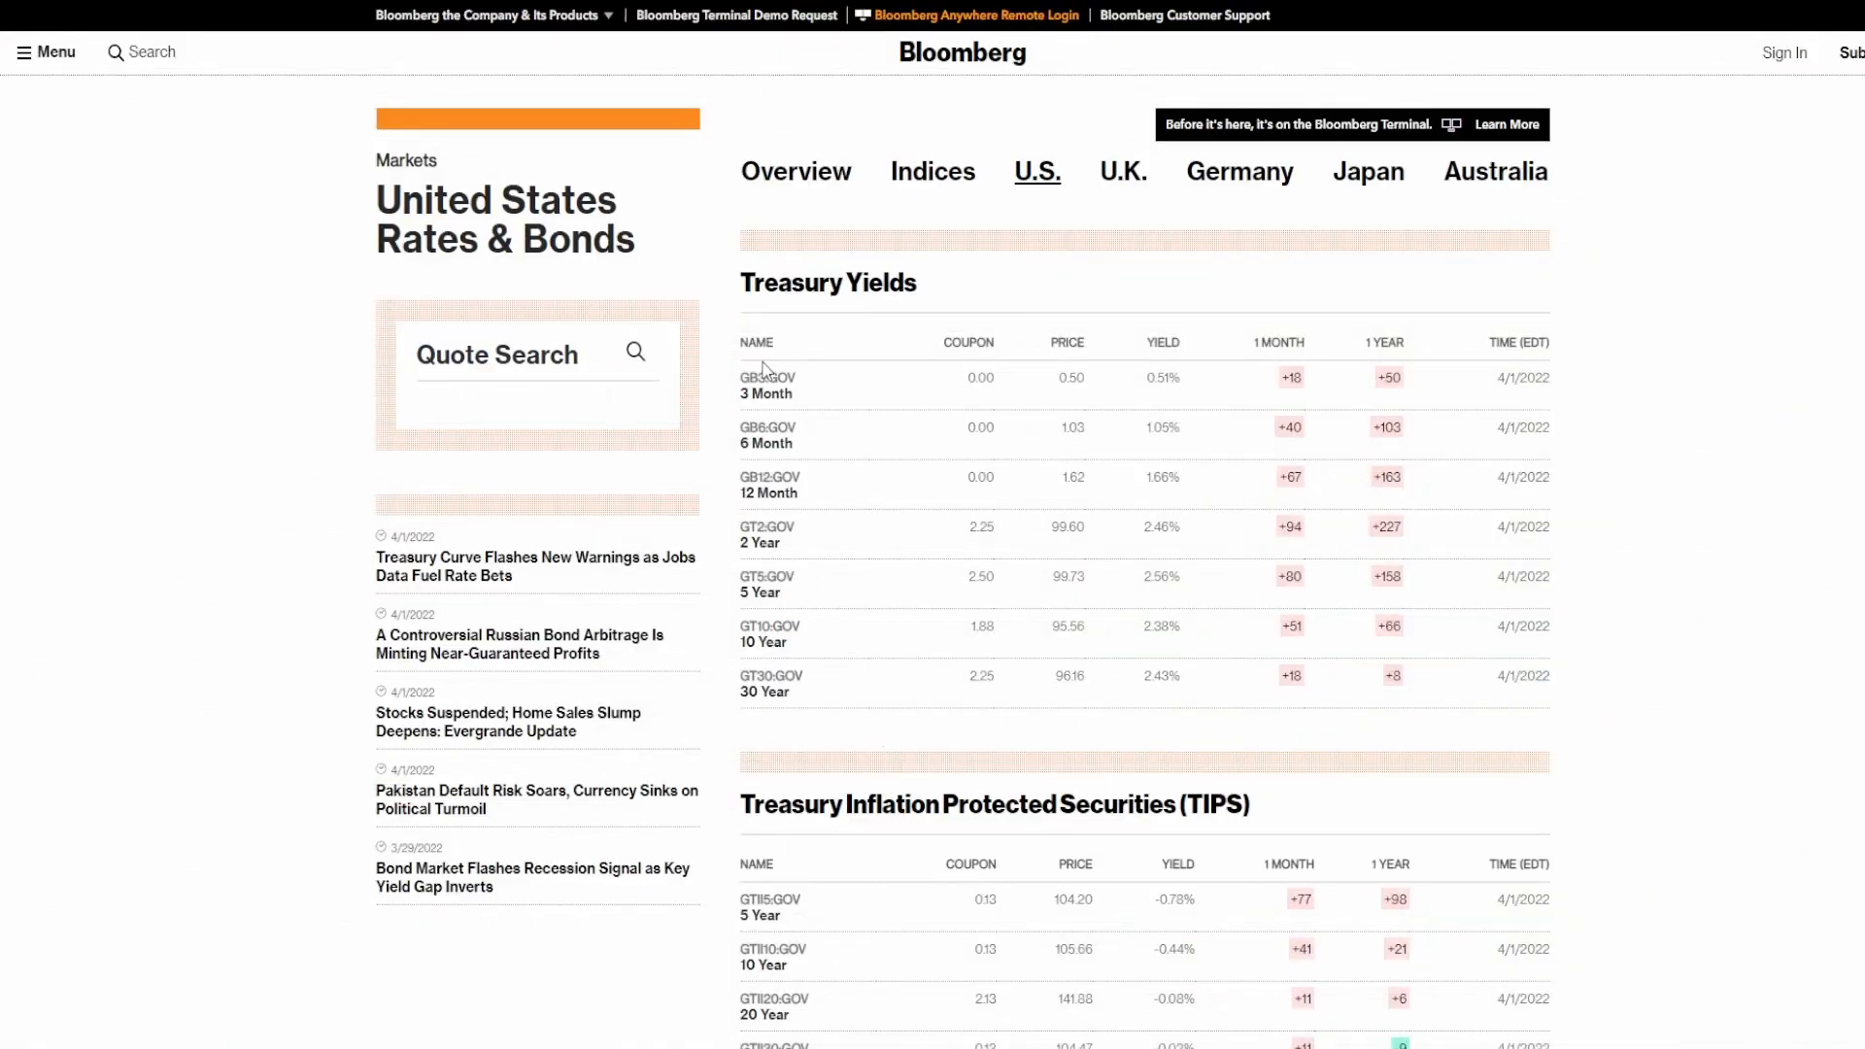
Check the yield cells, including the 10-year 2.38% yield, and select the yield curve chart.
{"action": "double_click", "coordinate": [827, 283]}
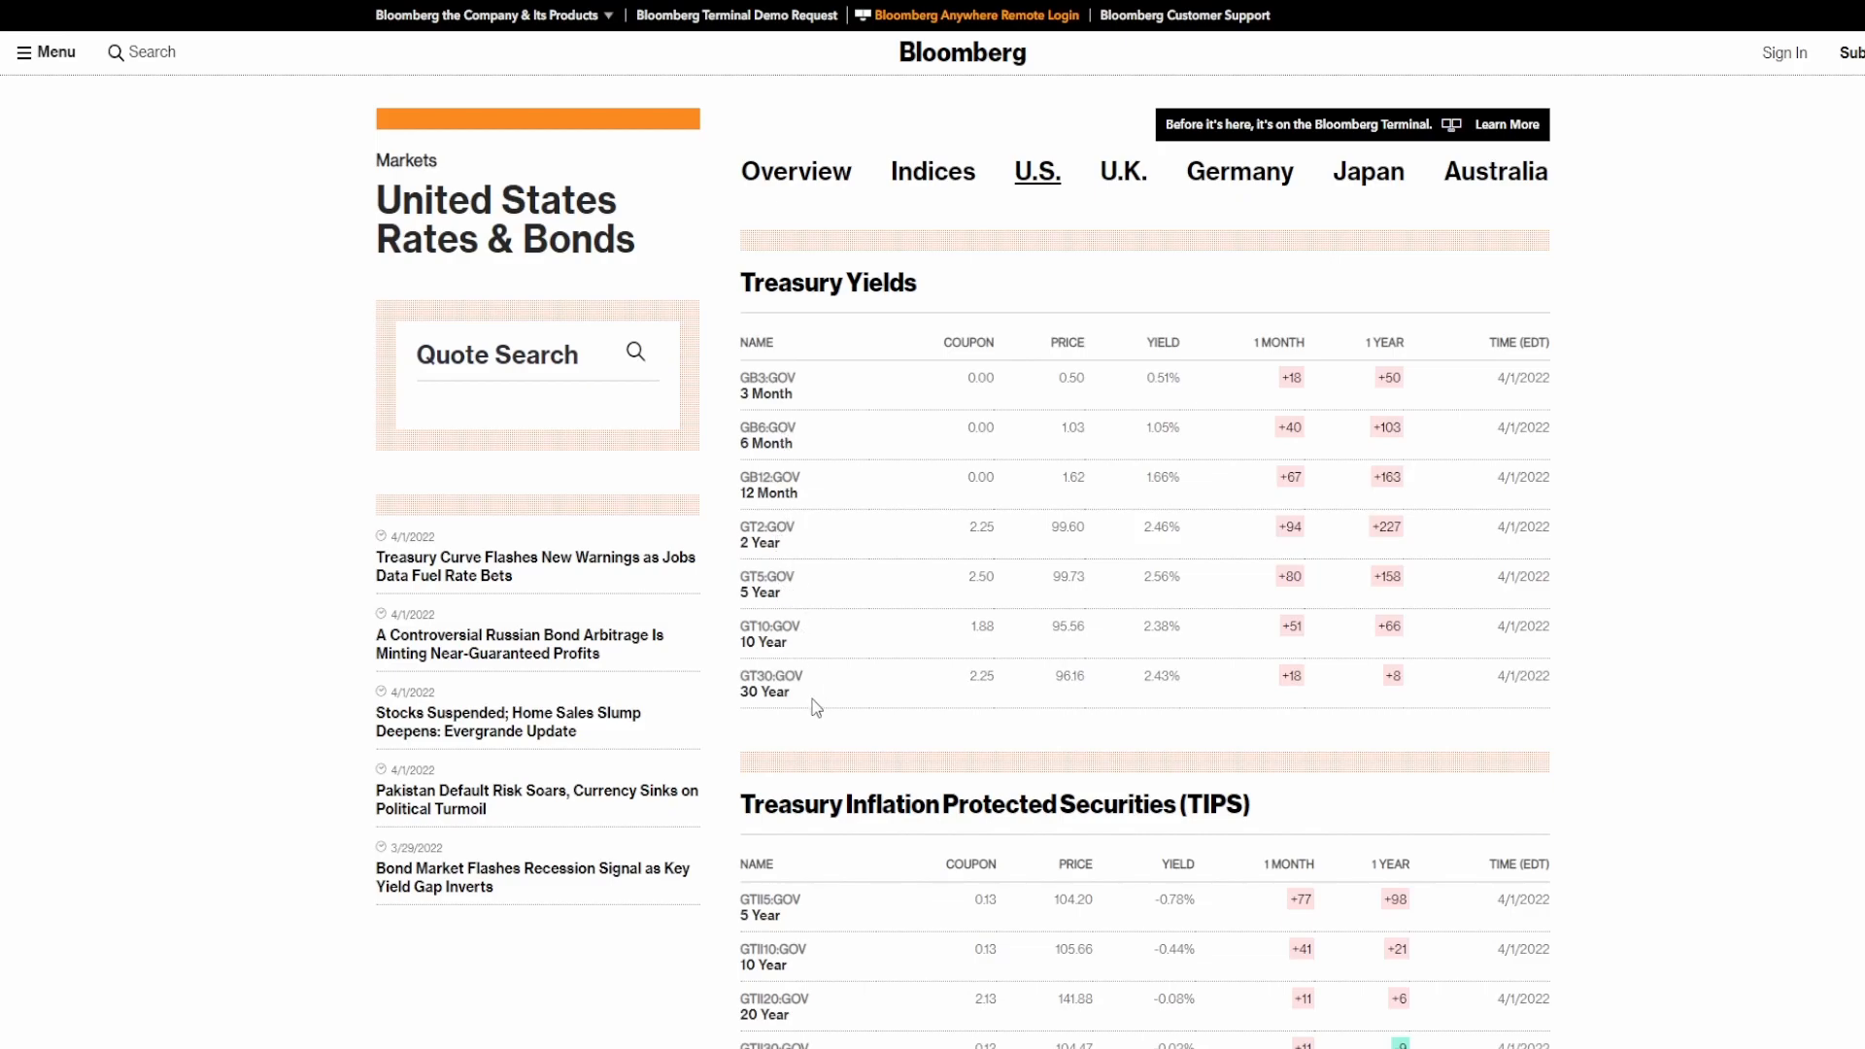
{"action": "mouse_move", "coordinate": [907, 577]}
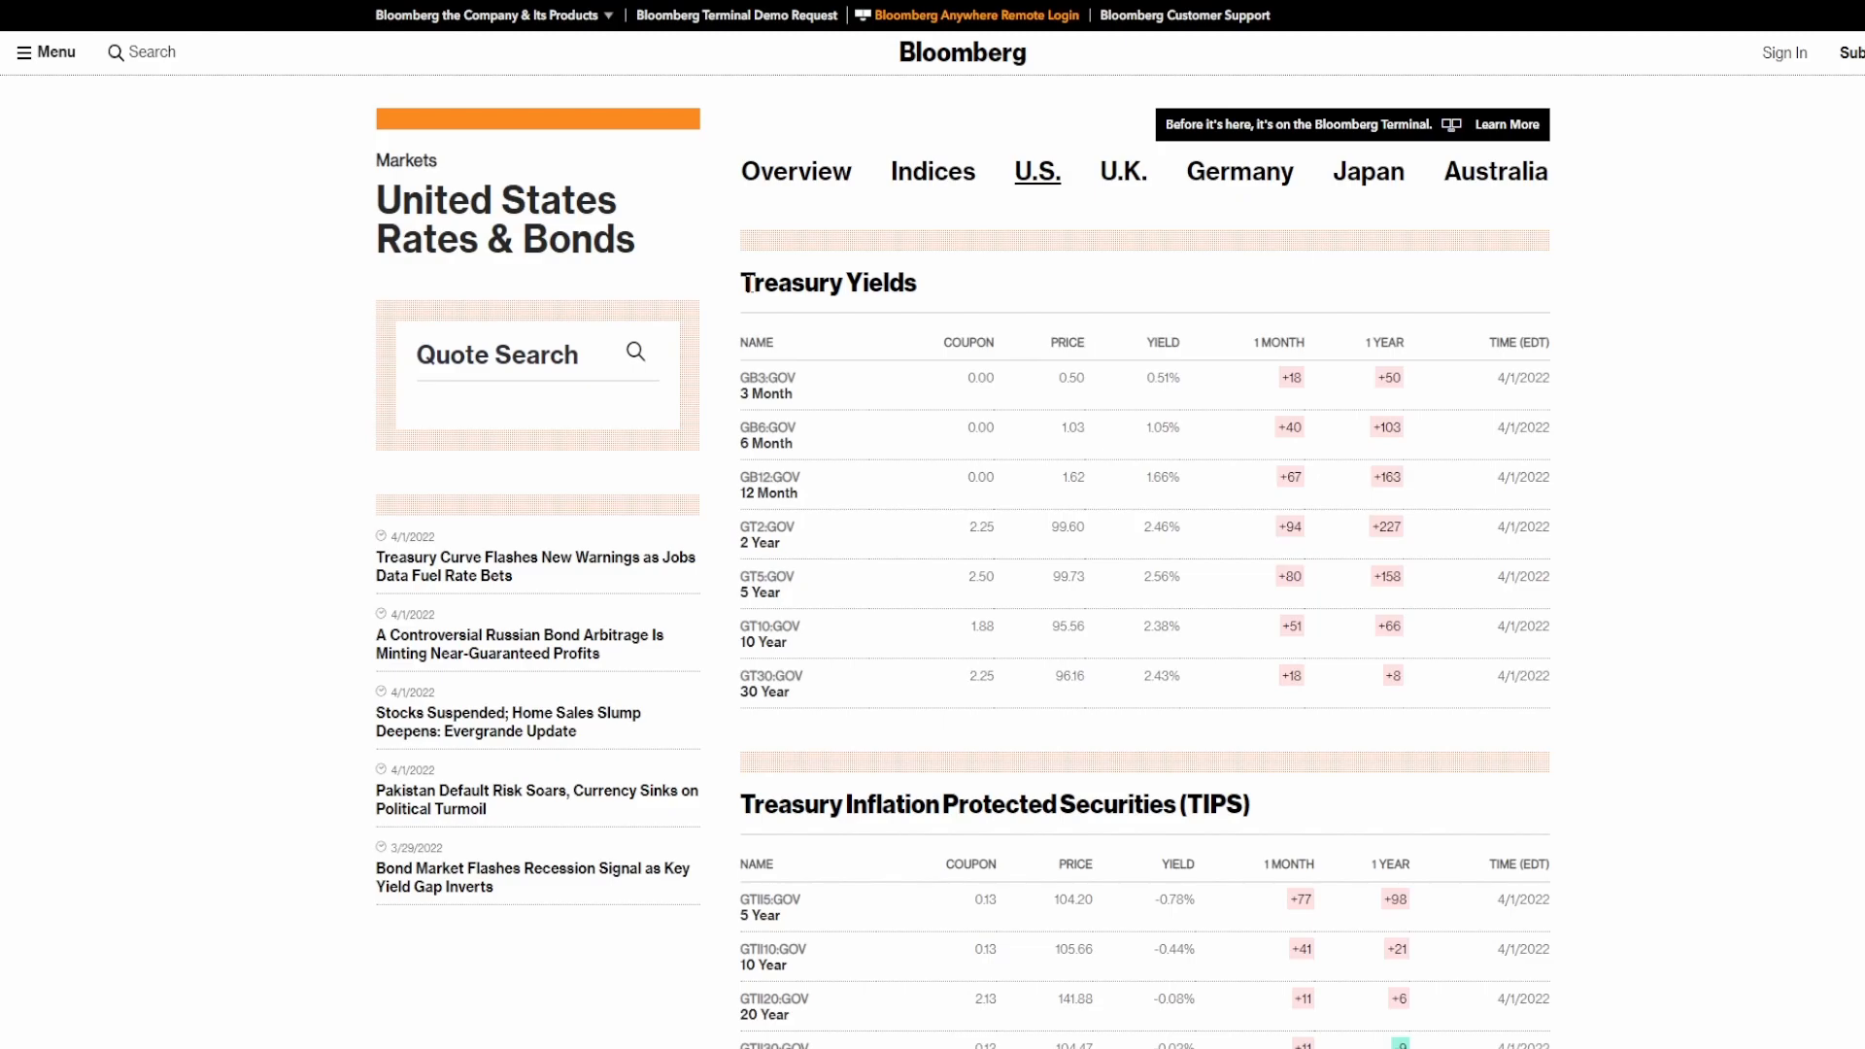
{"action": "mouse_move", "coordinate": [749, 250]}
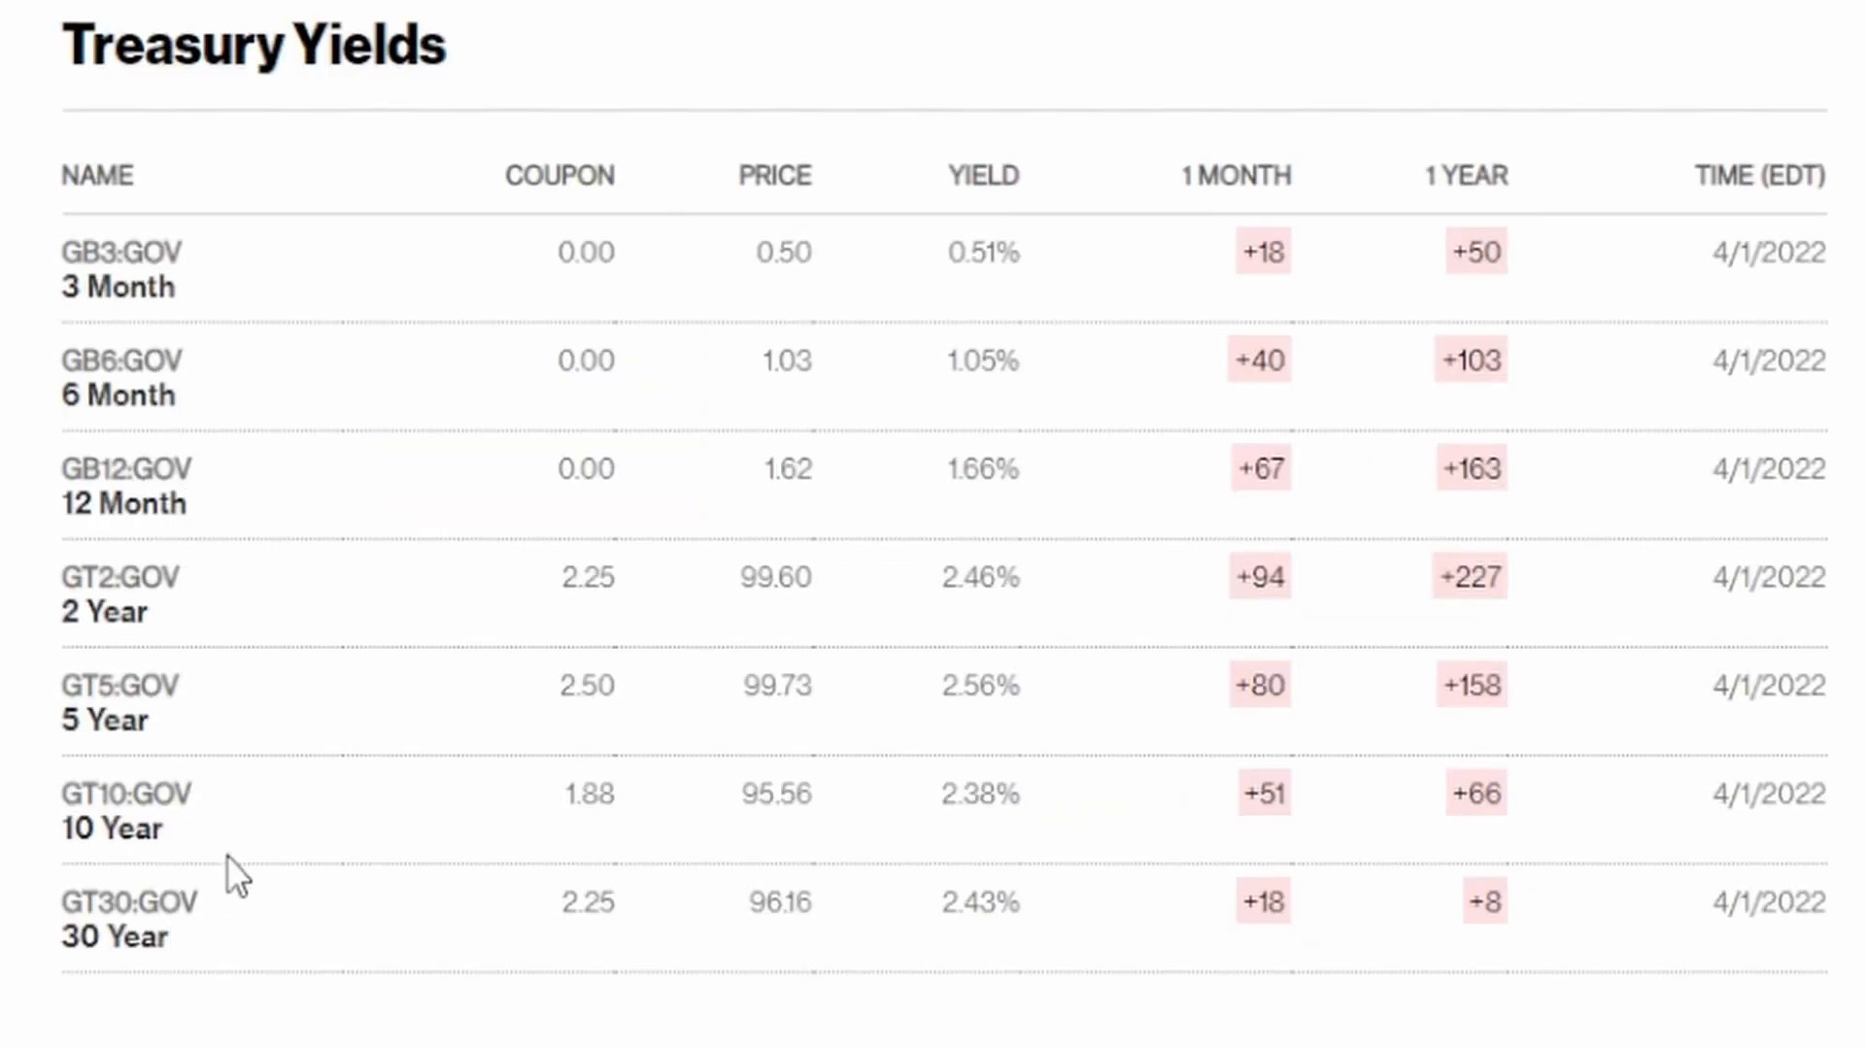
{"action": "mouse_move", "coordinate": [200, 221]}
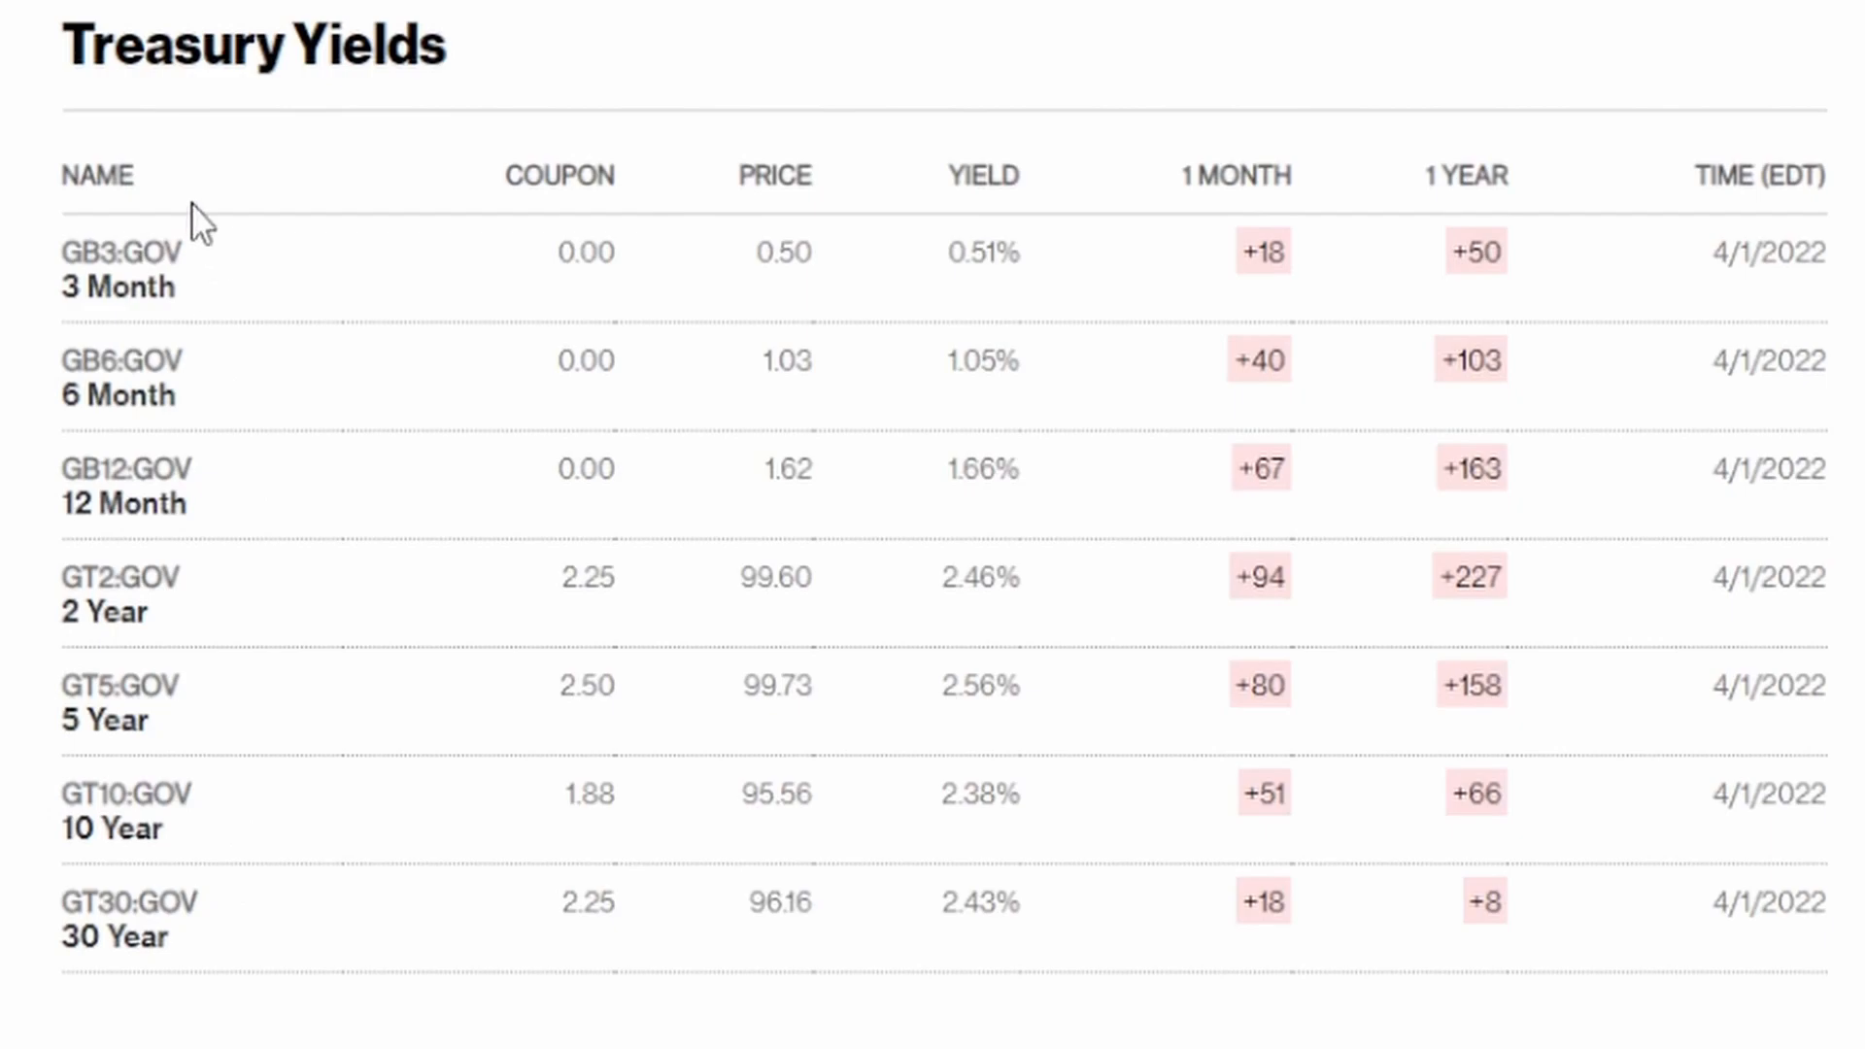
{"action": "mouse_move", "coordinate": [203, 512]}
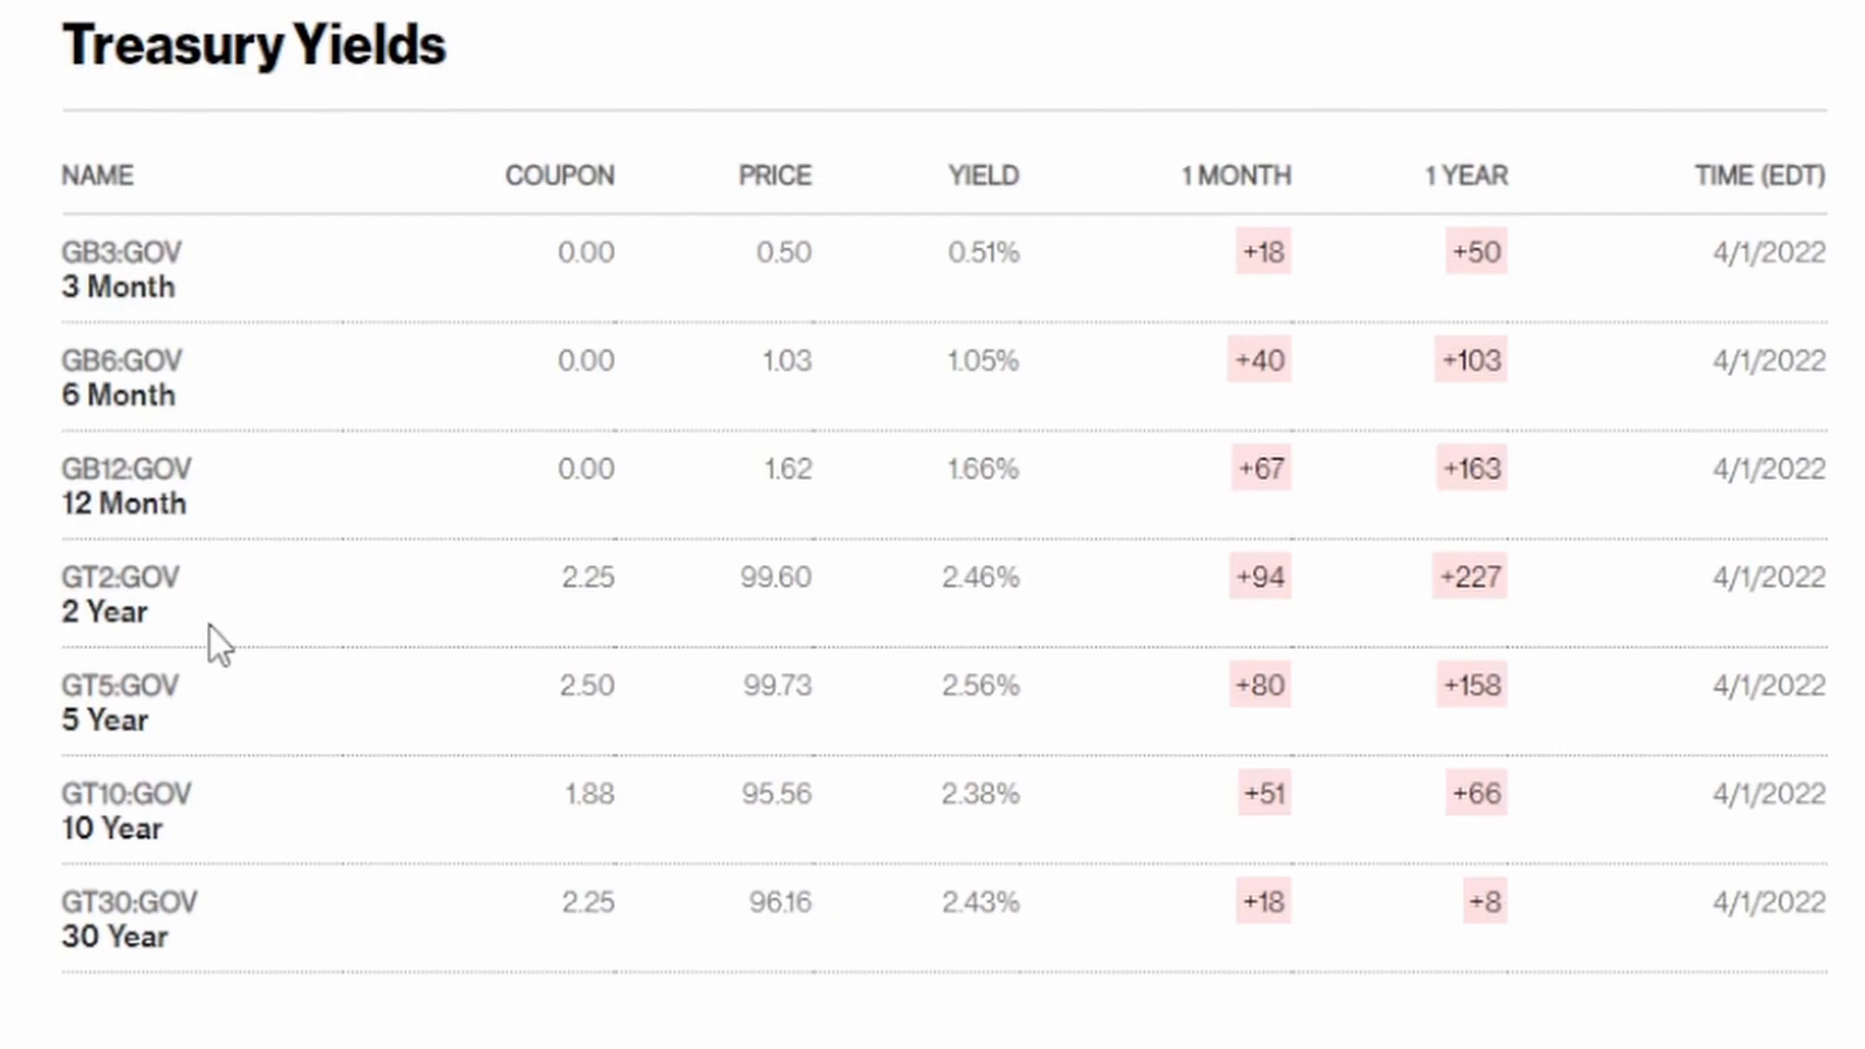
{"action": "mouse_move", "coordinate": [339, 732]}
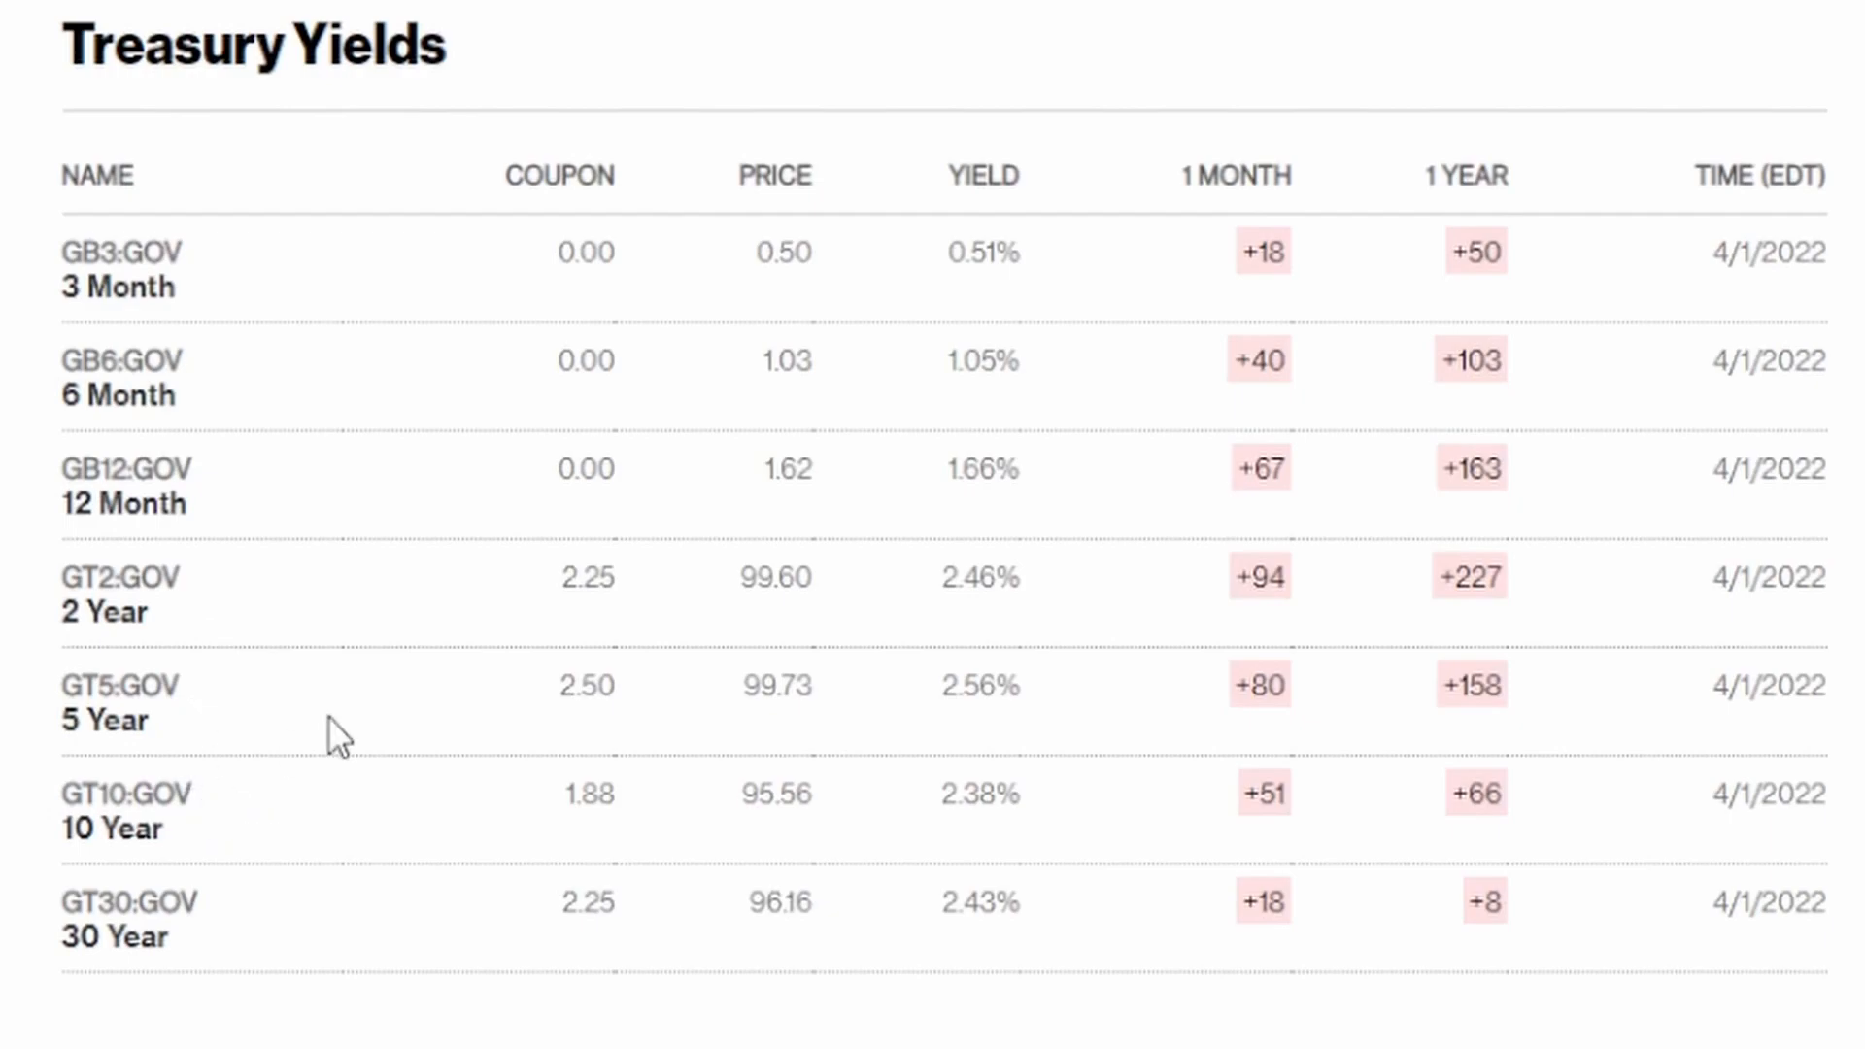
{"action": "mouse_move", "coordinate": [918, 268]}
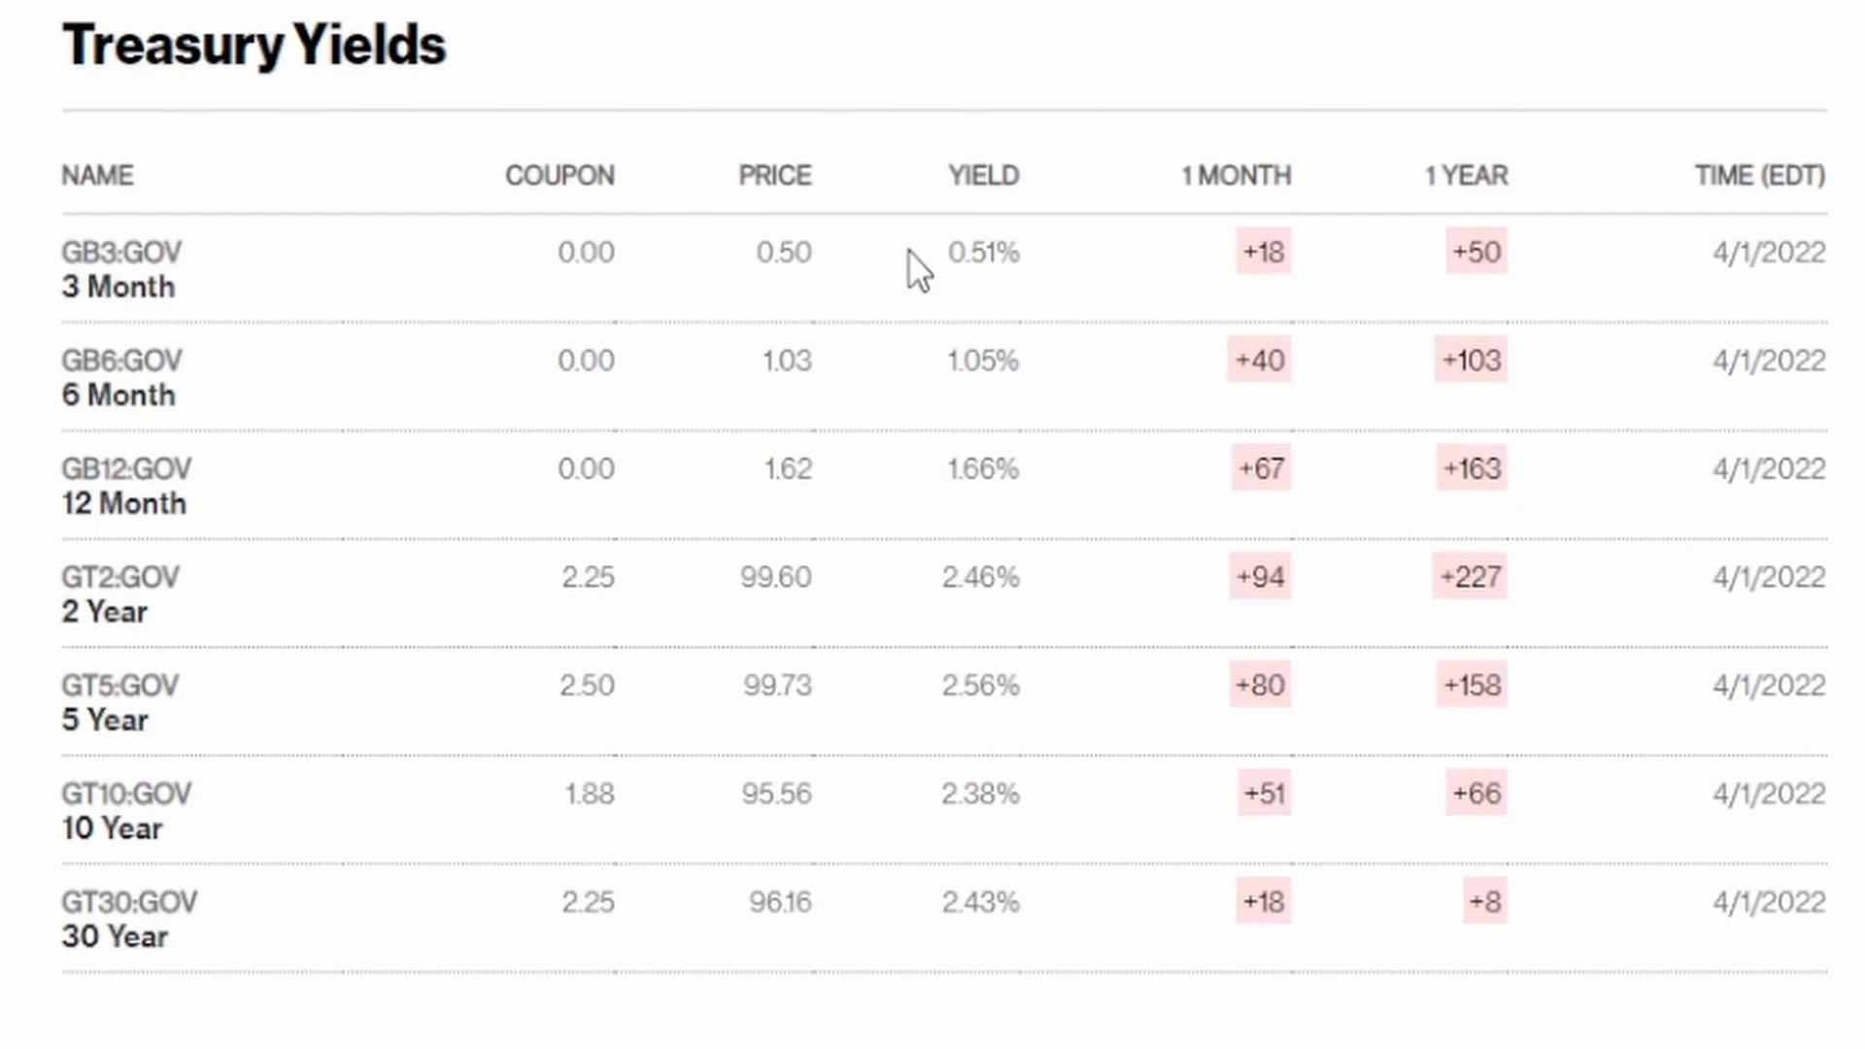
{"action": "double_click", "coordinate": [979, 252]}
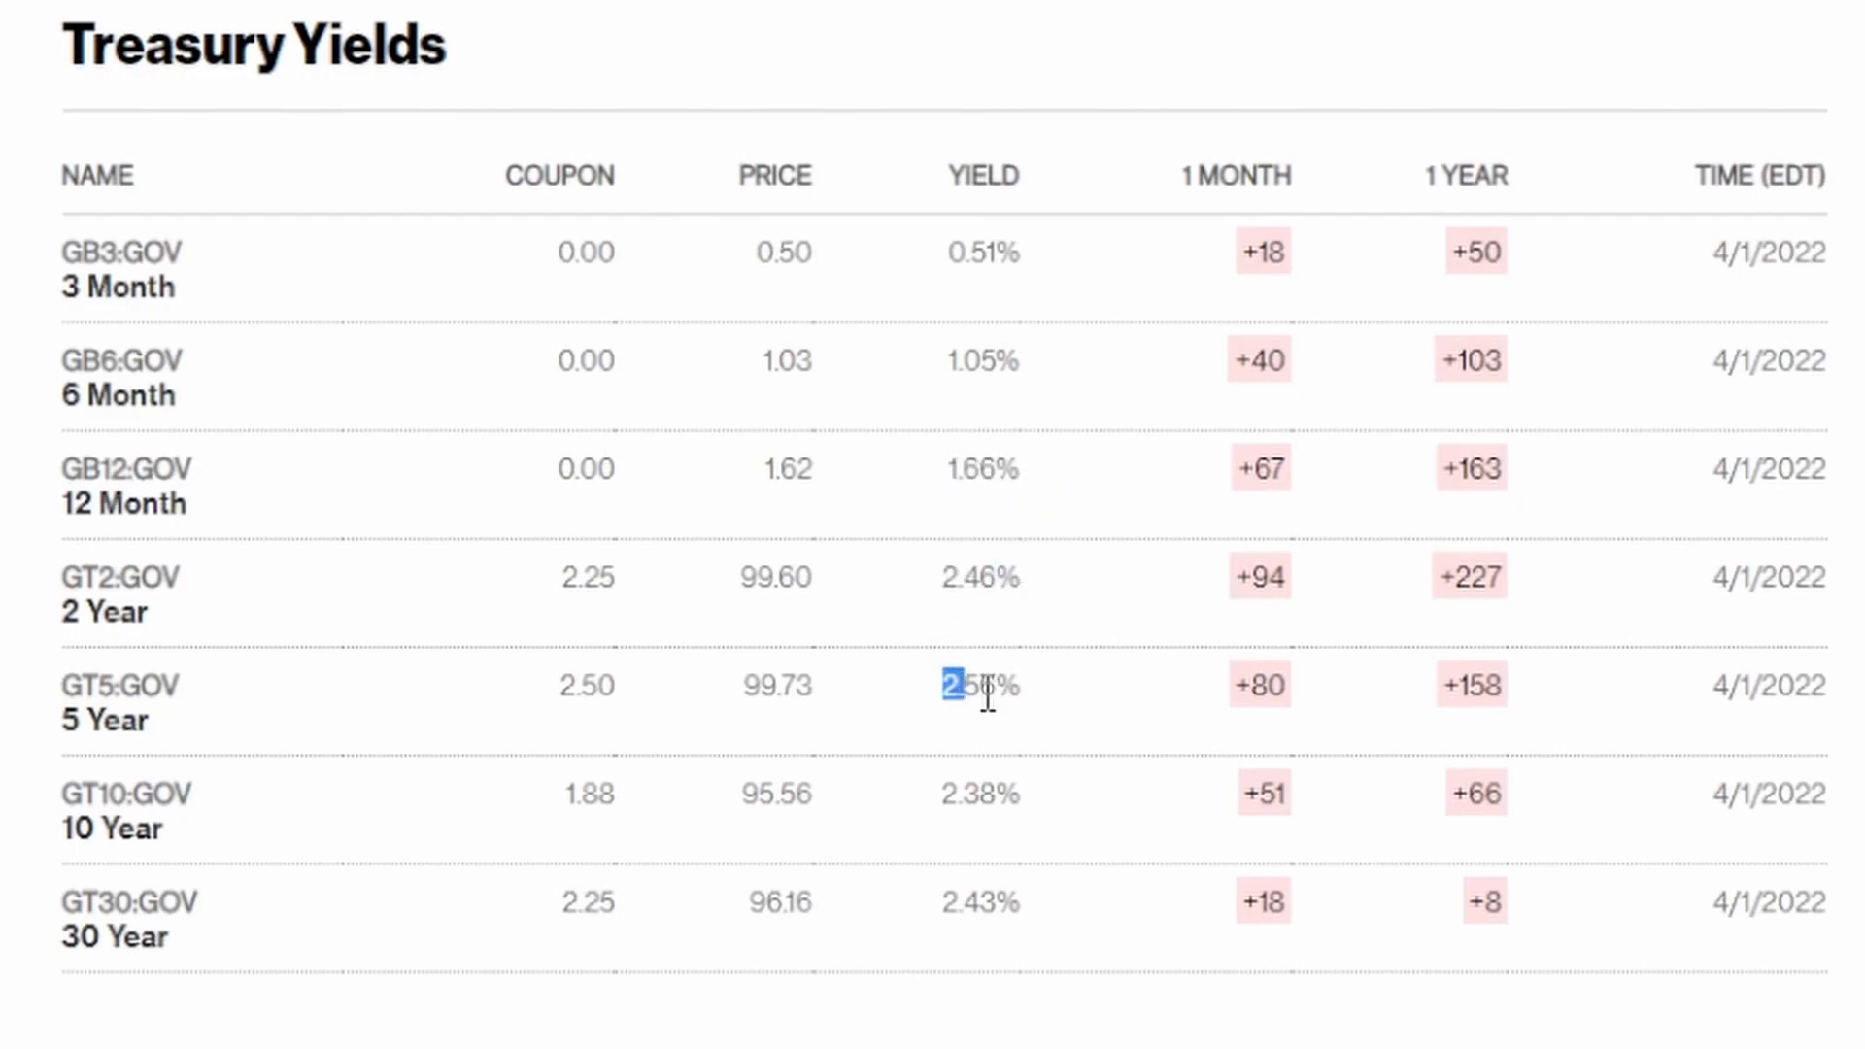
{"action": "mouse_move", "coordinate": [1077, 701]}
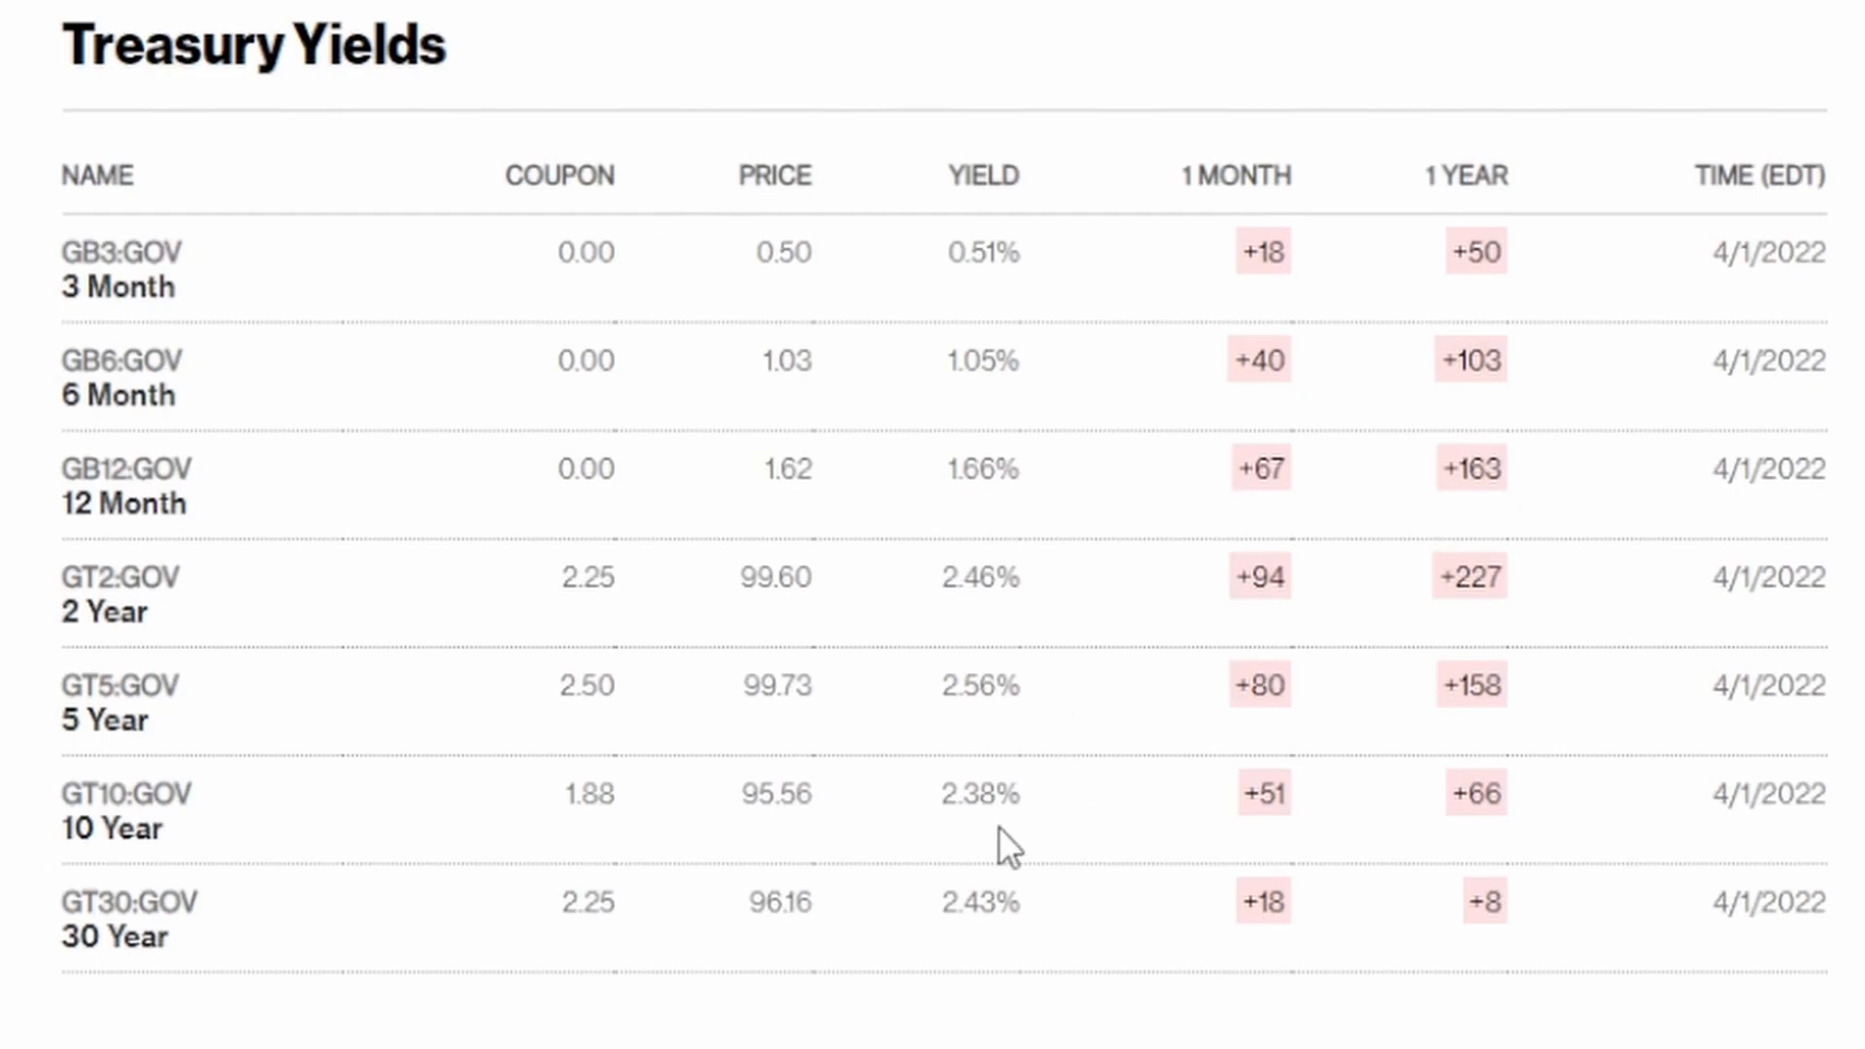
{"action": "mouse_move", "coordinate": [1026, 747]}
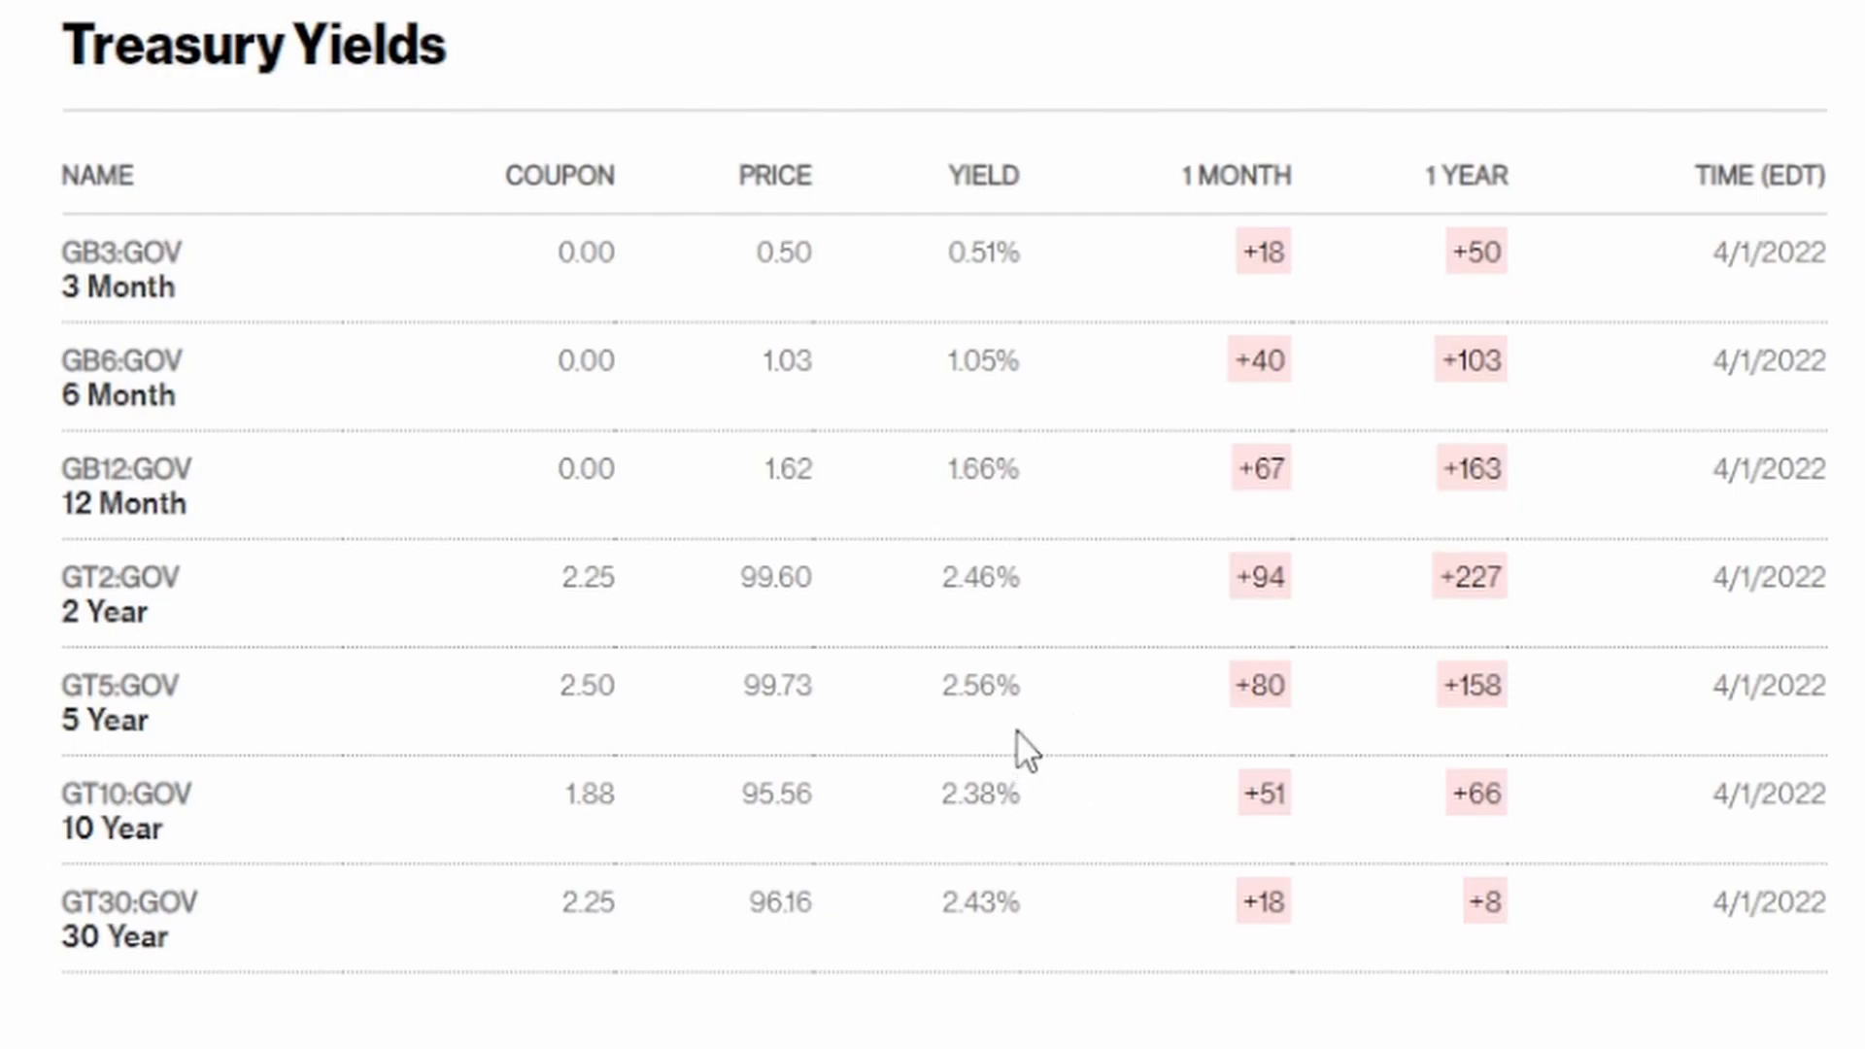
{"action": "double_click", "coordinate": [979, 793]}
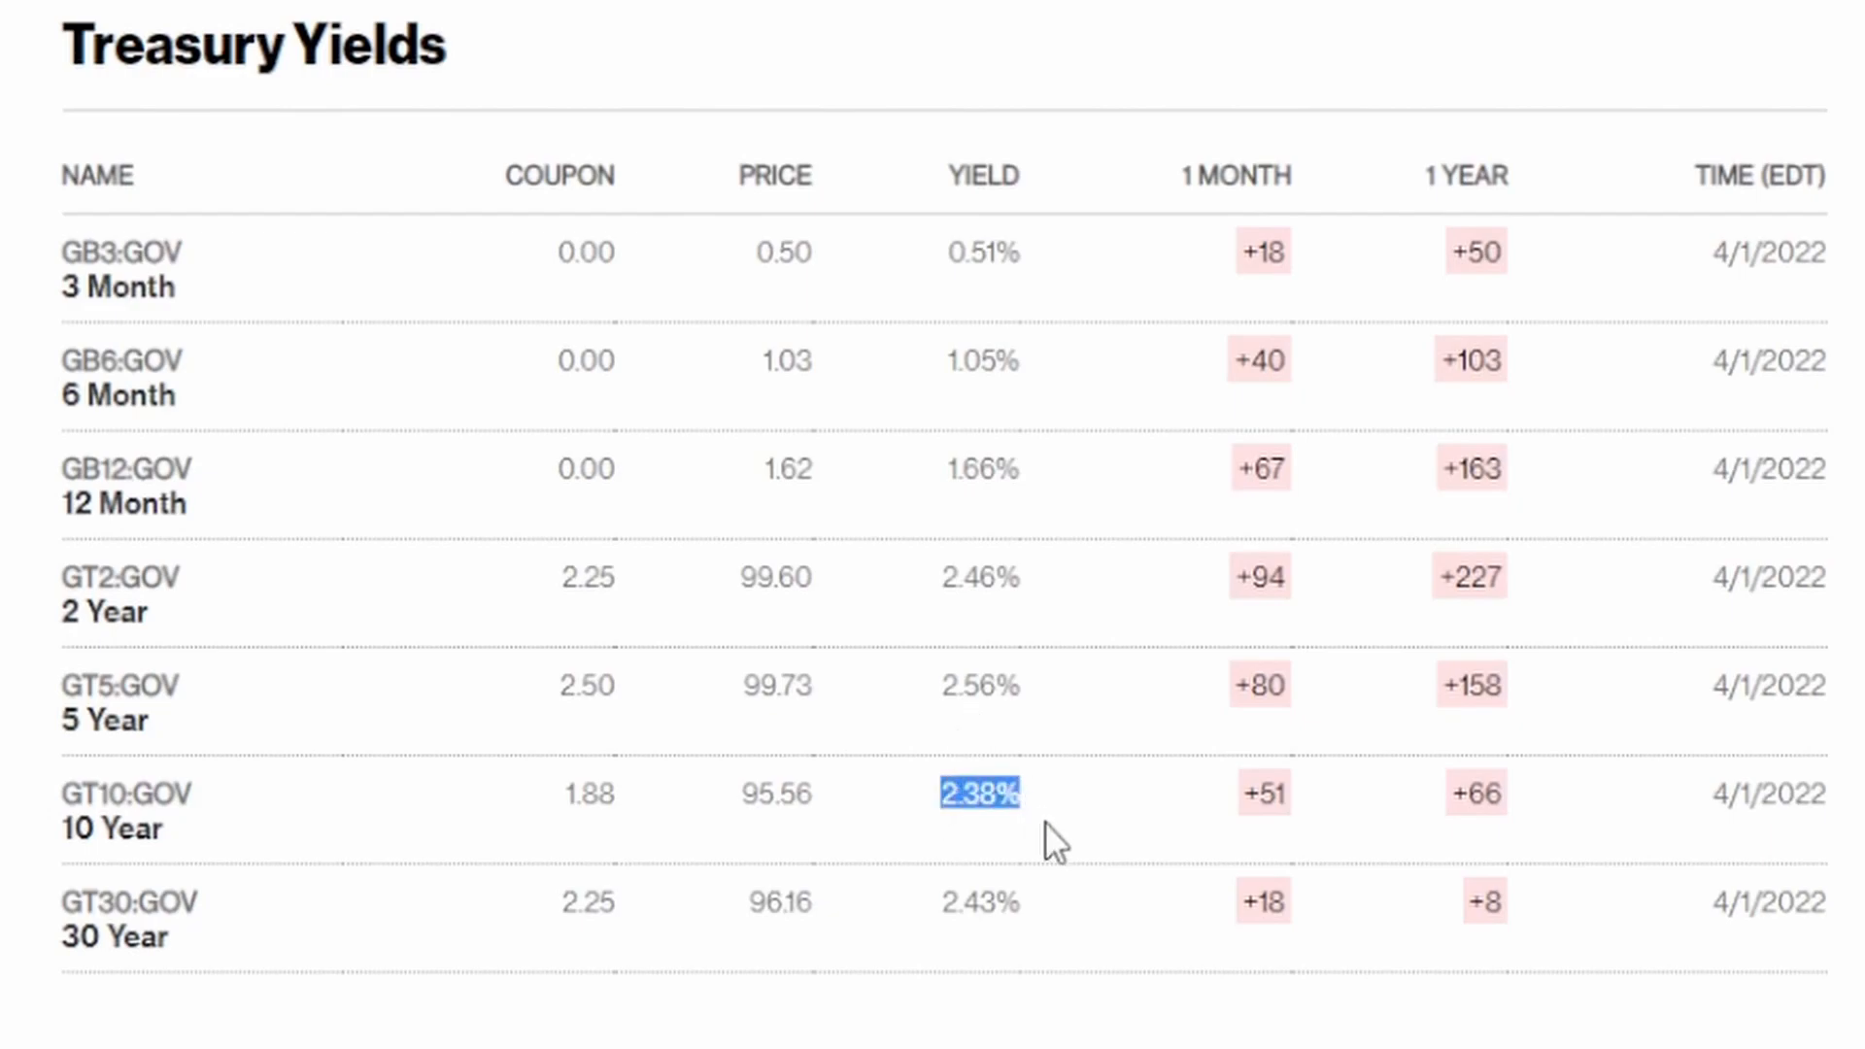
{"action": "mouse_move", "coordinate": [1032, 694]}
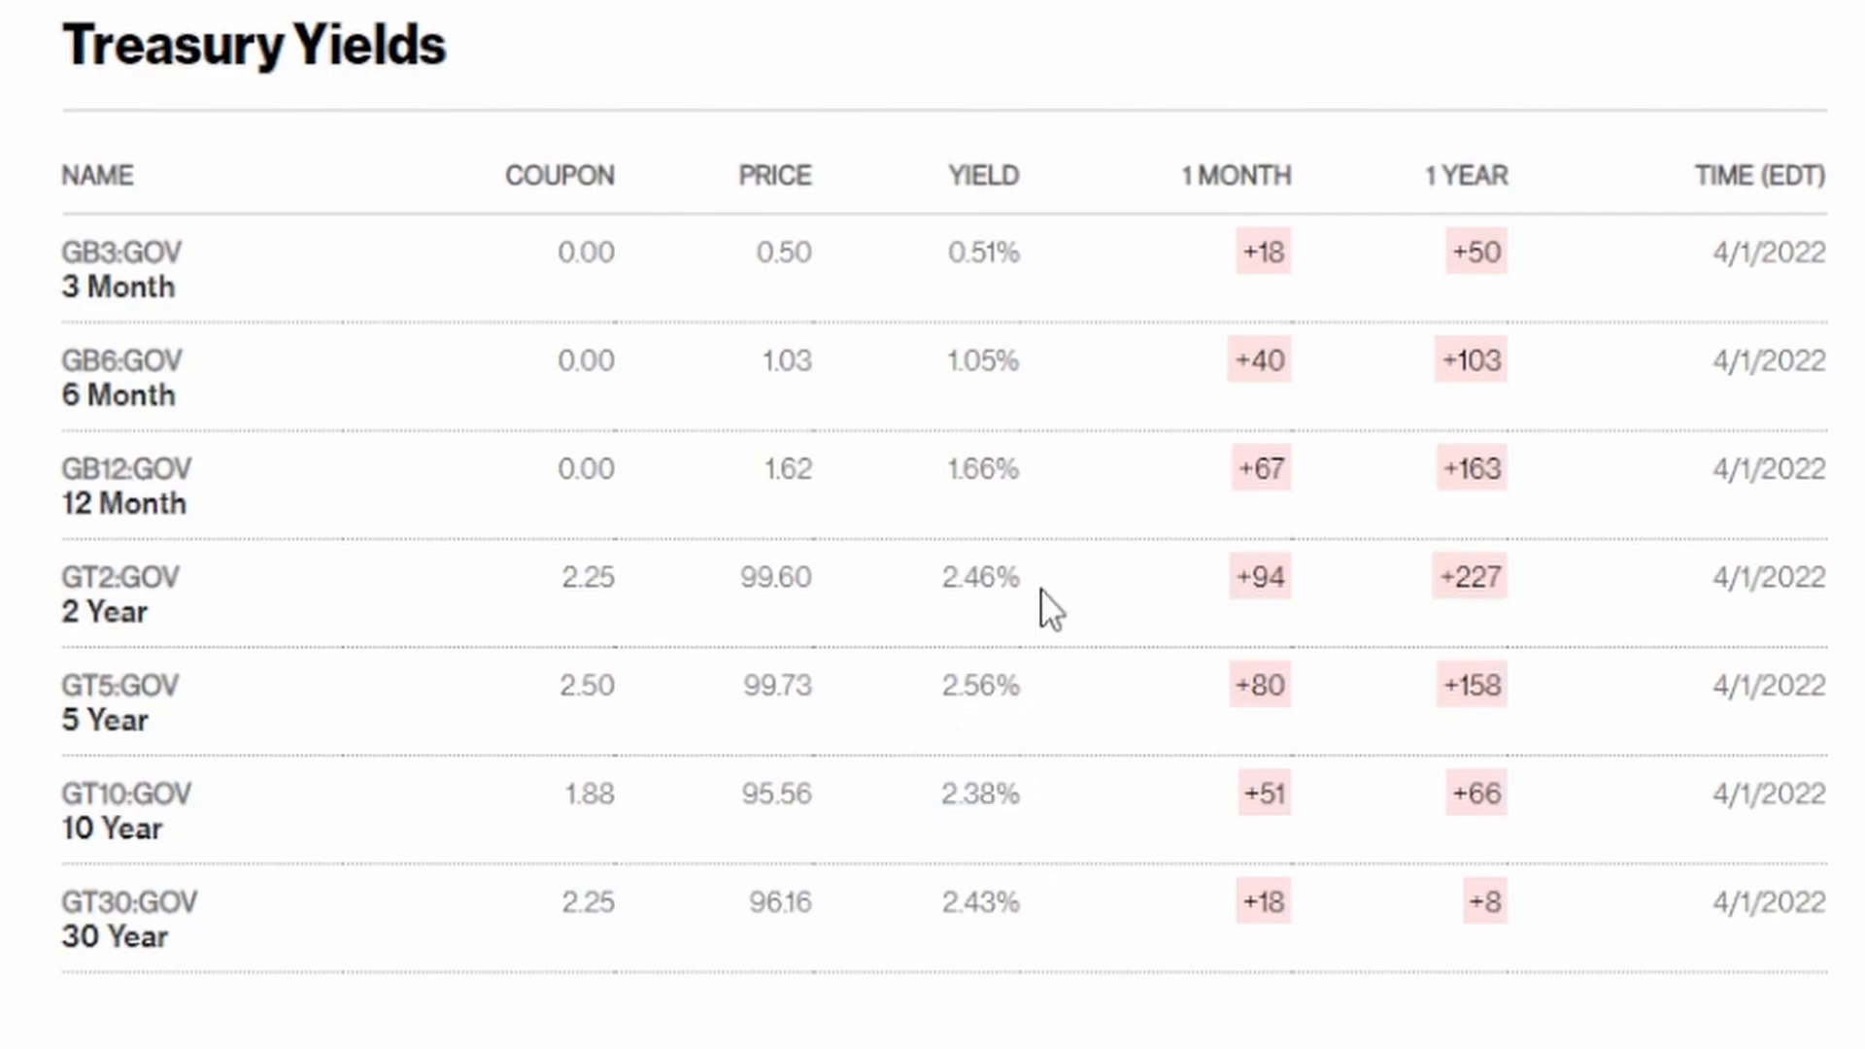
{"action": "mouse_move", "coordinate": [981, 886]}
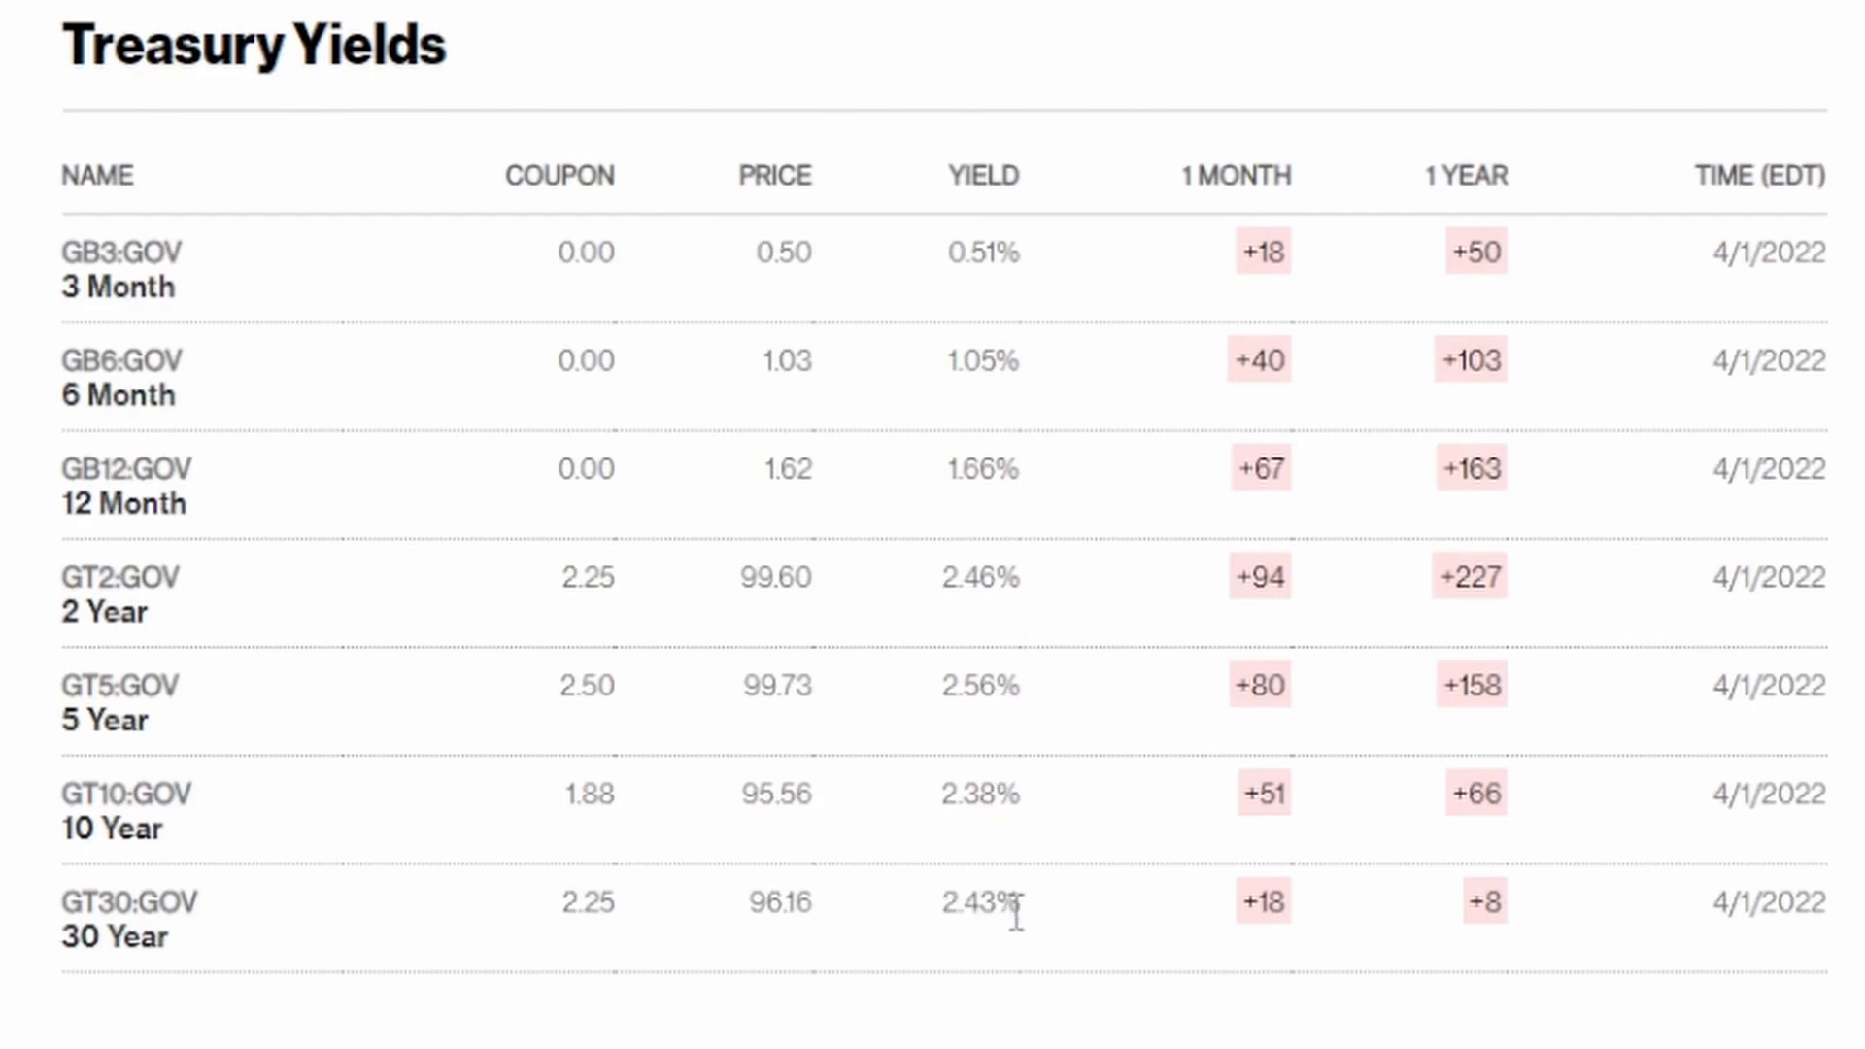
{"action": "mouse_move", "coordinate": [1026, 948]}
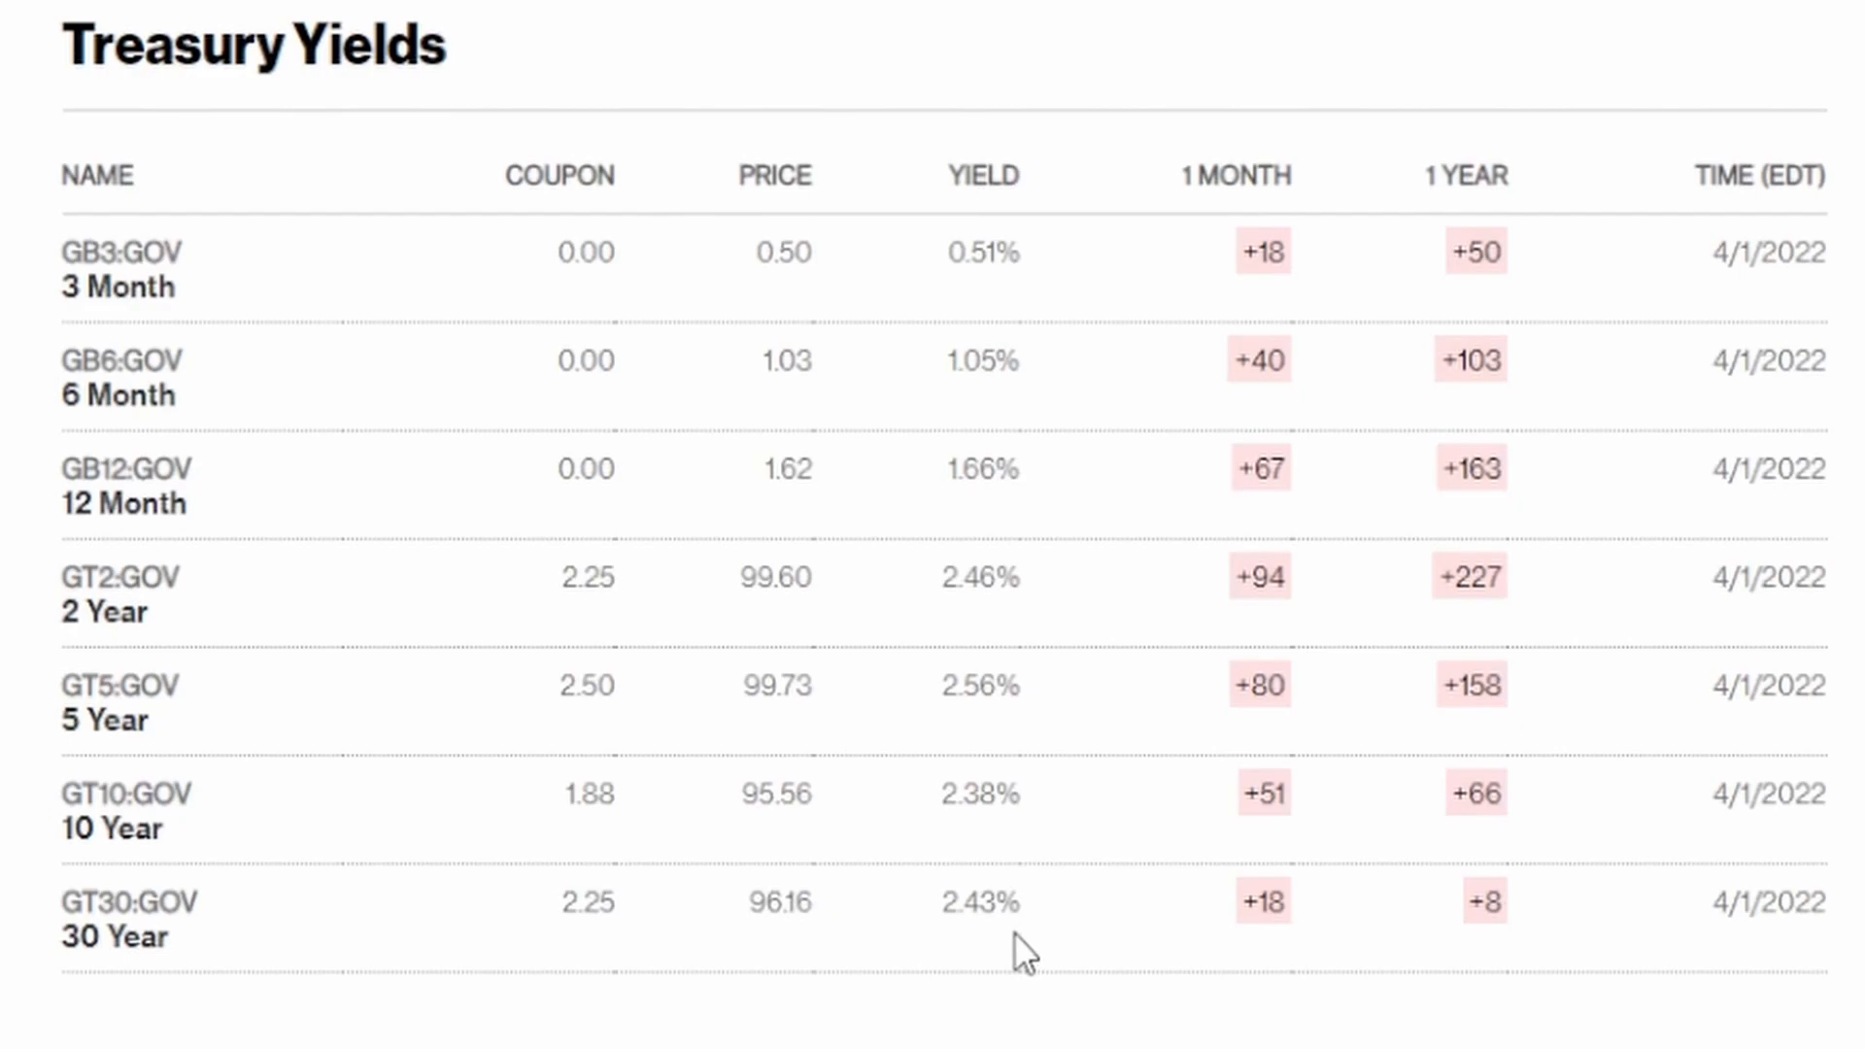
{"action": "mouse_move", "coordinate": [1051, 812]}
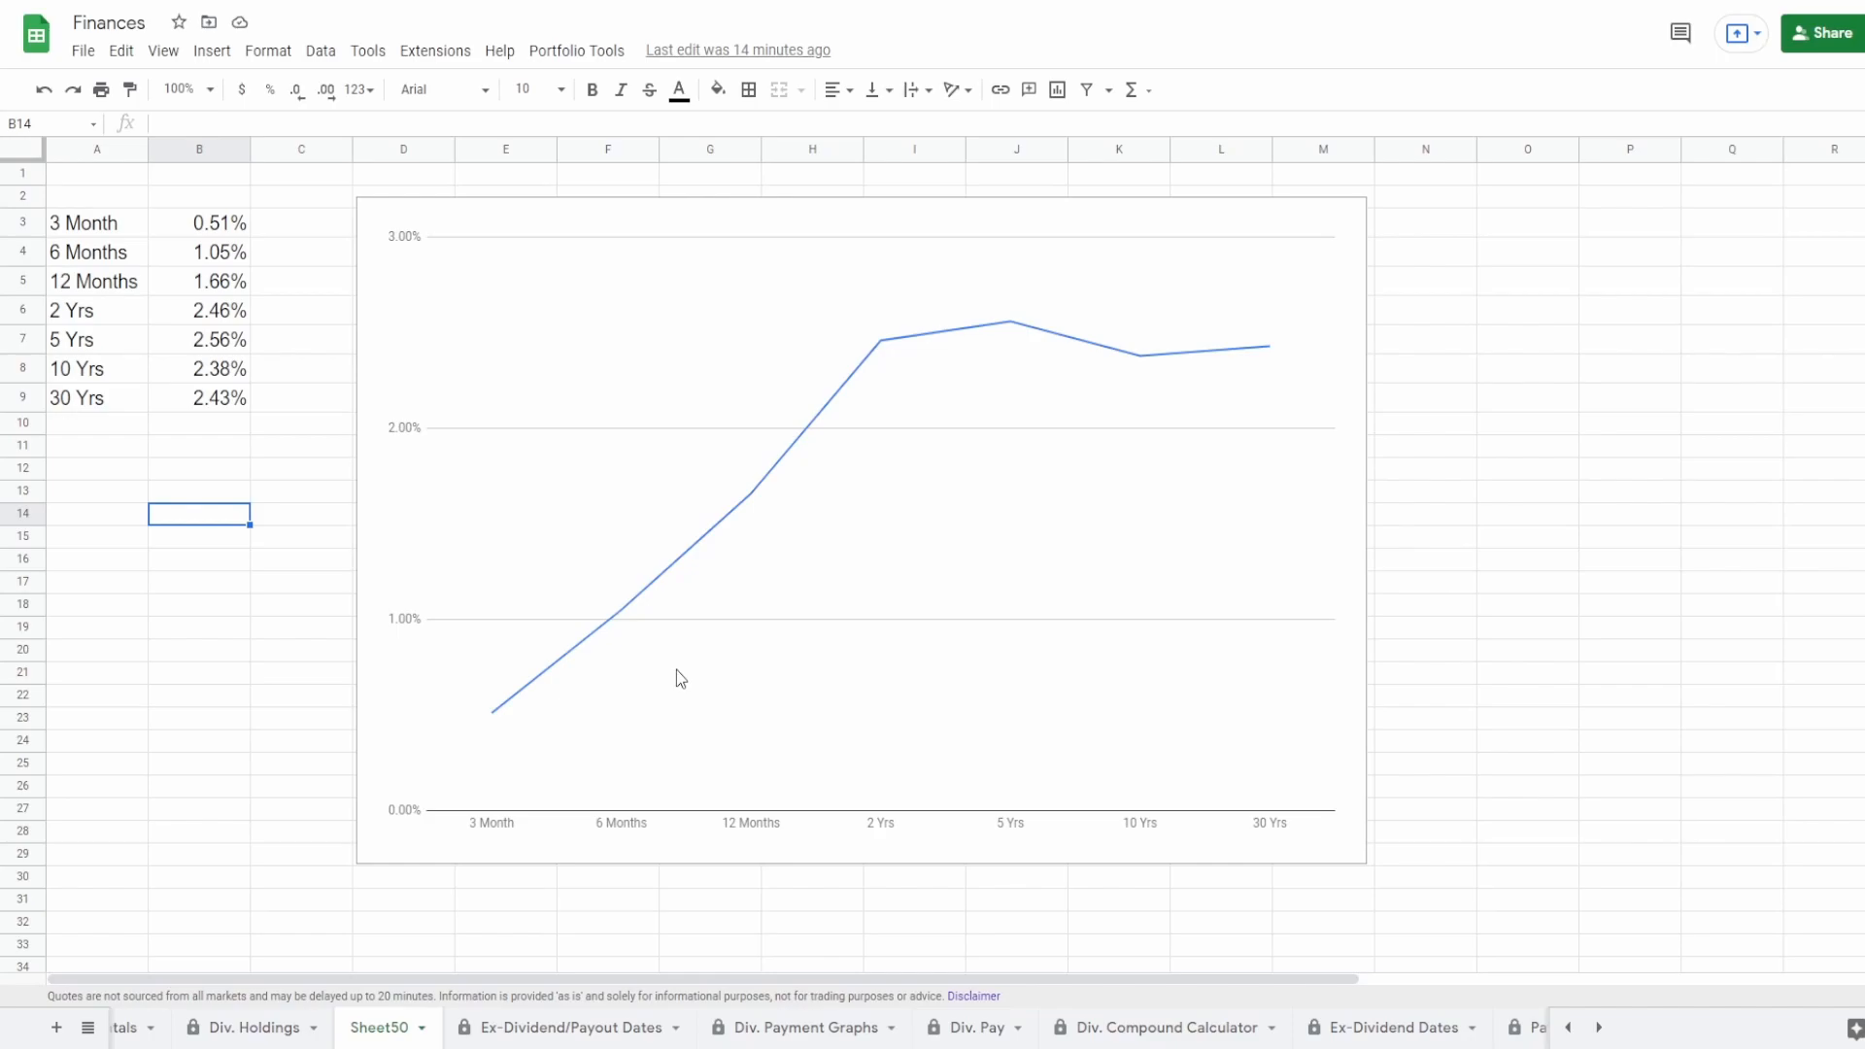
{"action": "mouse_move", "coordinate": [759, 490]}
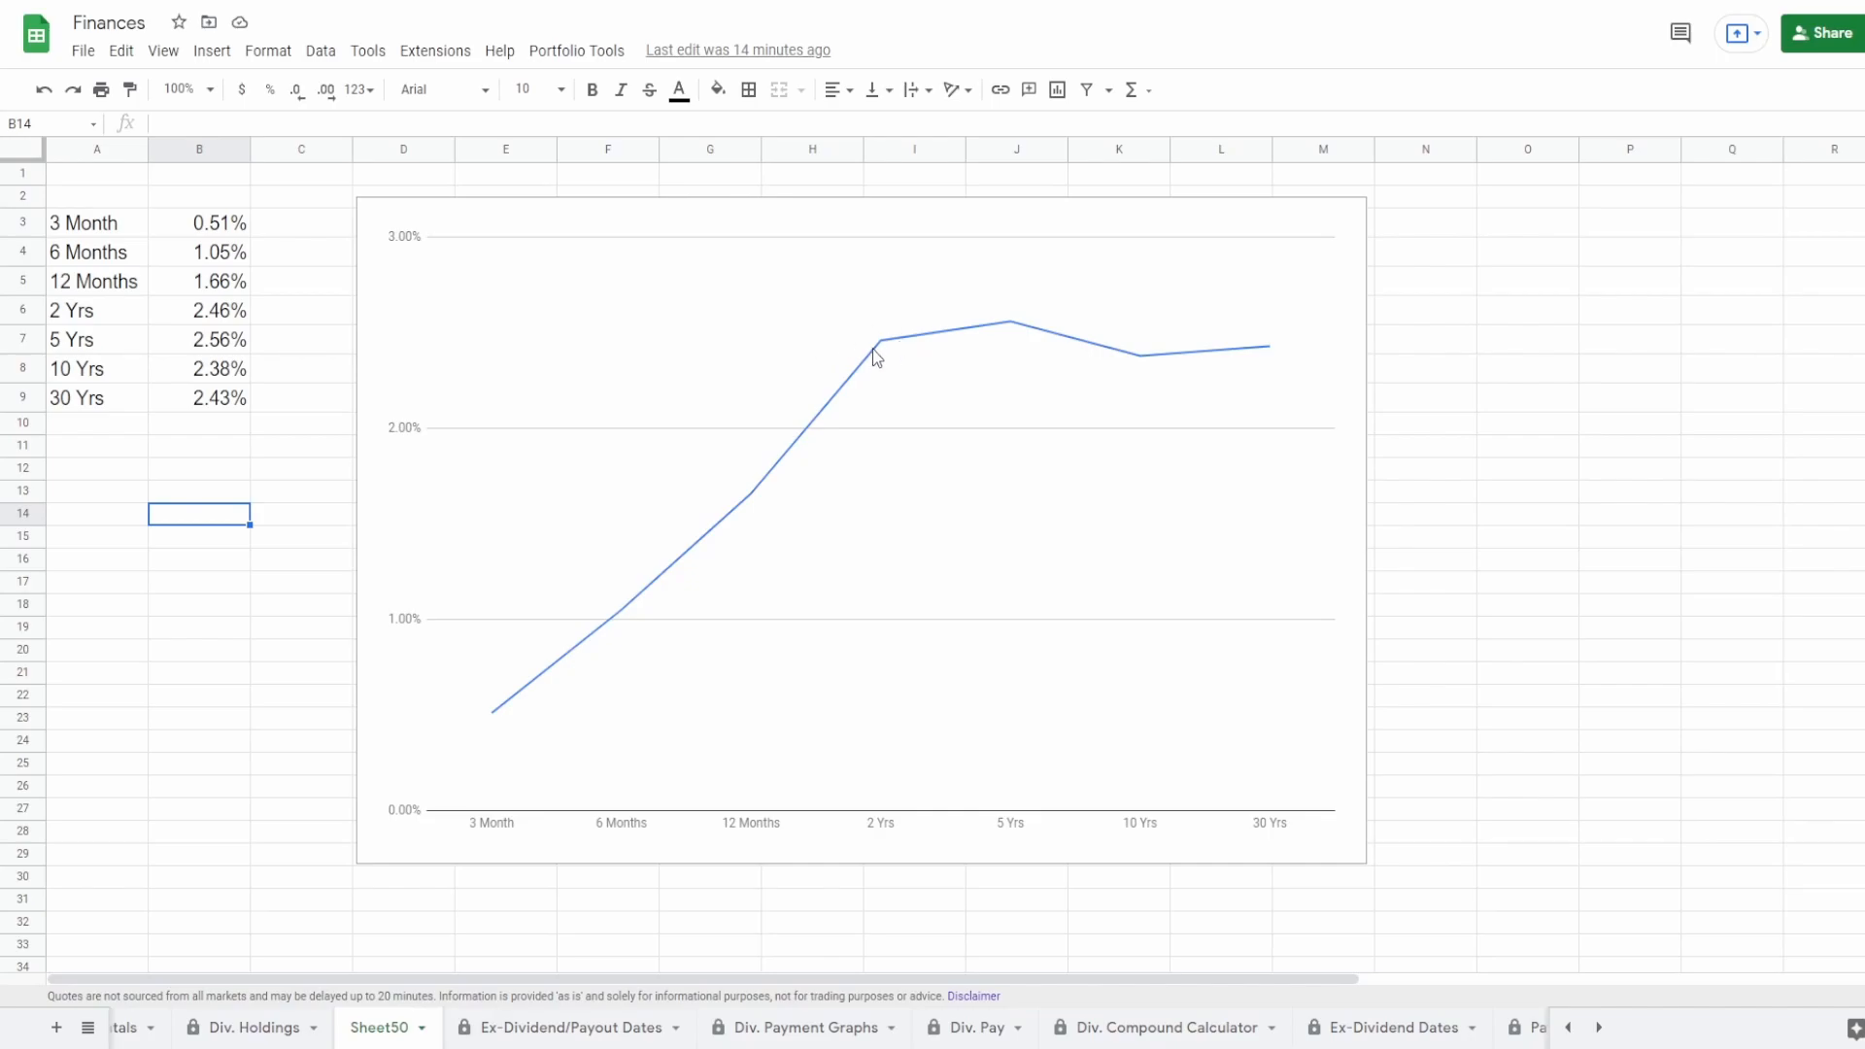
{"action": "left_click", "coordinate": [874, 345]}
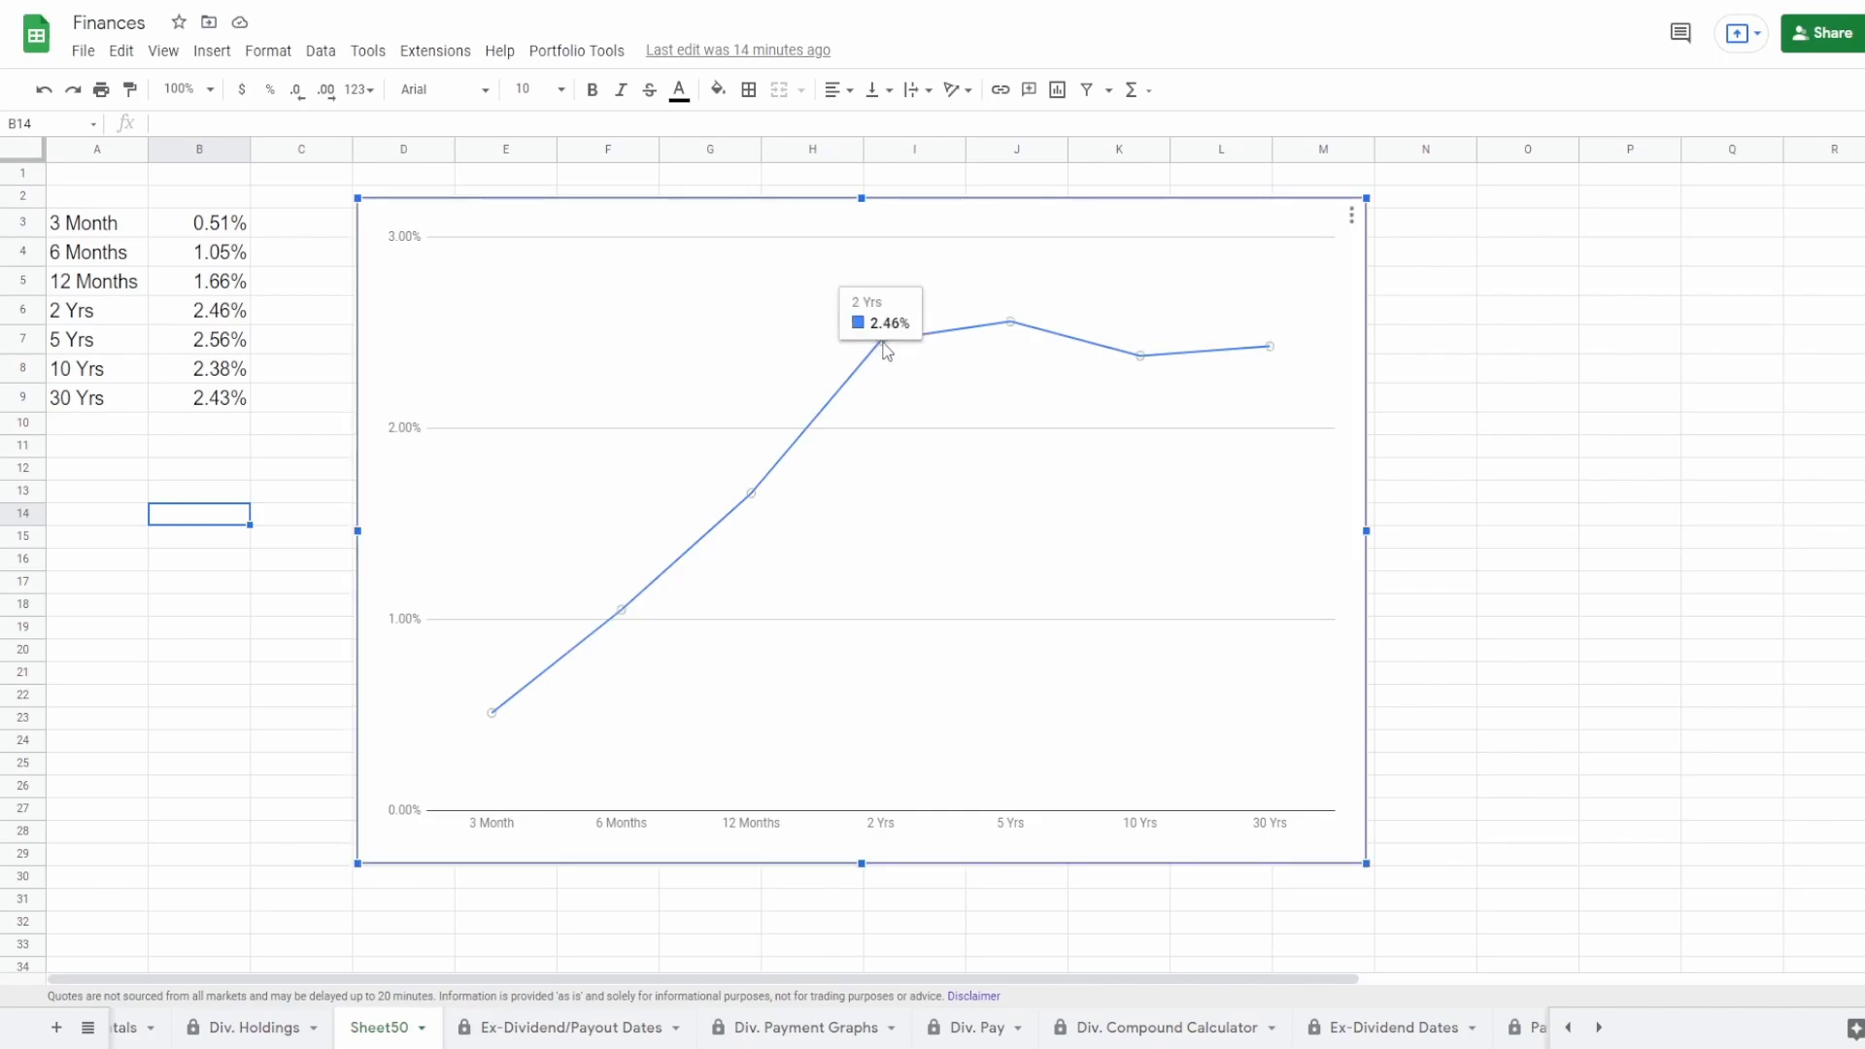
{"action": "mouse_move", "coordinate": [1160, 366]}
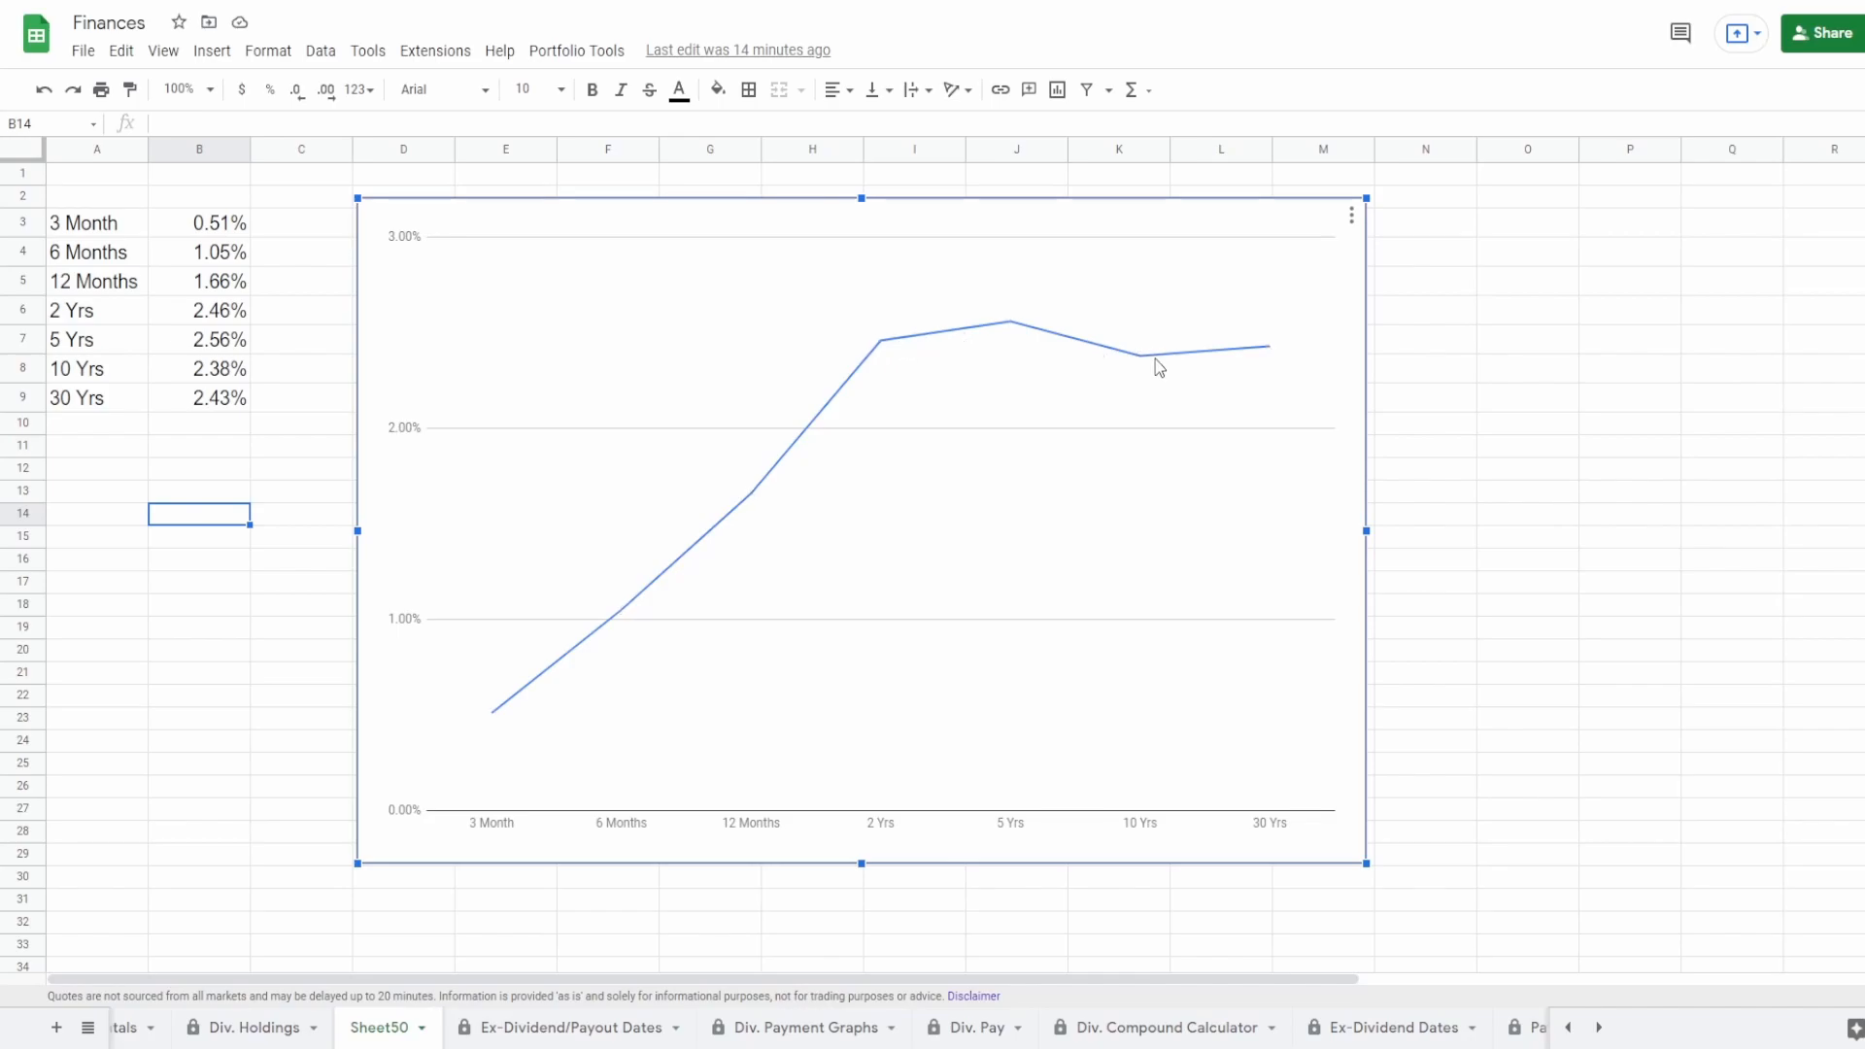
{"action": "mouse_move", "coordinate": [1155, 357]}
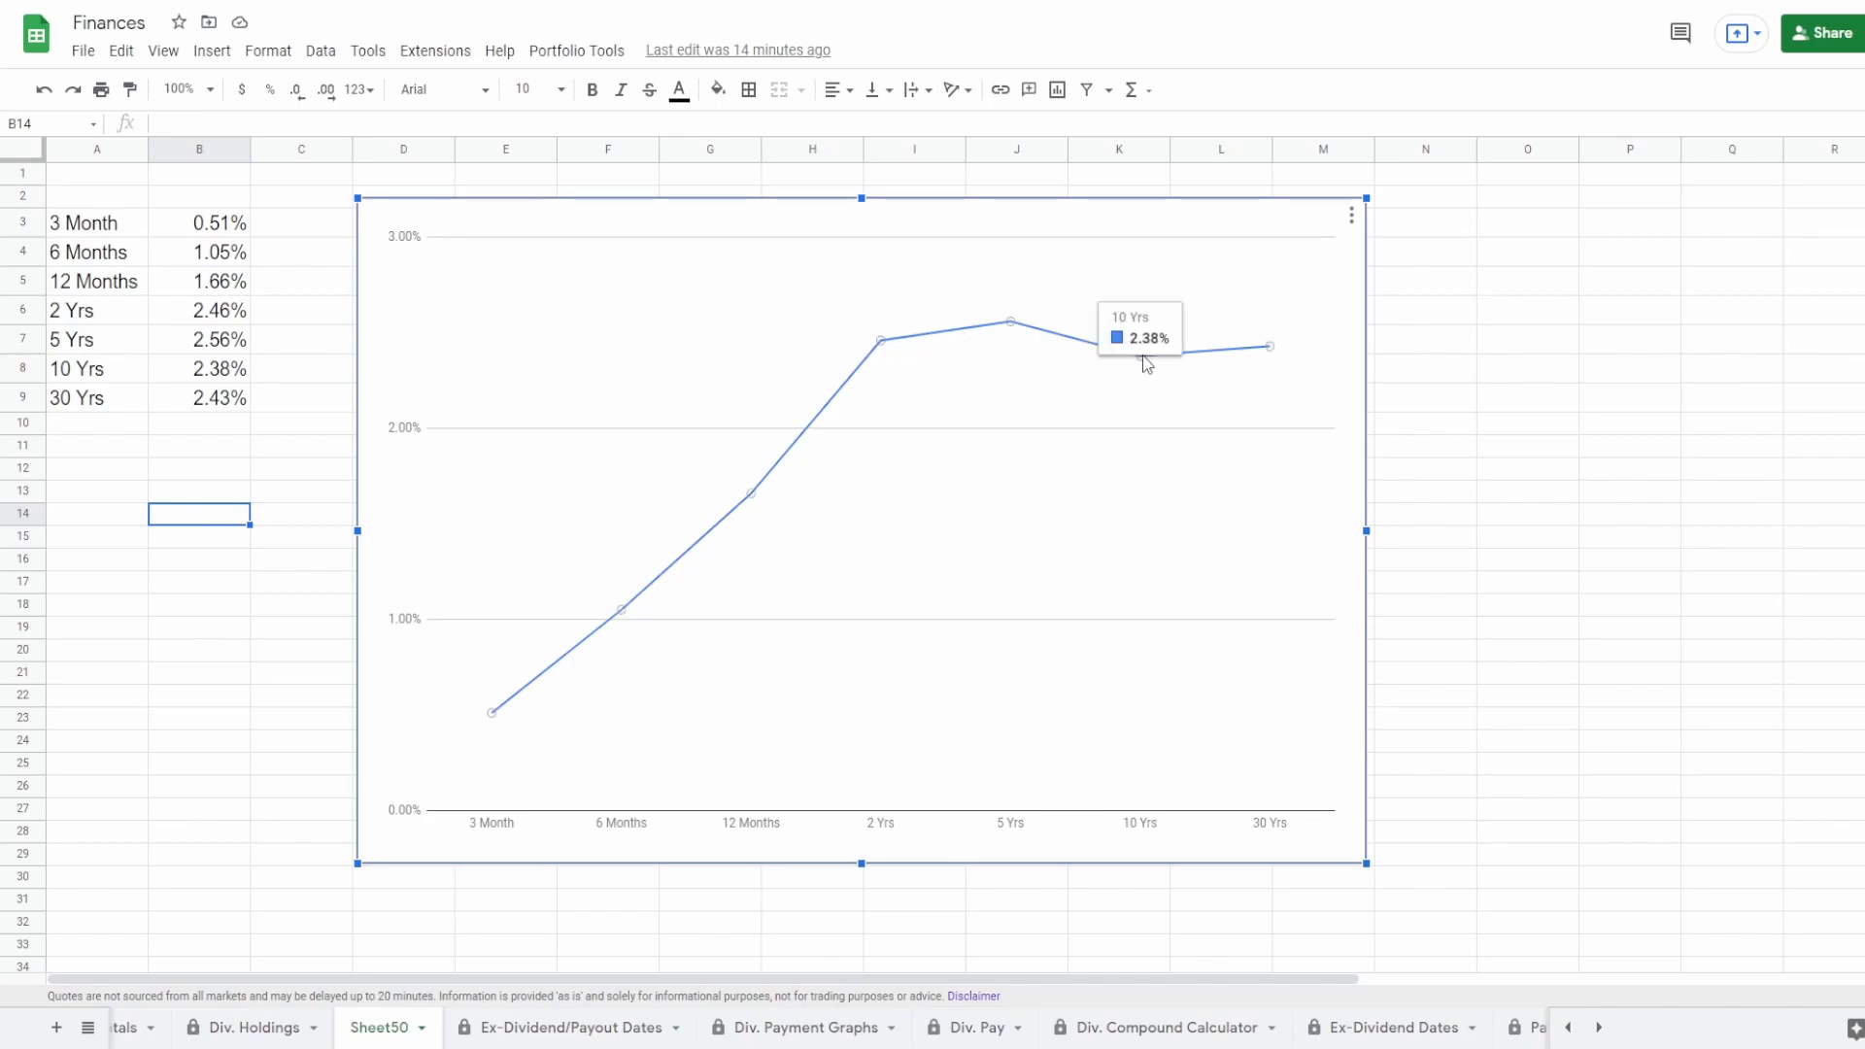
{"action": "mouse_move", "coordinate": [1271, 356]}
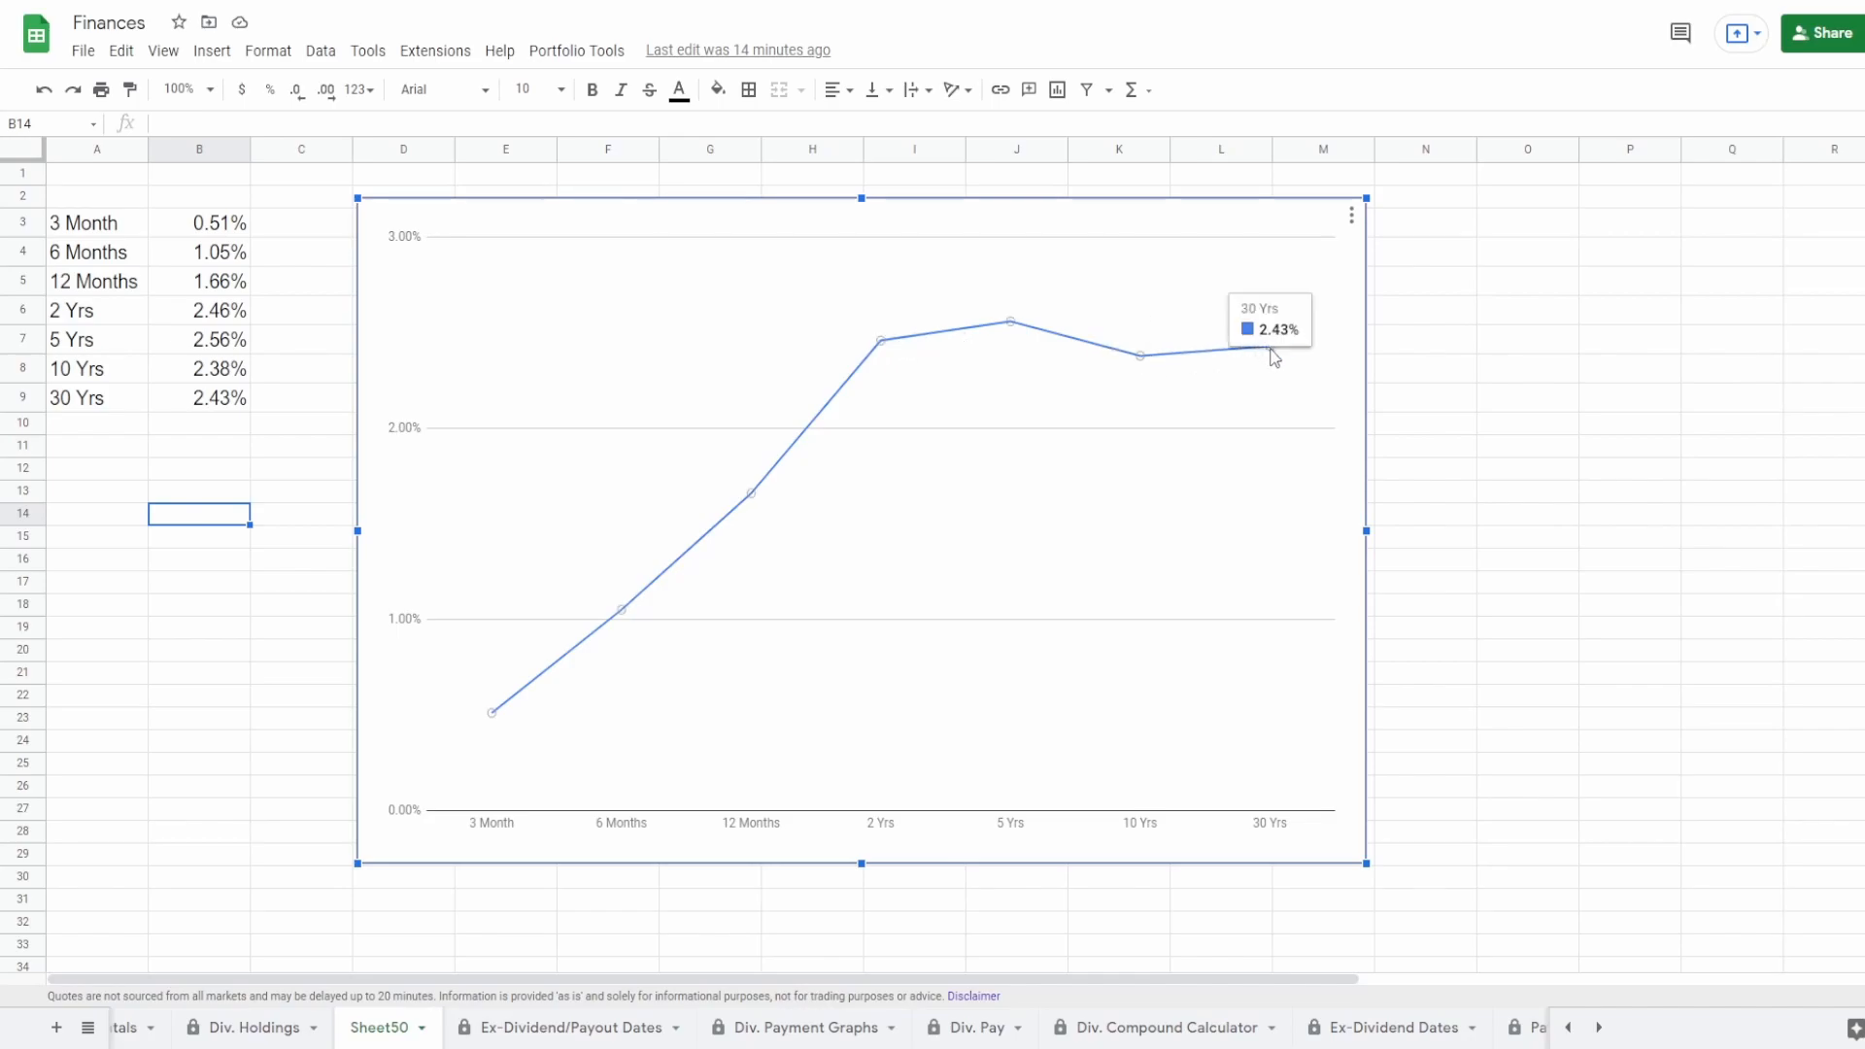
{"action": "mouse_move", "coordinate": [1122, 385]}
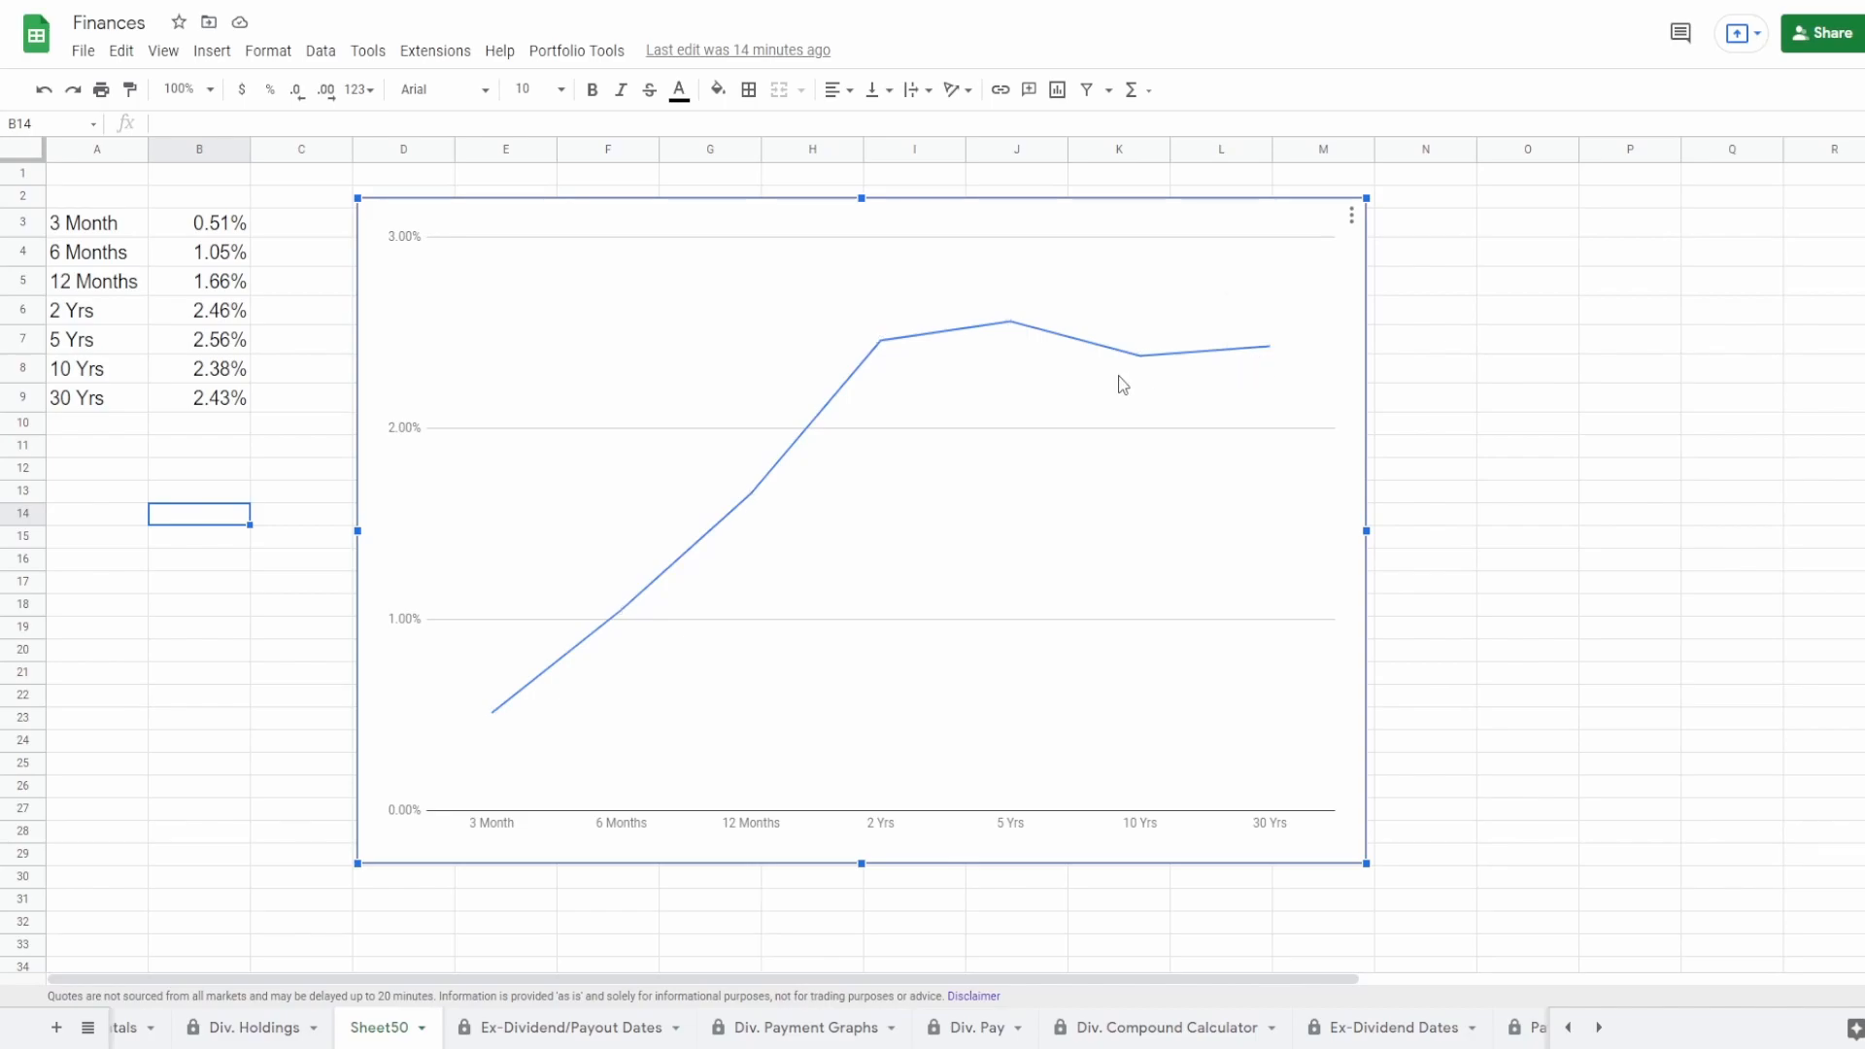
{"action": "mouse_move", "coordinate": [913, 351]}
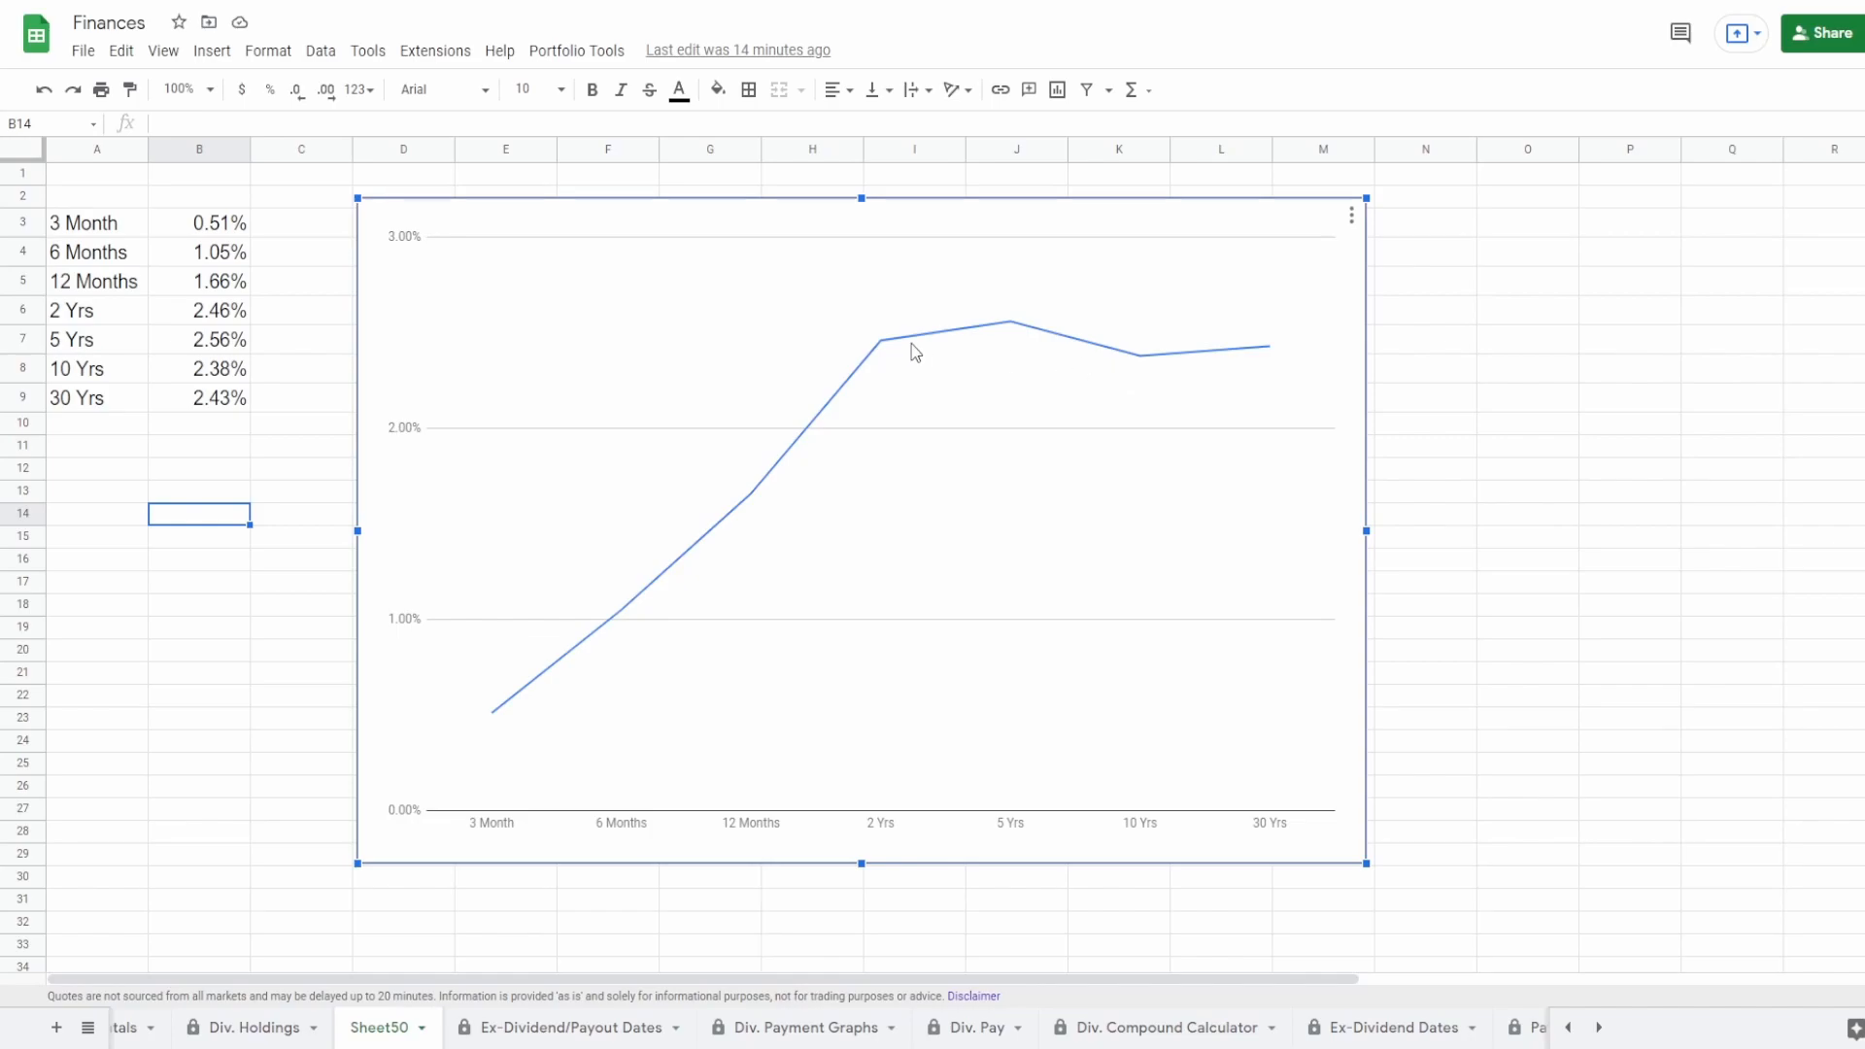
{"action": "mouse_move", "coordinate": [880, 345]}
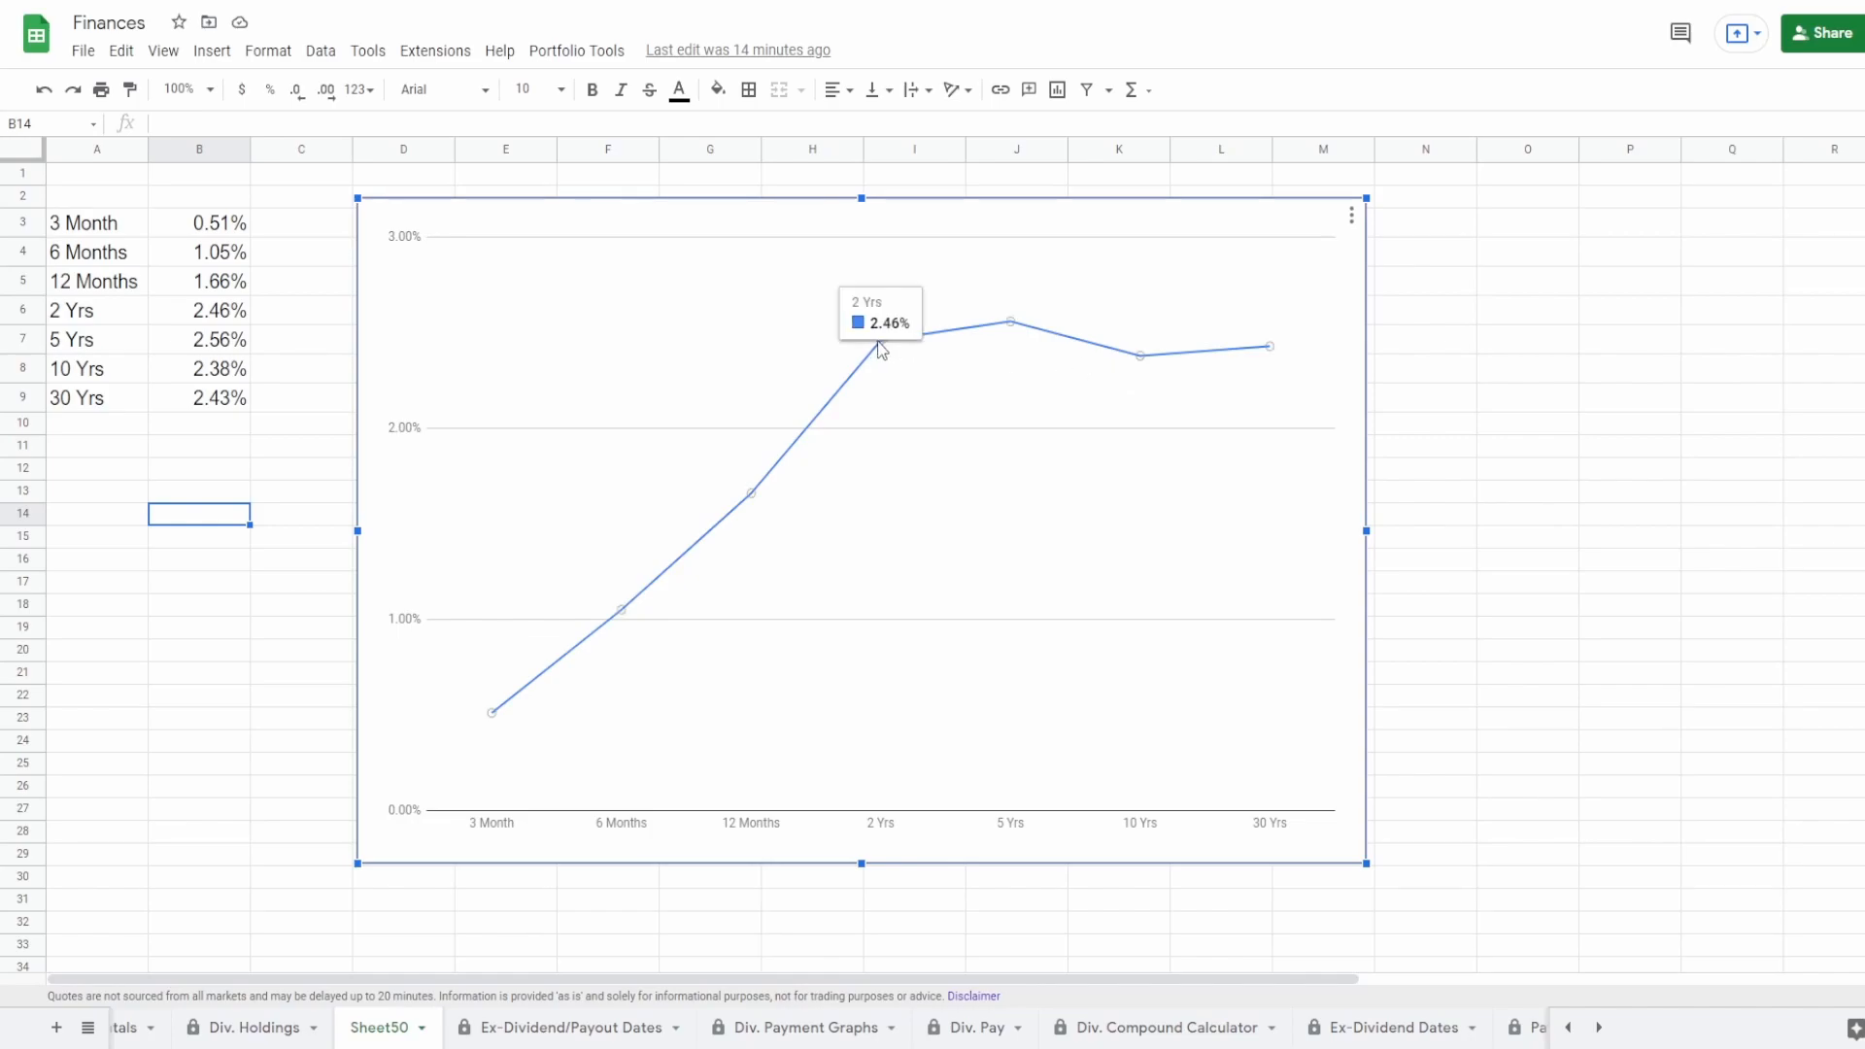
{"action": "mouse_move", "coordinate": [1144, 366]}
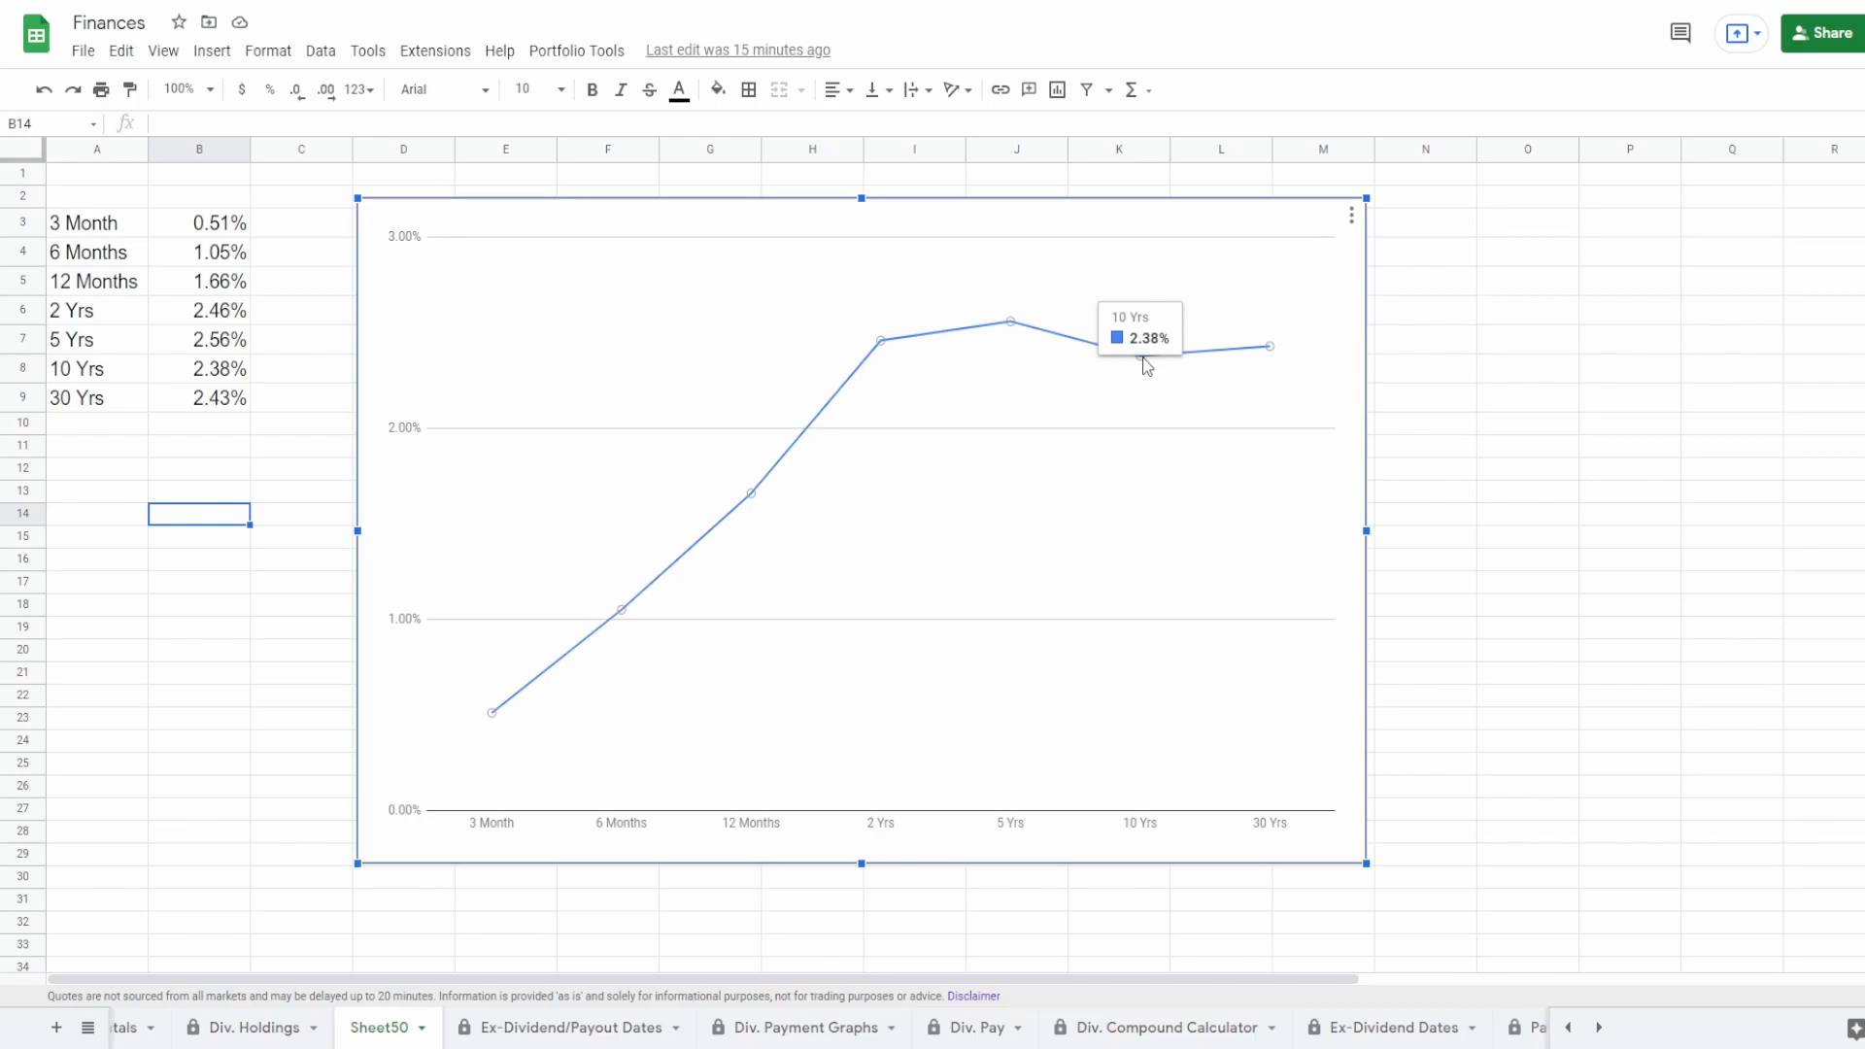
{"action": "mouse_move", "coordinate": [966, 360]}
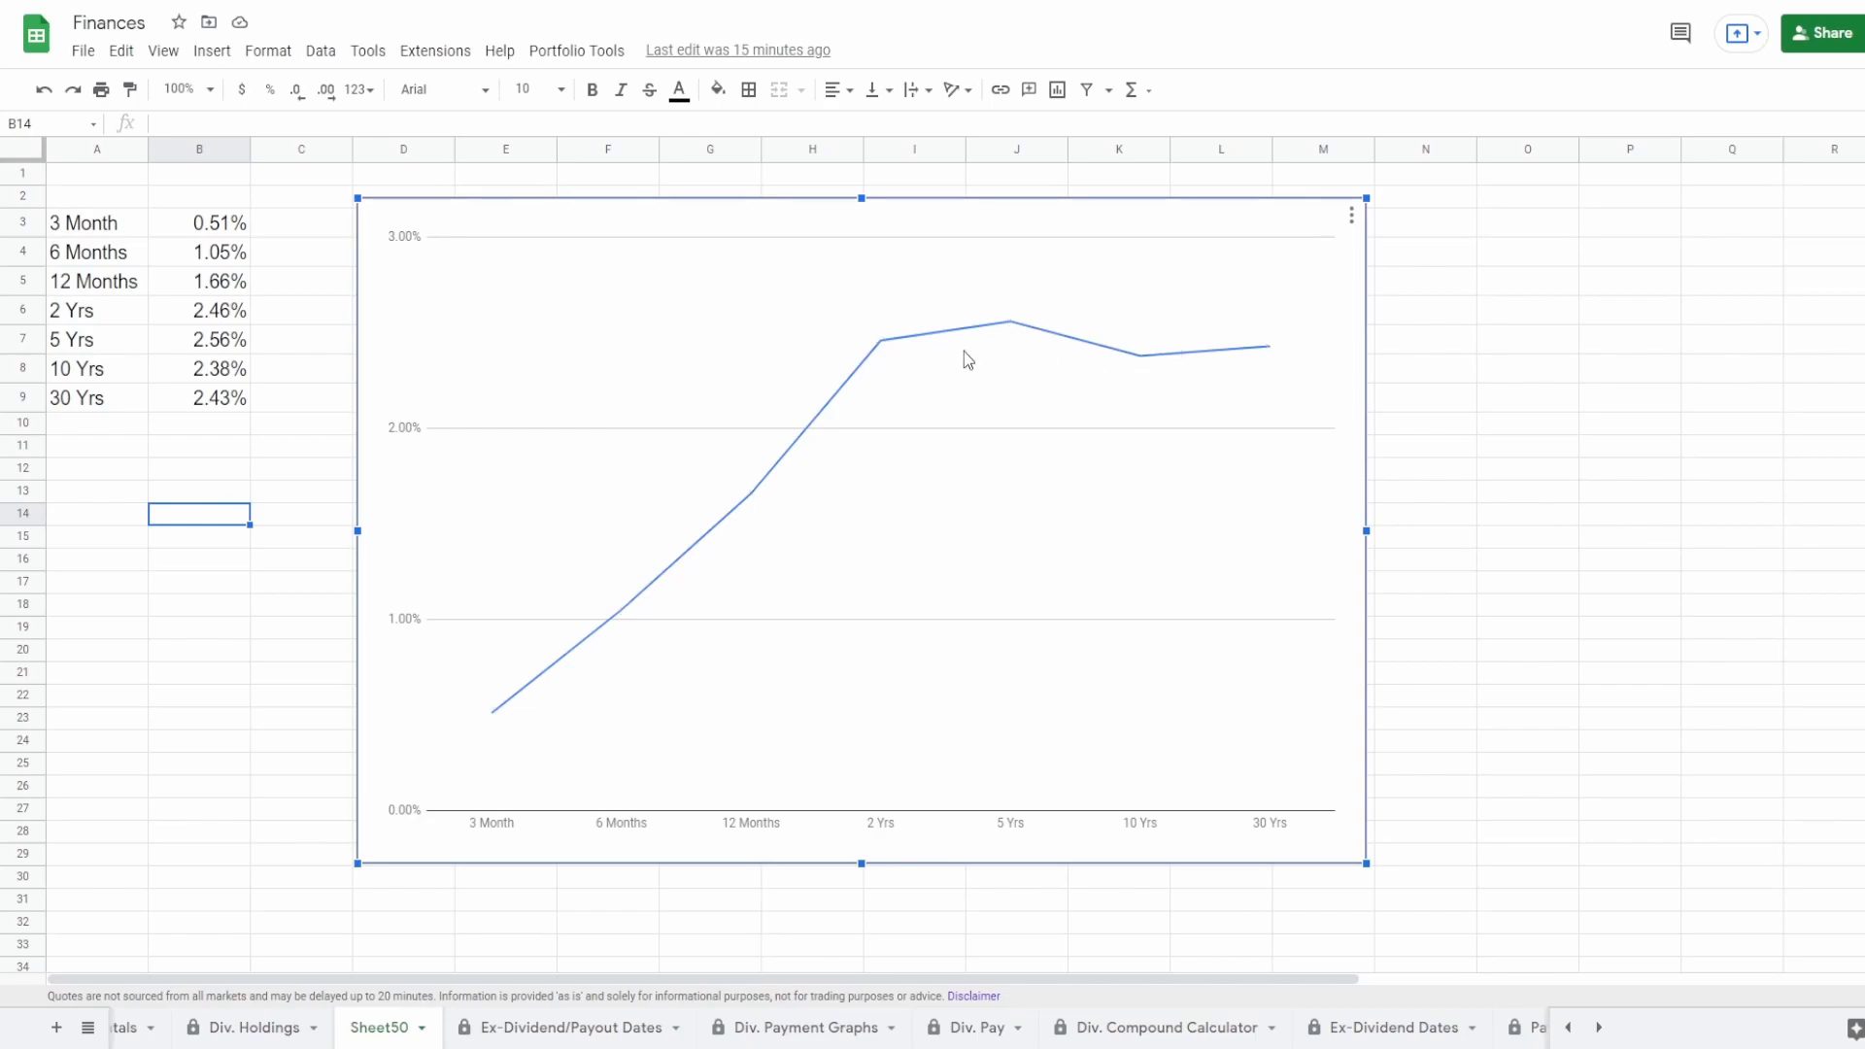
{"action": "mouse_move", "coordinate": [1030, 372]}
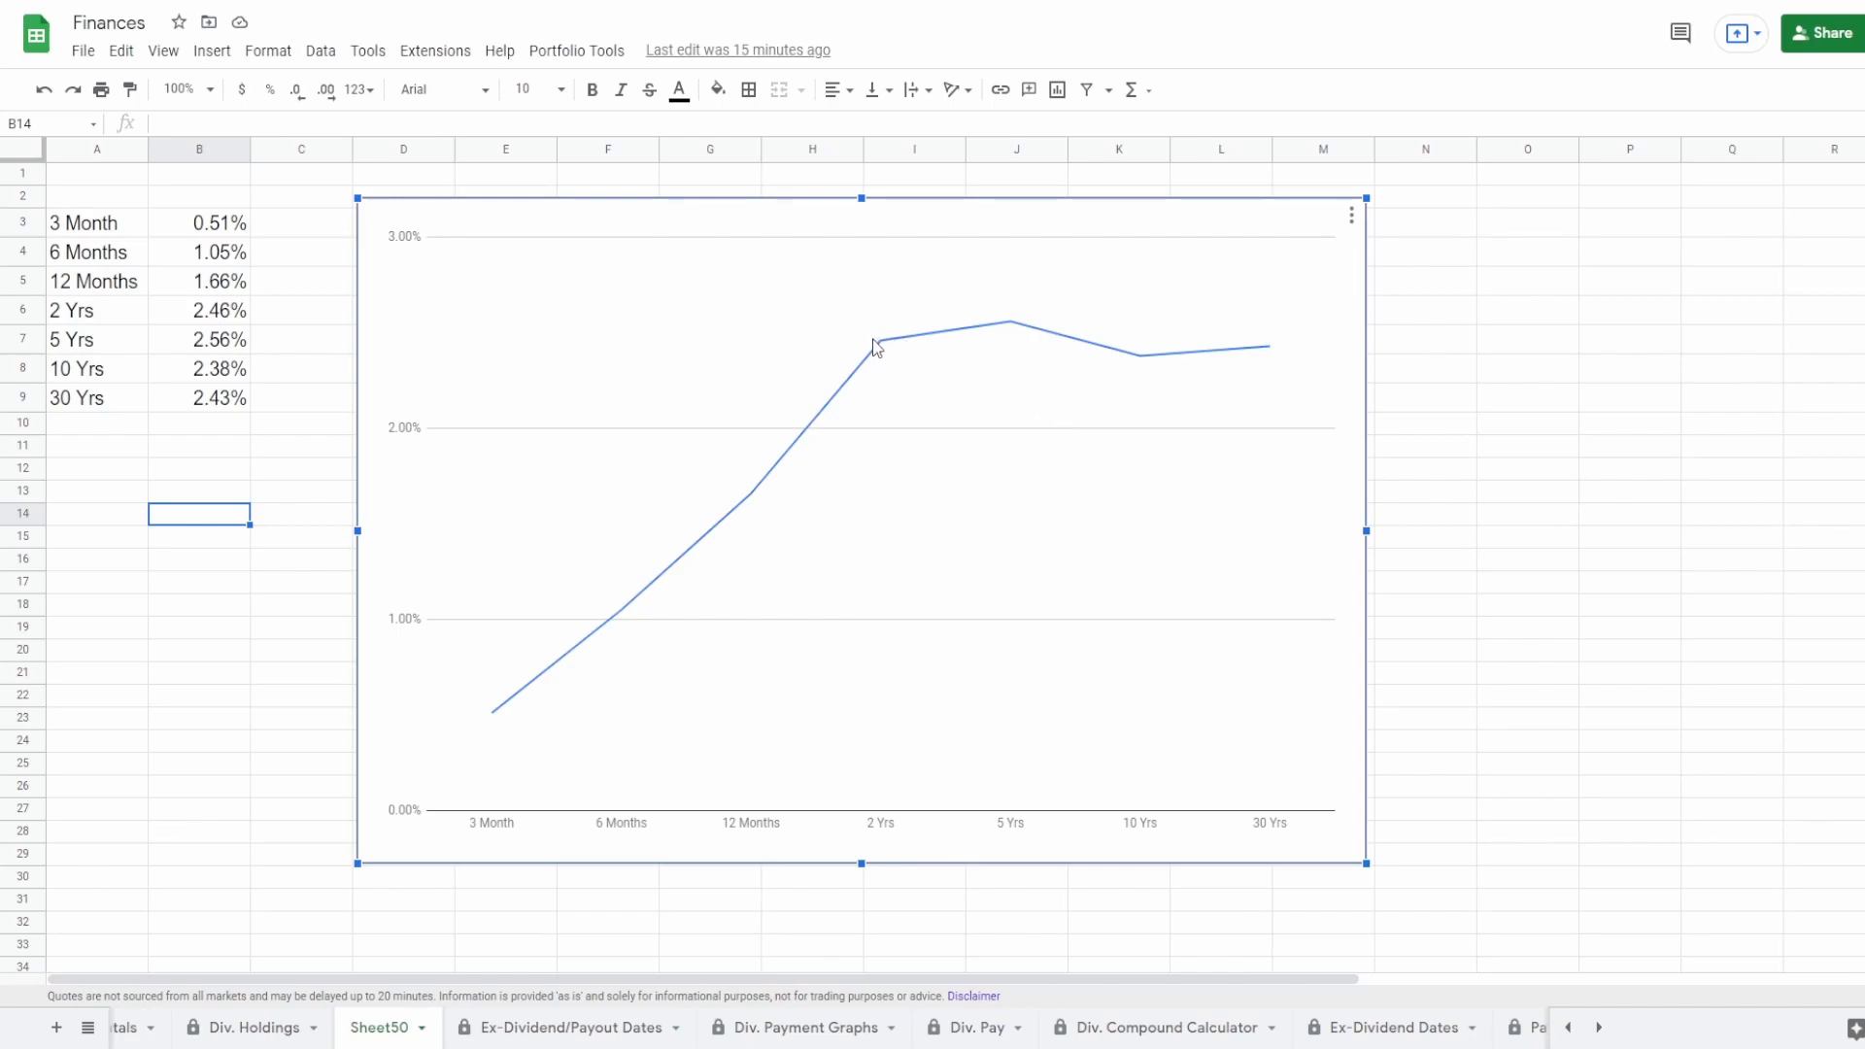
{"action": "mouse_move", "coordinate": [880, 346]}
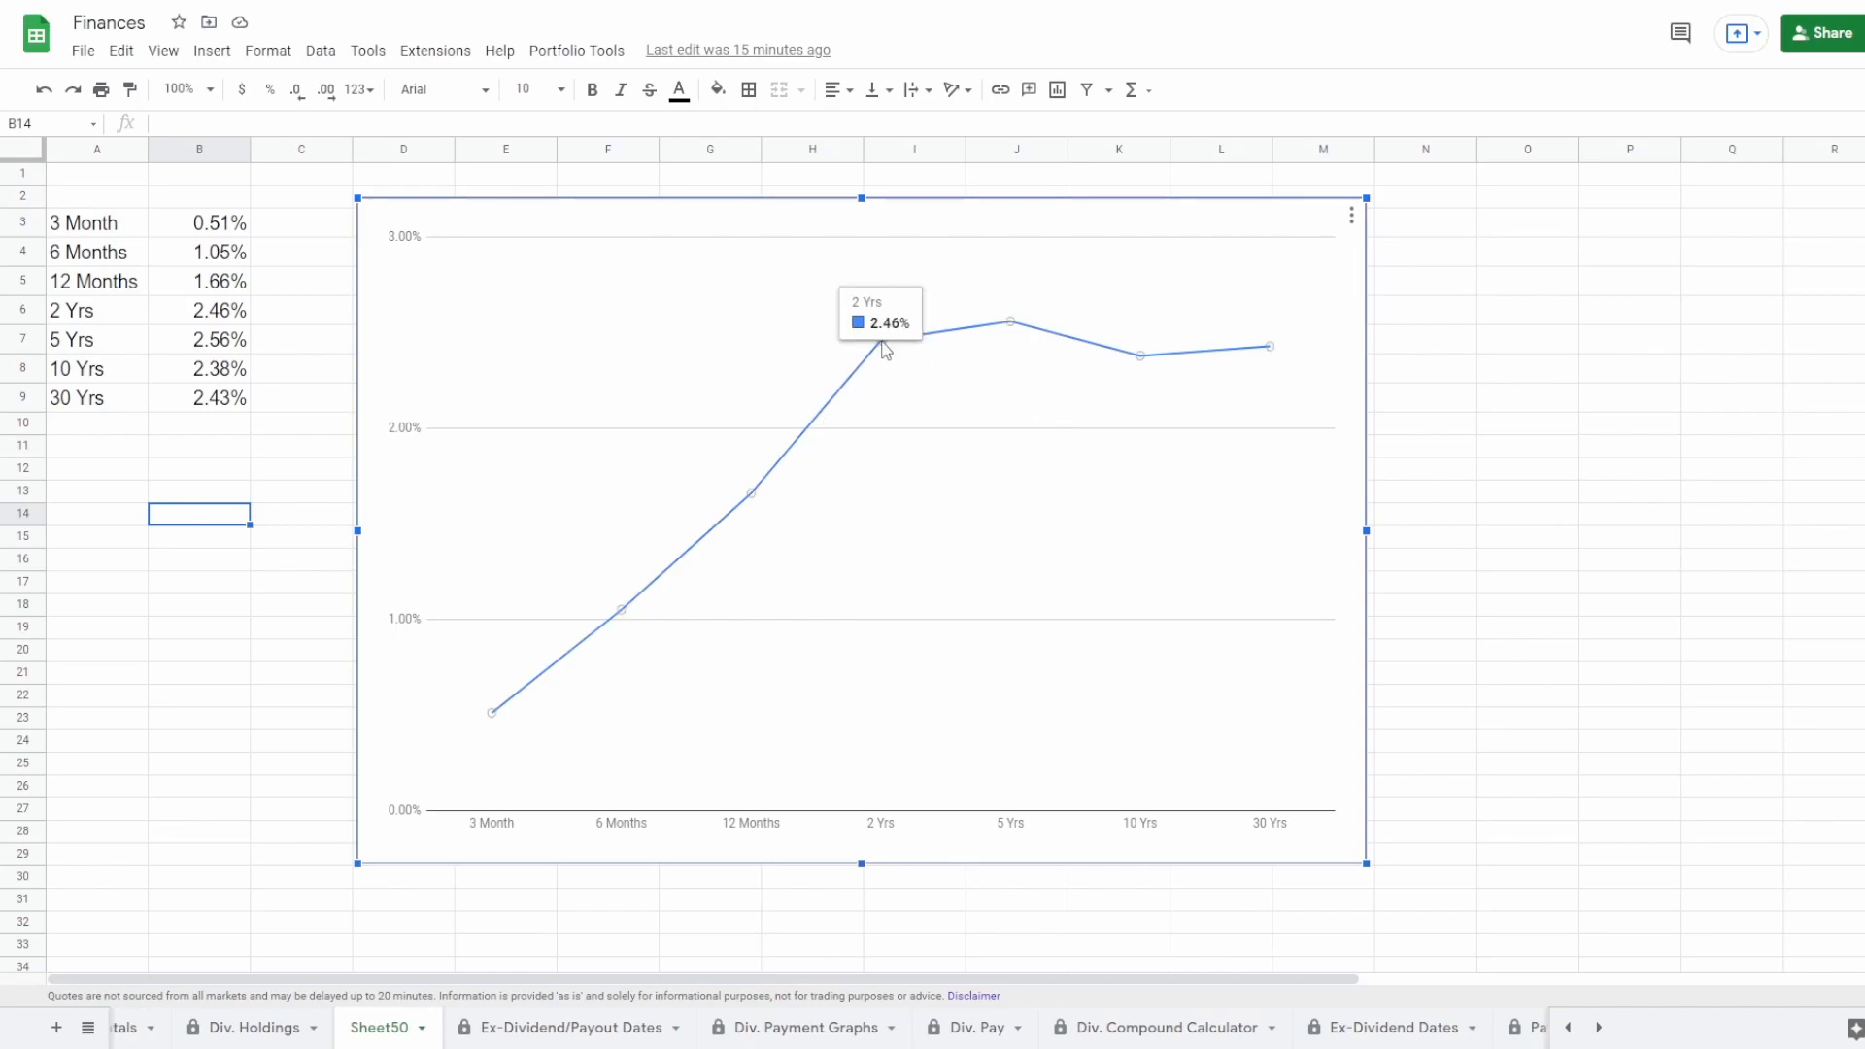
{"action": "mouse_move", "coordinate": [1269, 354]}
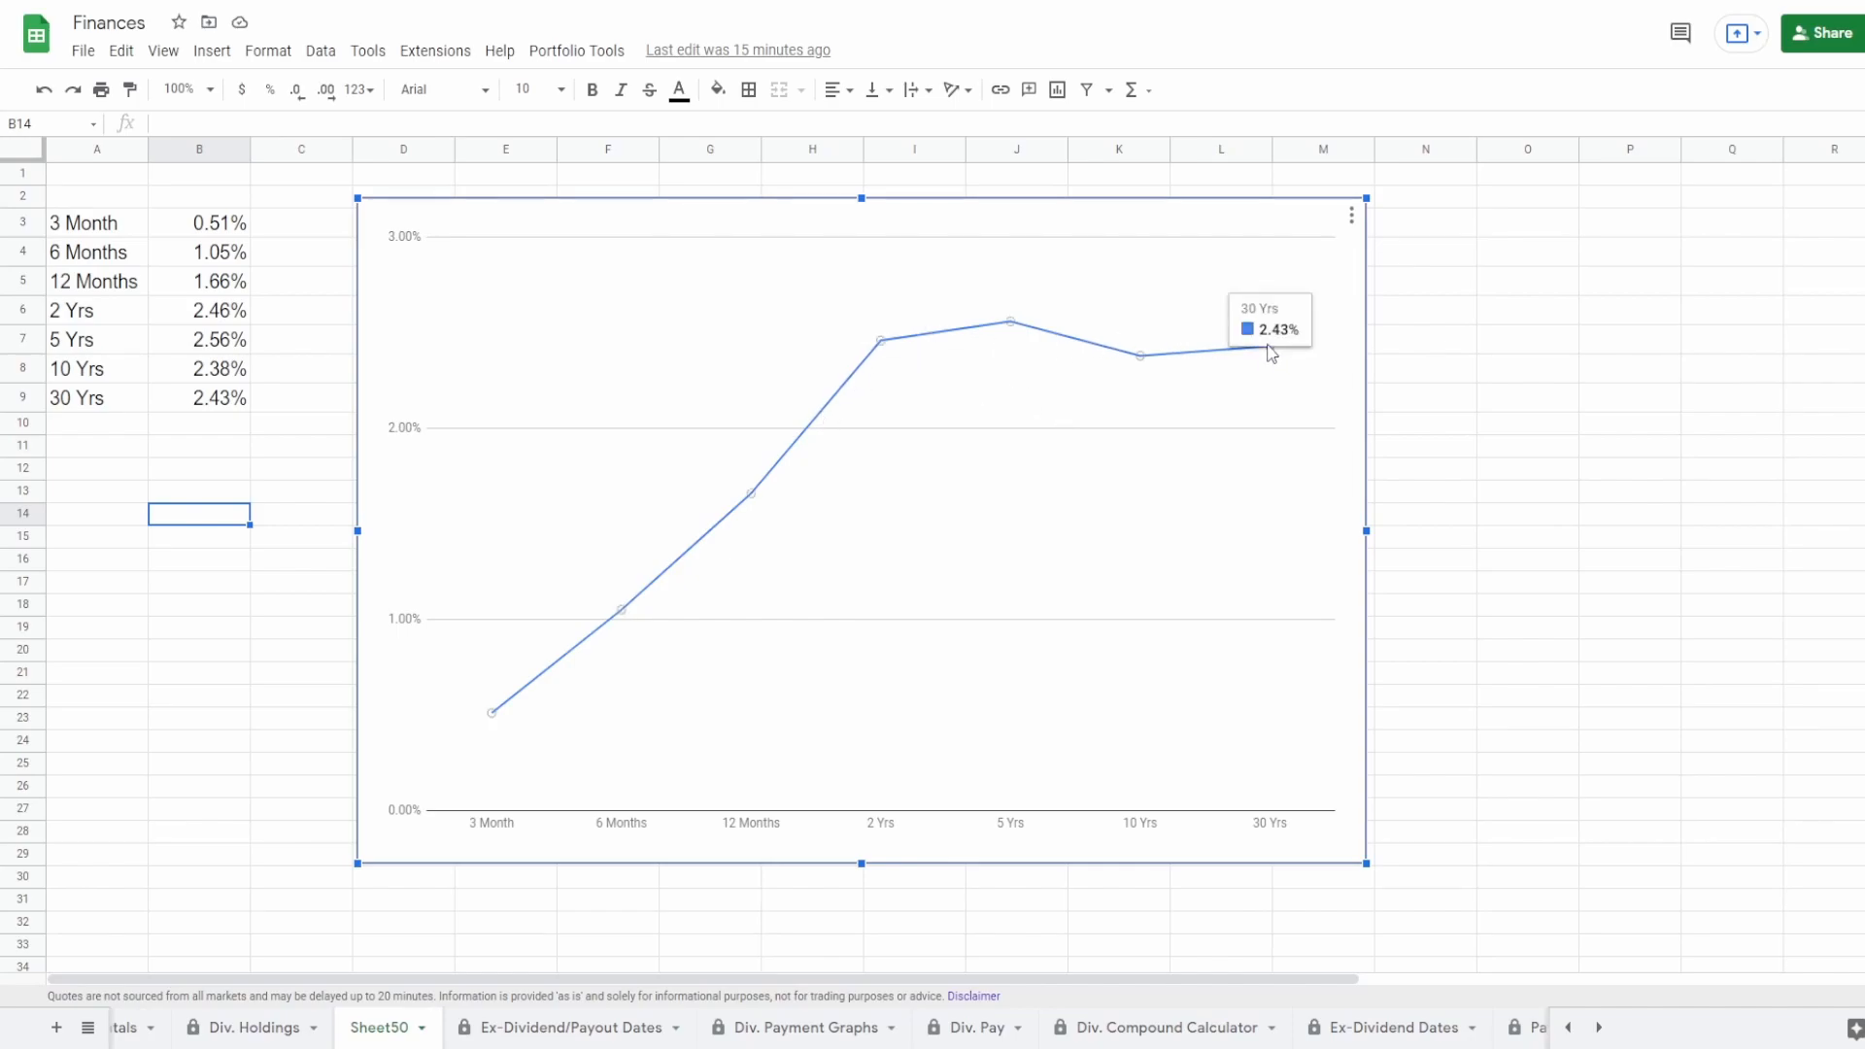
{"action": "mouse_move", "coordinate": [1223, 365]}
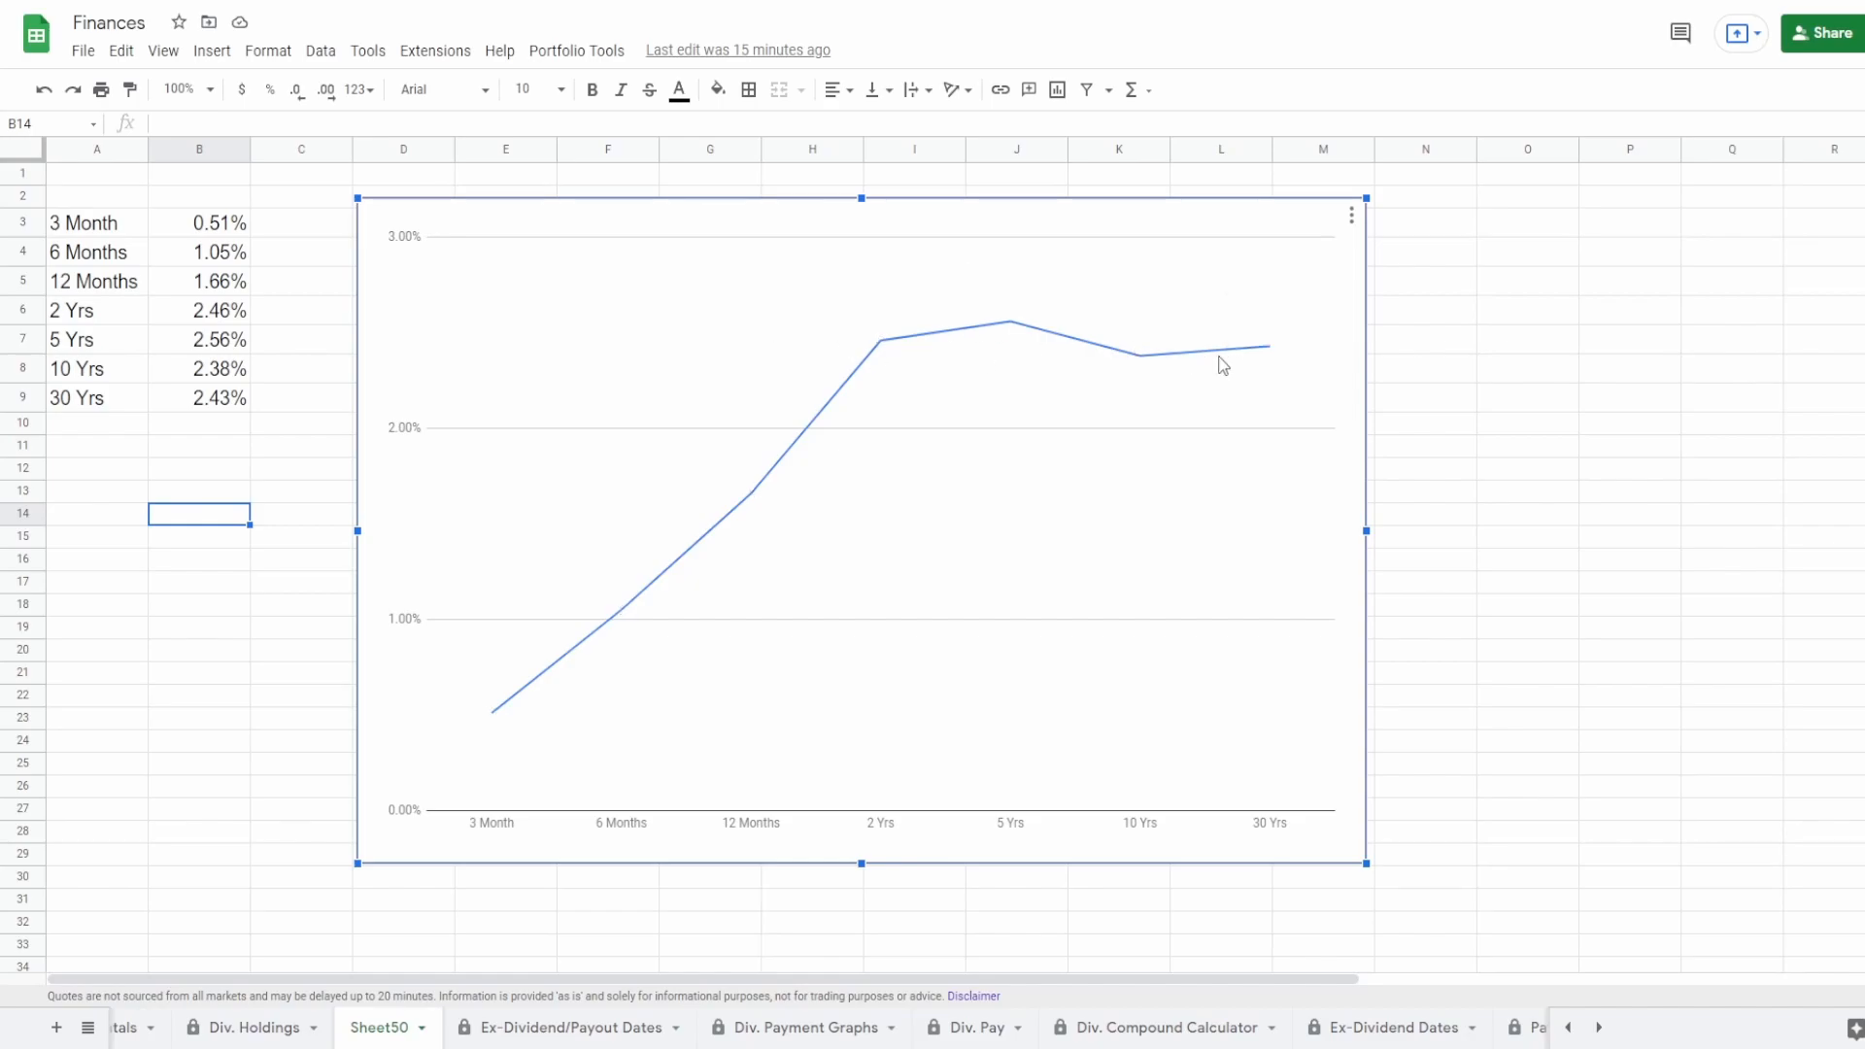
{"action": "mouse_move", "coordinate": [1140, 354]}
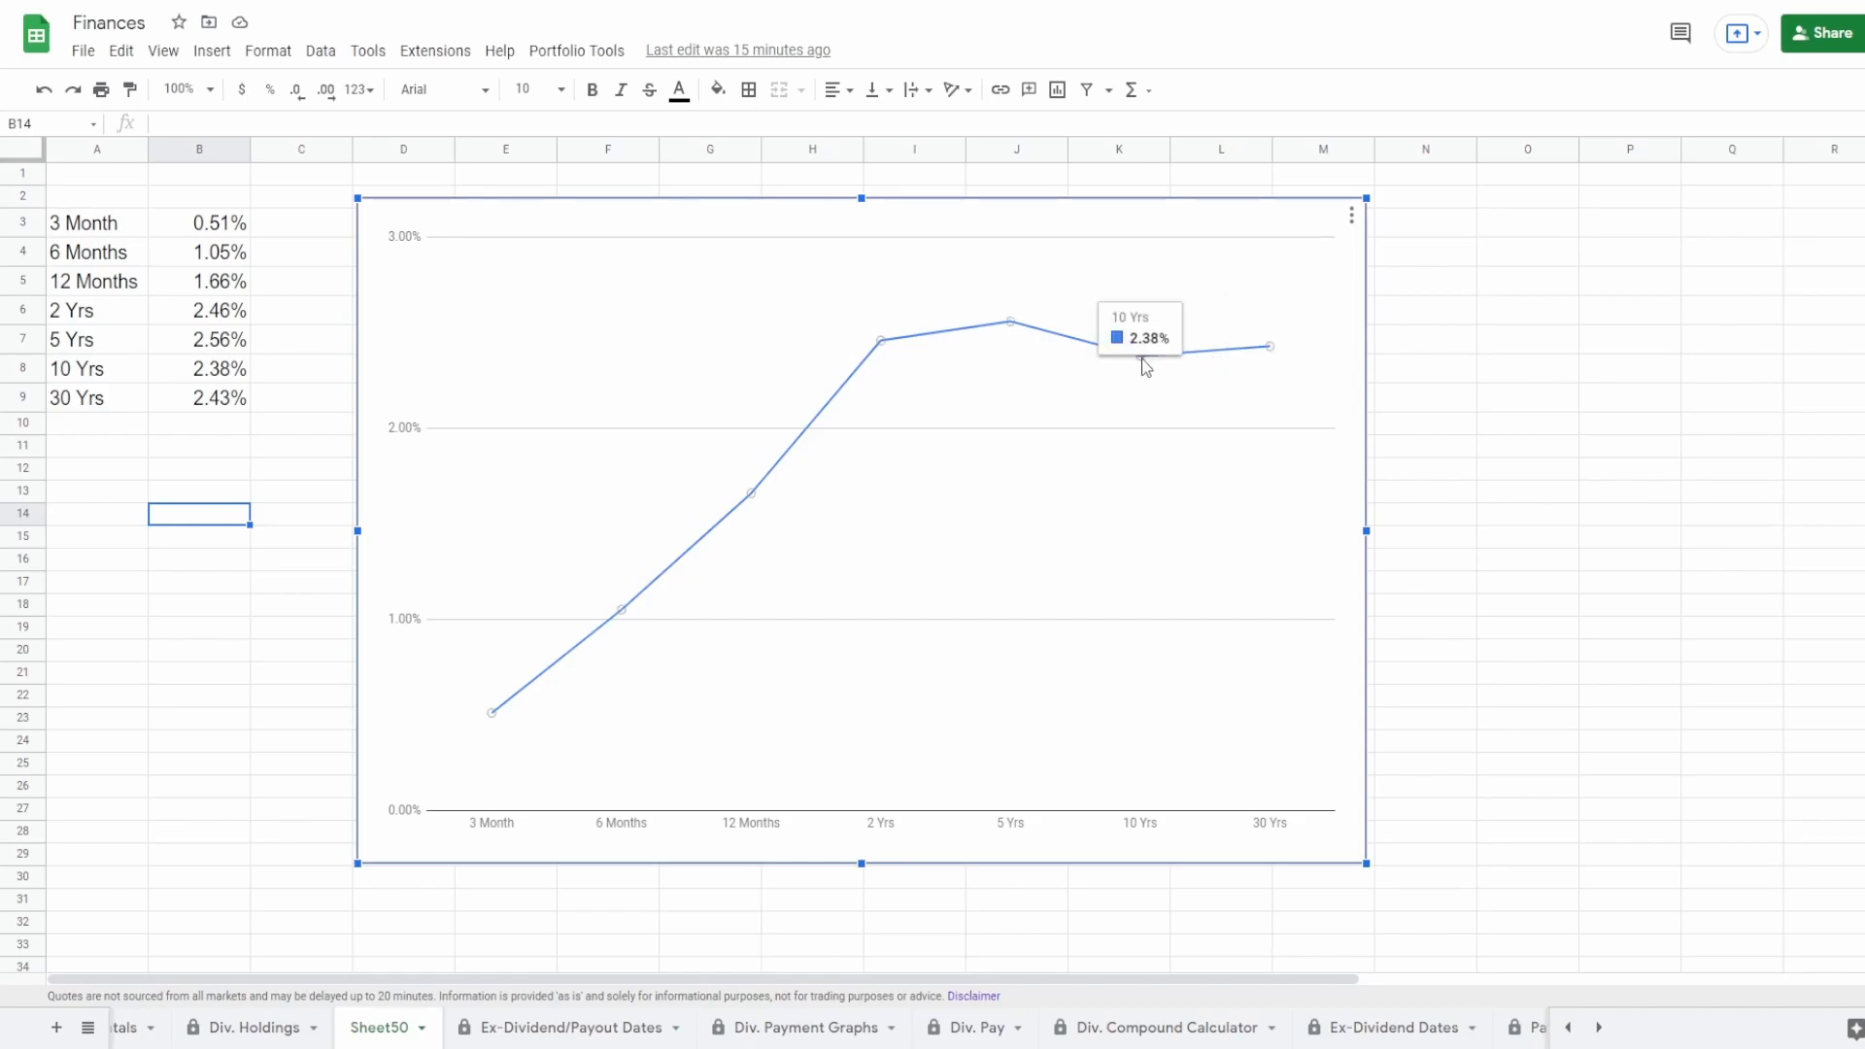
{"action": "mouse_move", "coordinate": [910, 387]}
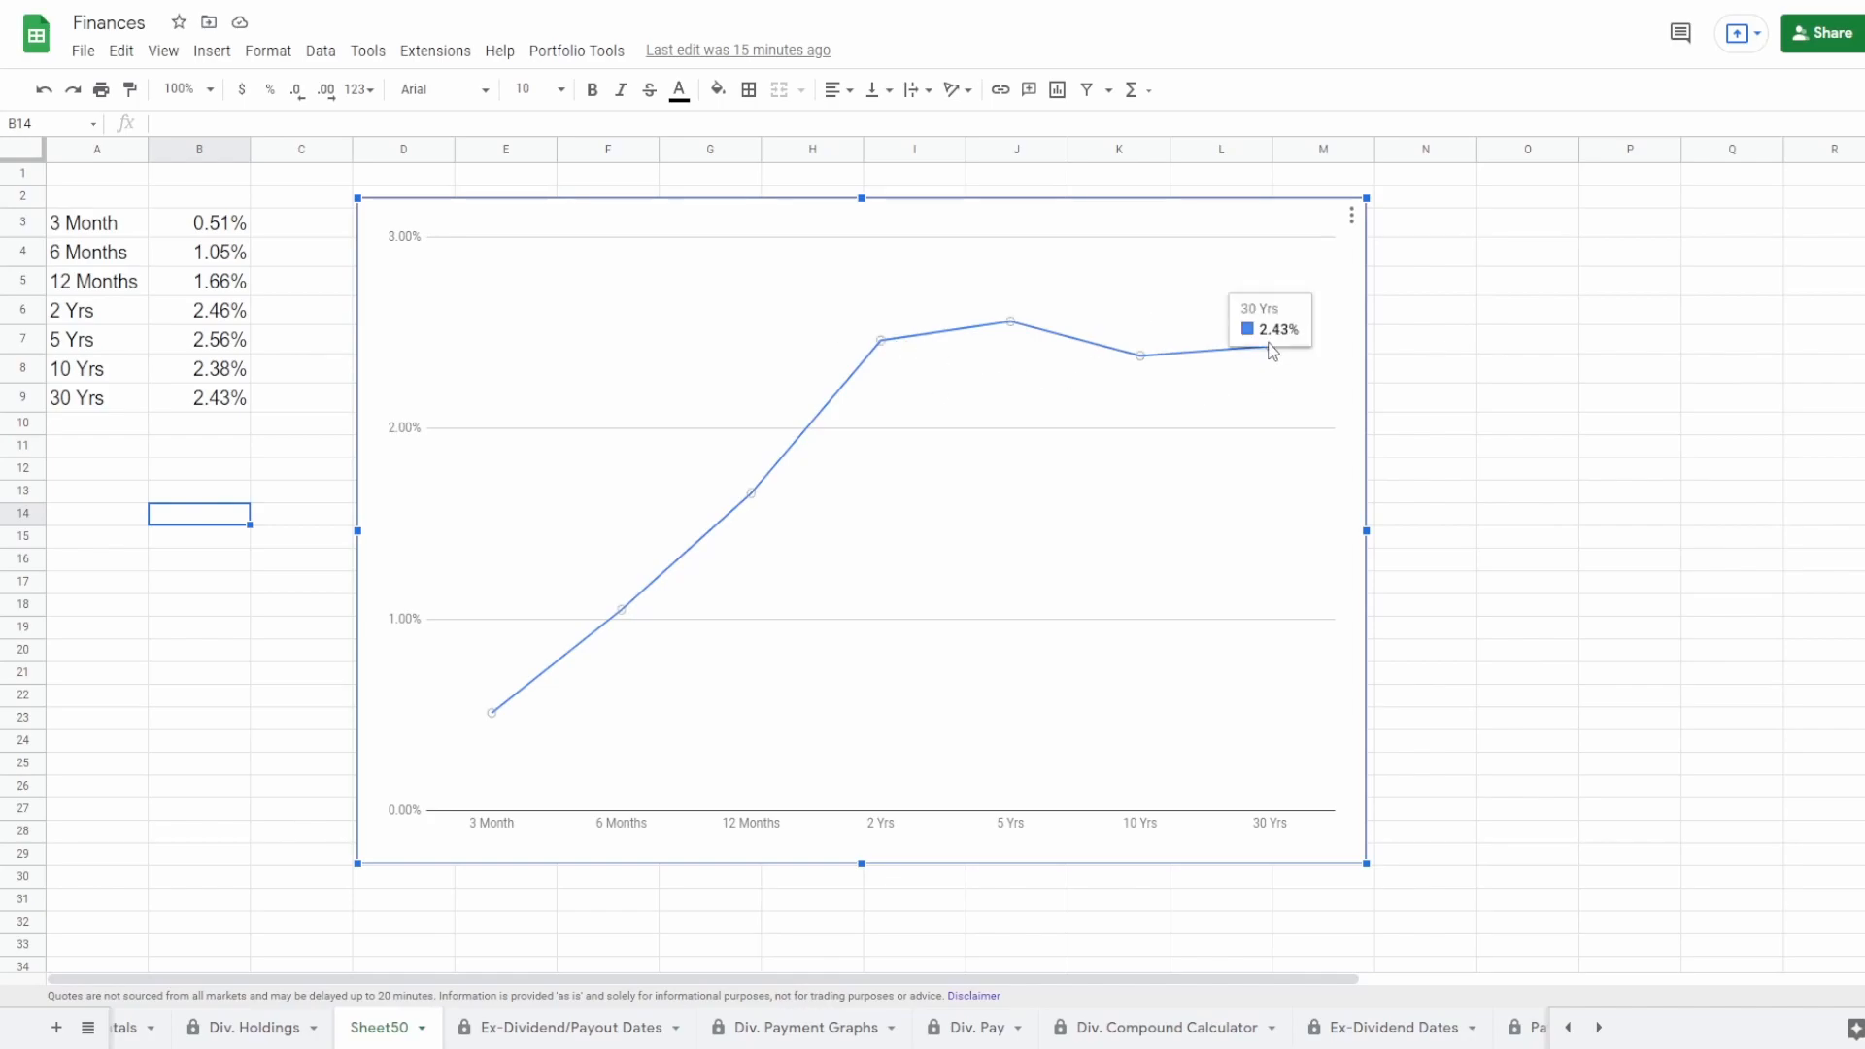
{"action": "mouse_move", "coordinate": [1142, 344]}
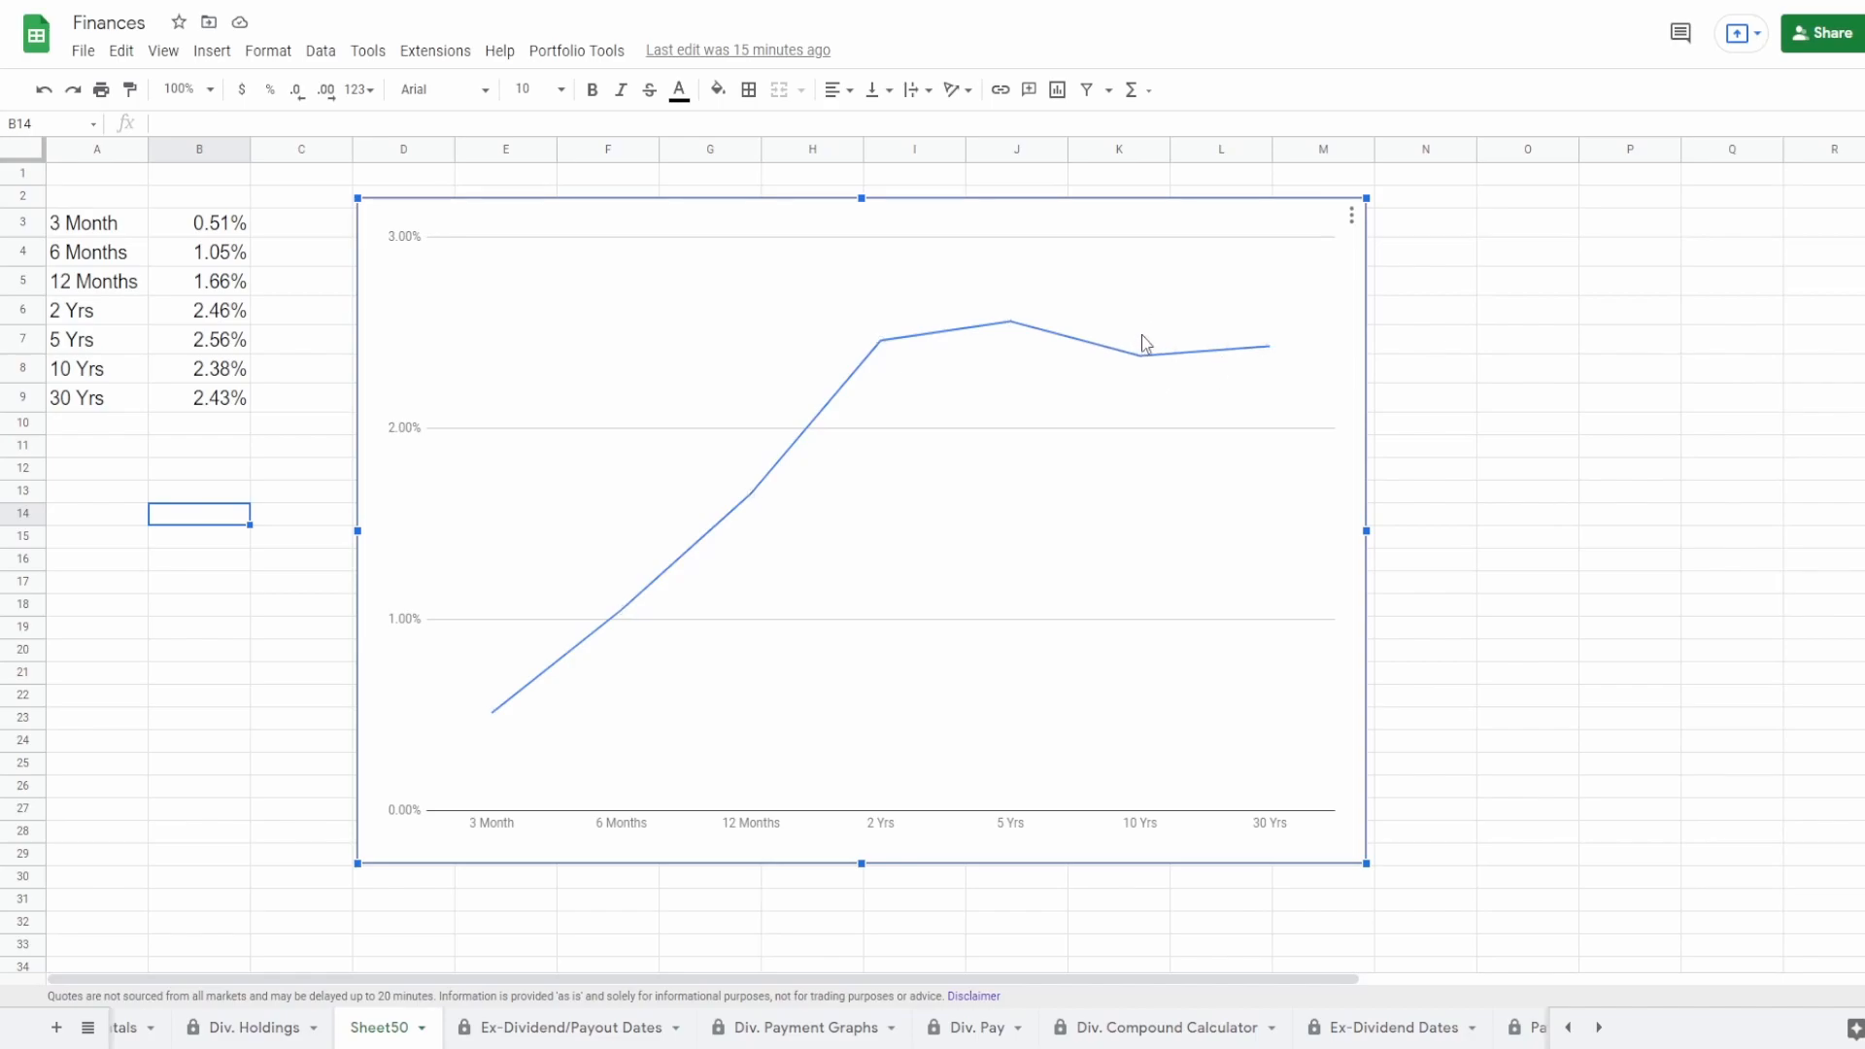
{"action": "mouse_move", "coordinate": [1265, 354]}
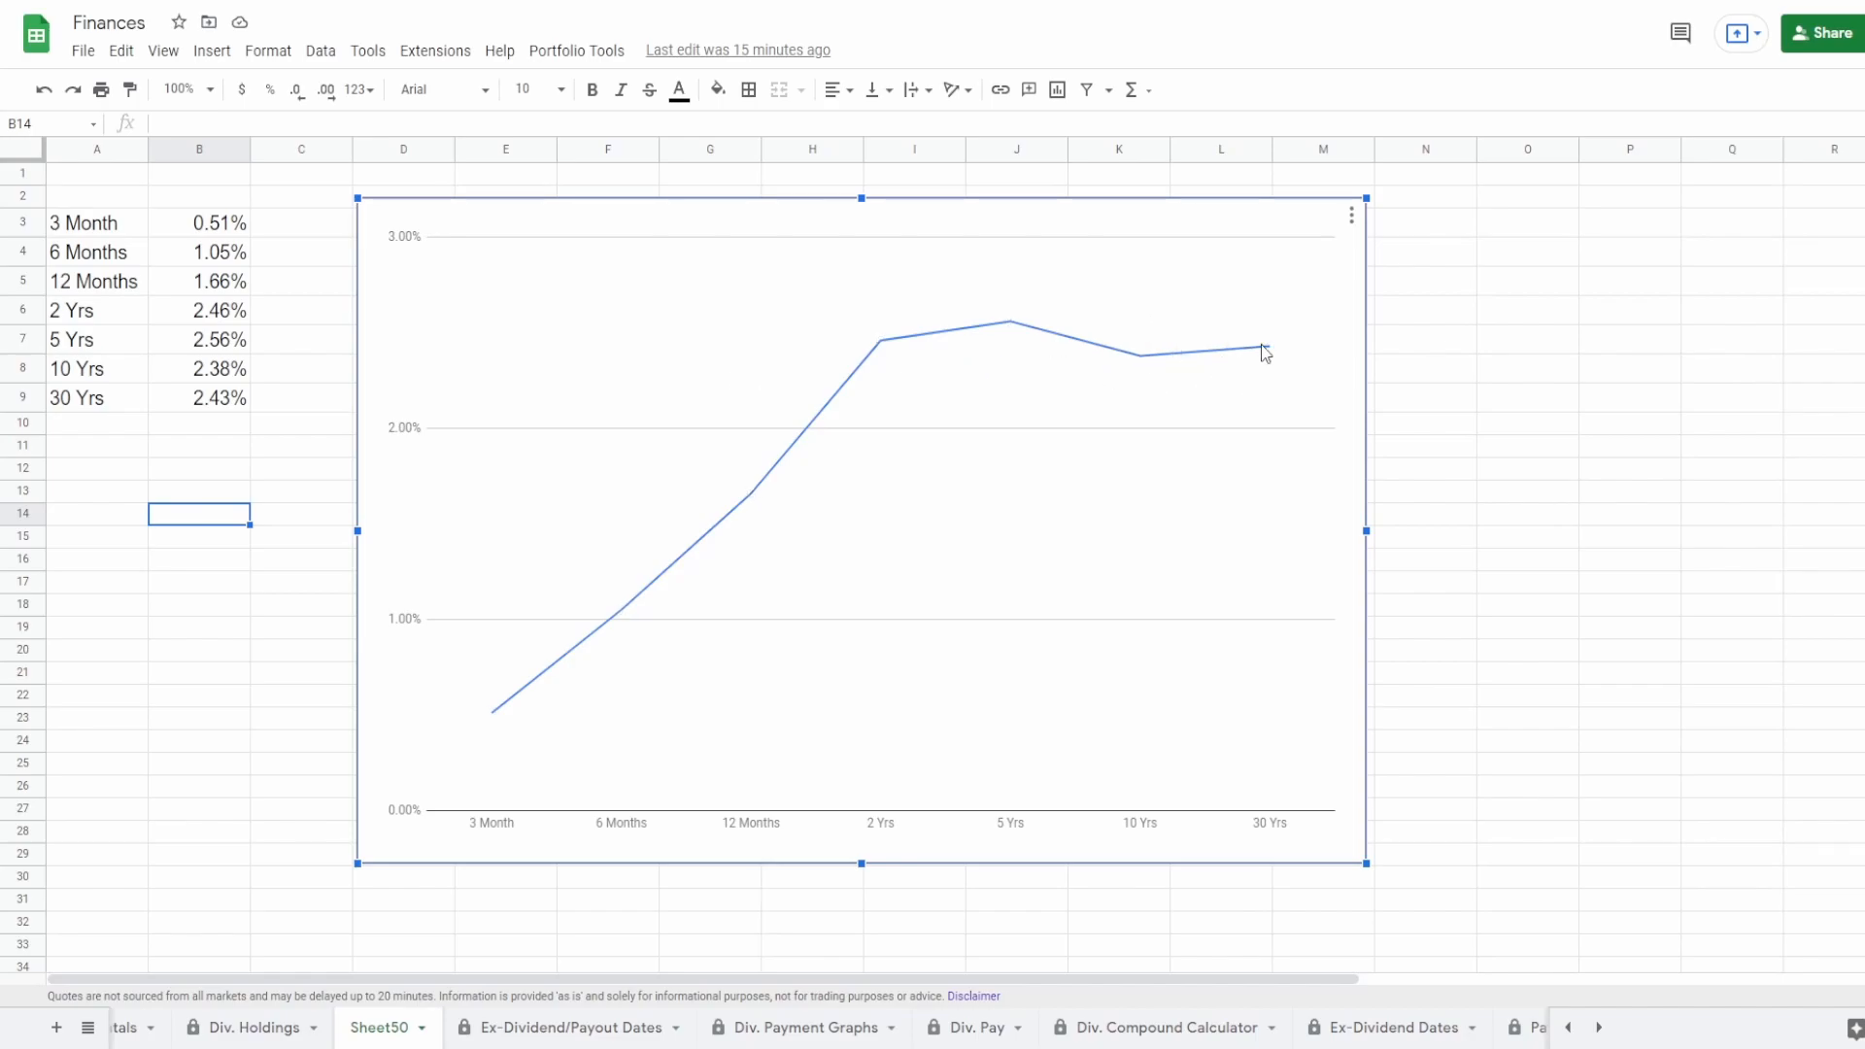
{"action": "mouse_move", "coordinate": [1266, 351]}
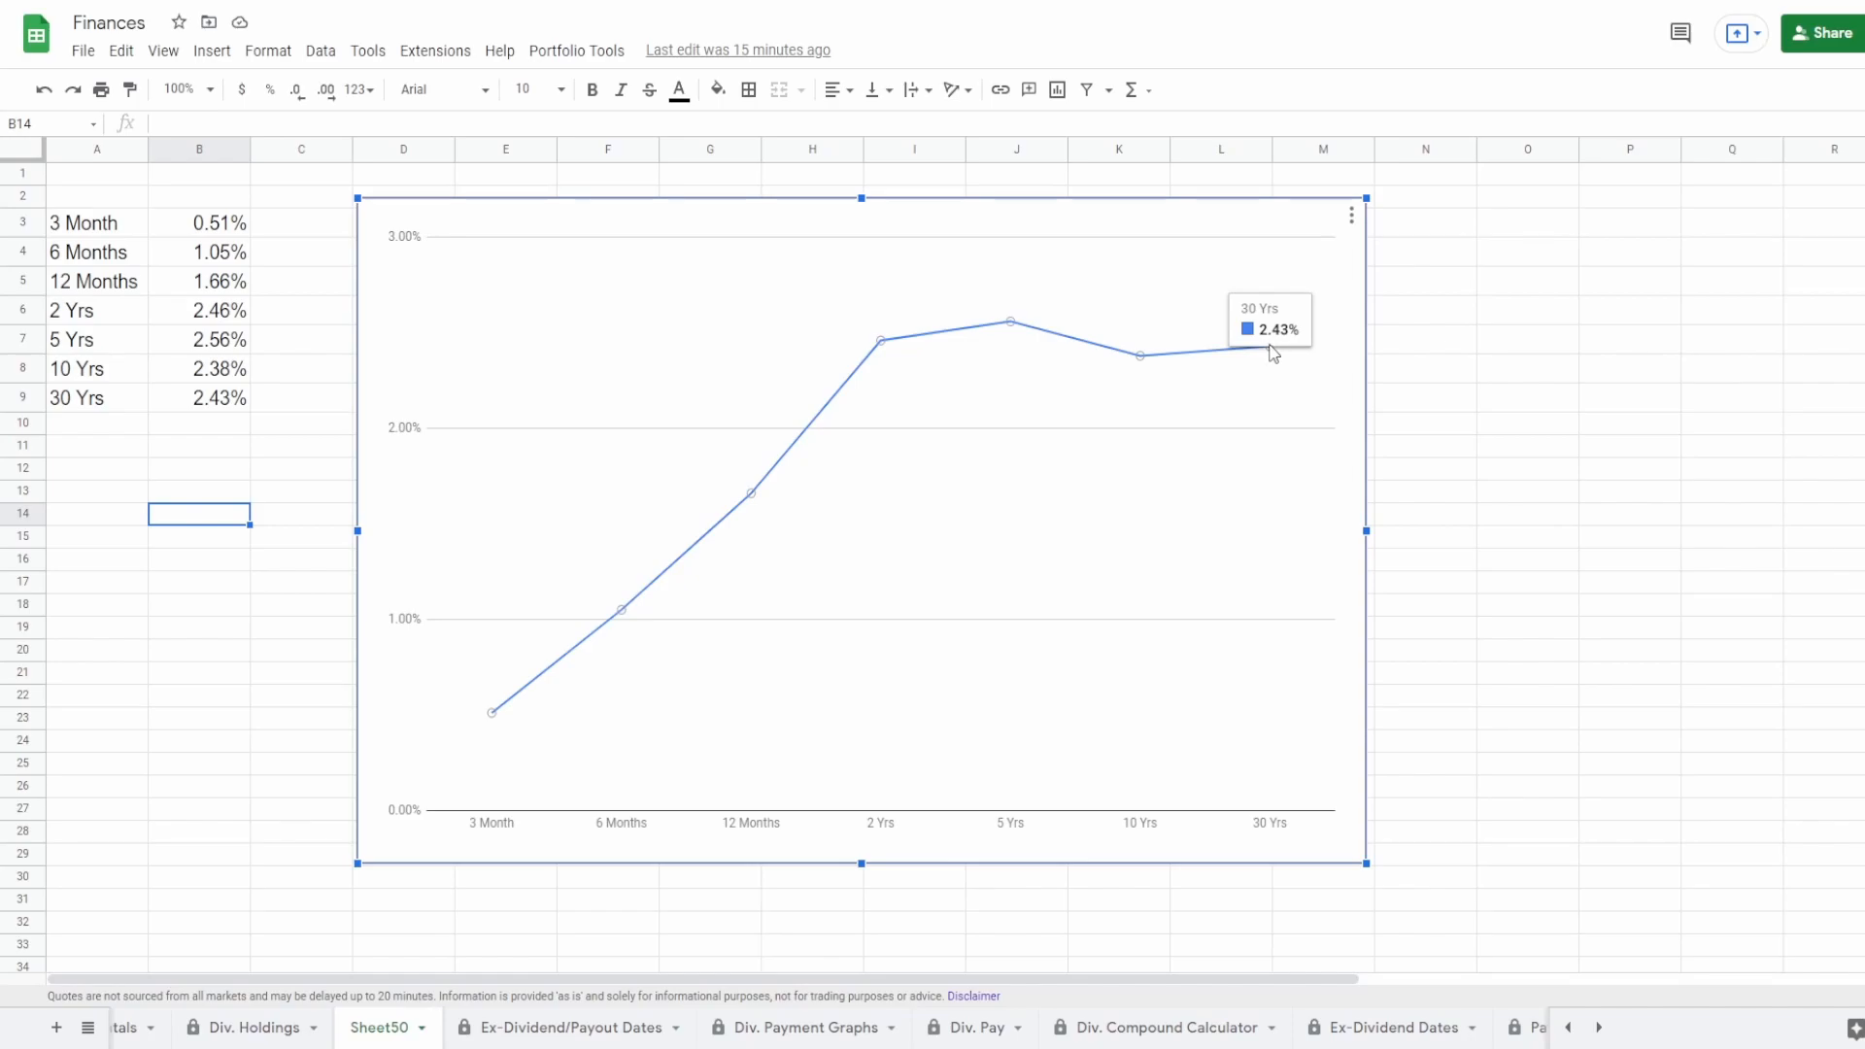
{"action": "mouse_move", "coordinate": [1012, 337]}
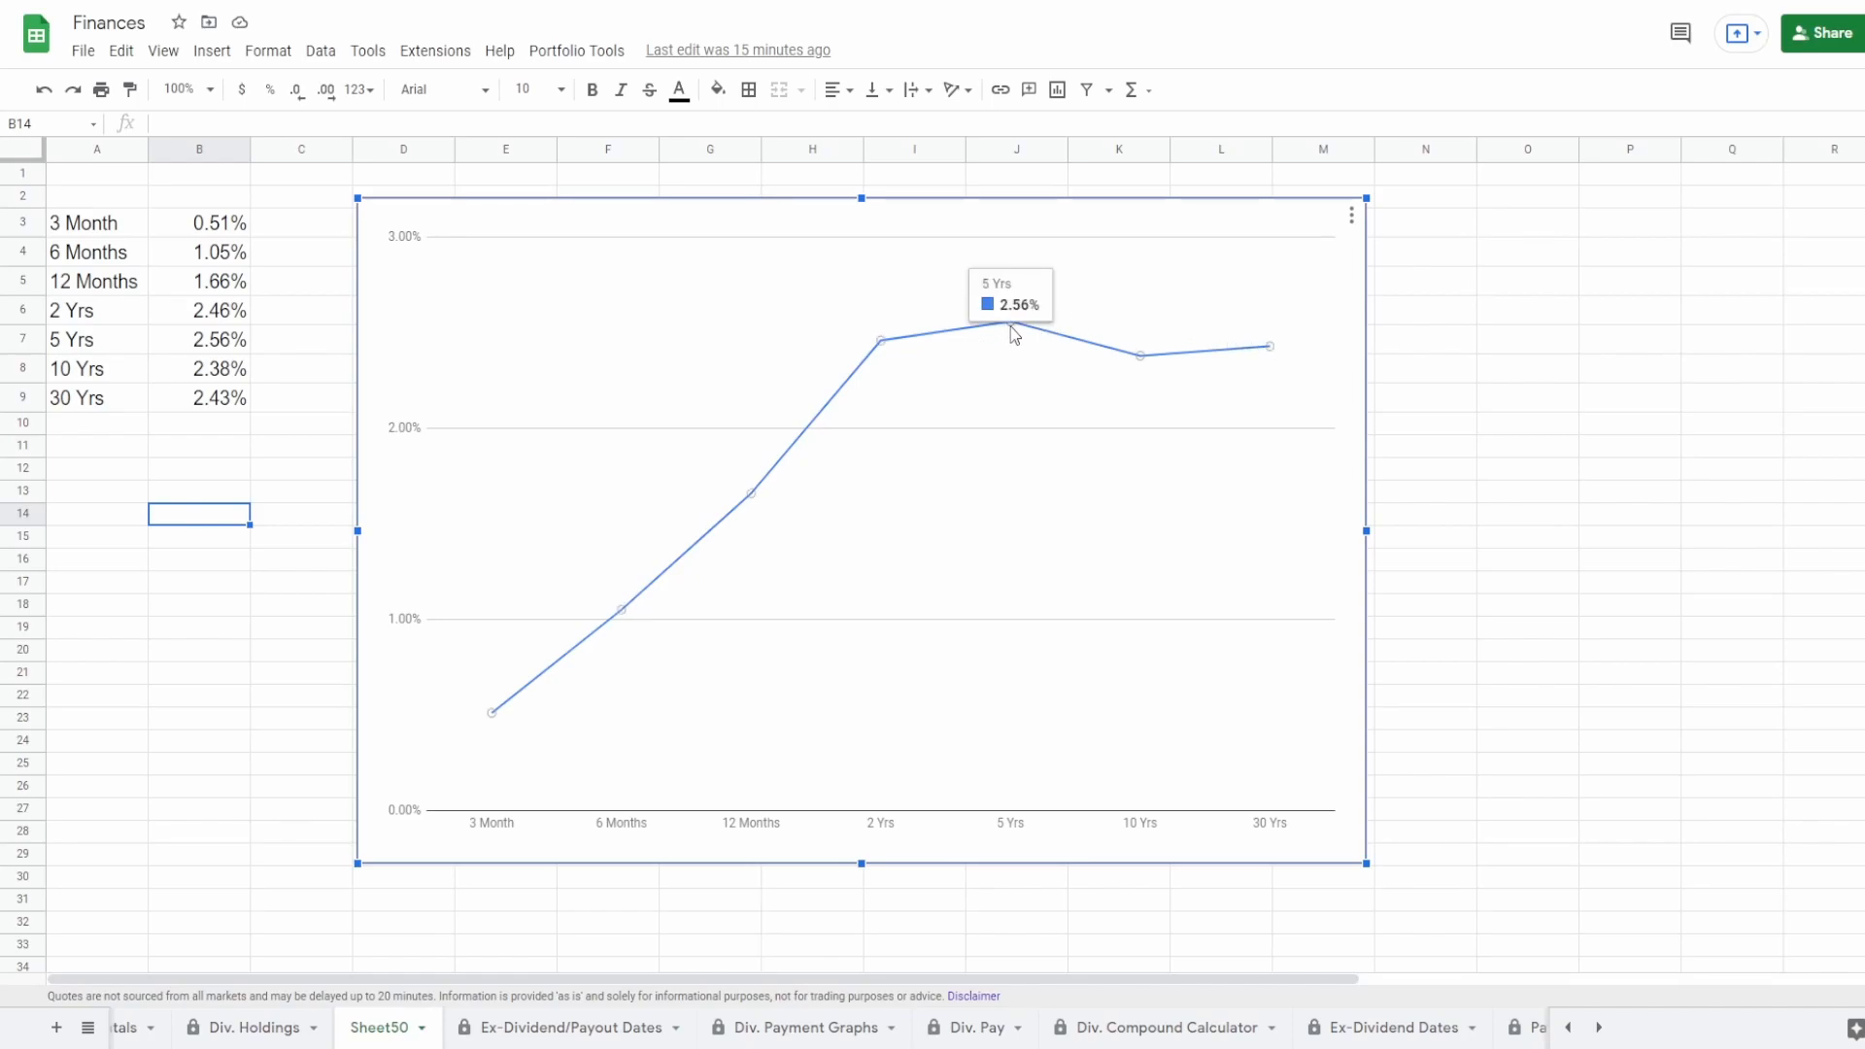
{"action": "mouse_move", "coordinate": [1271, 351]}
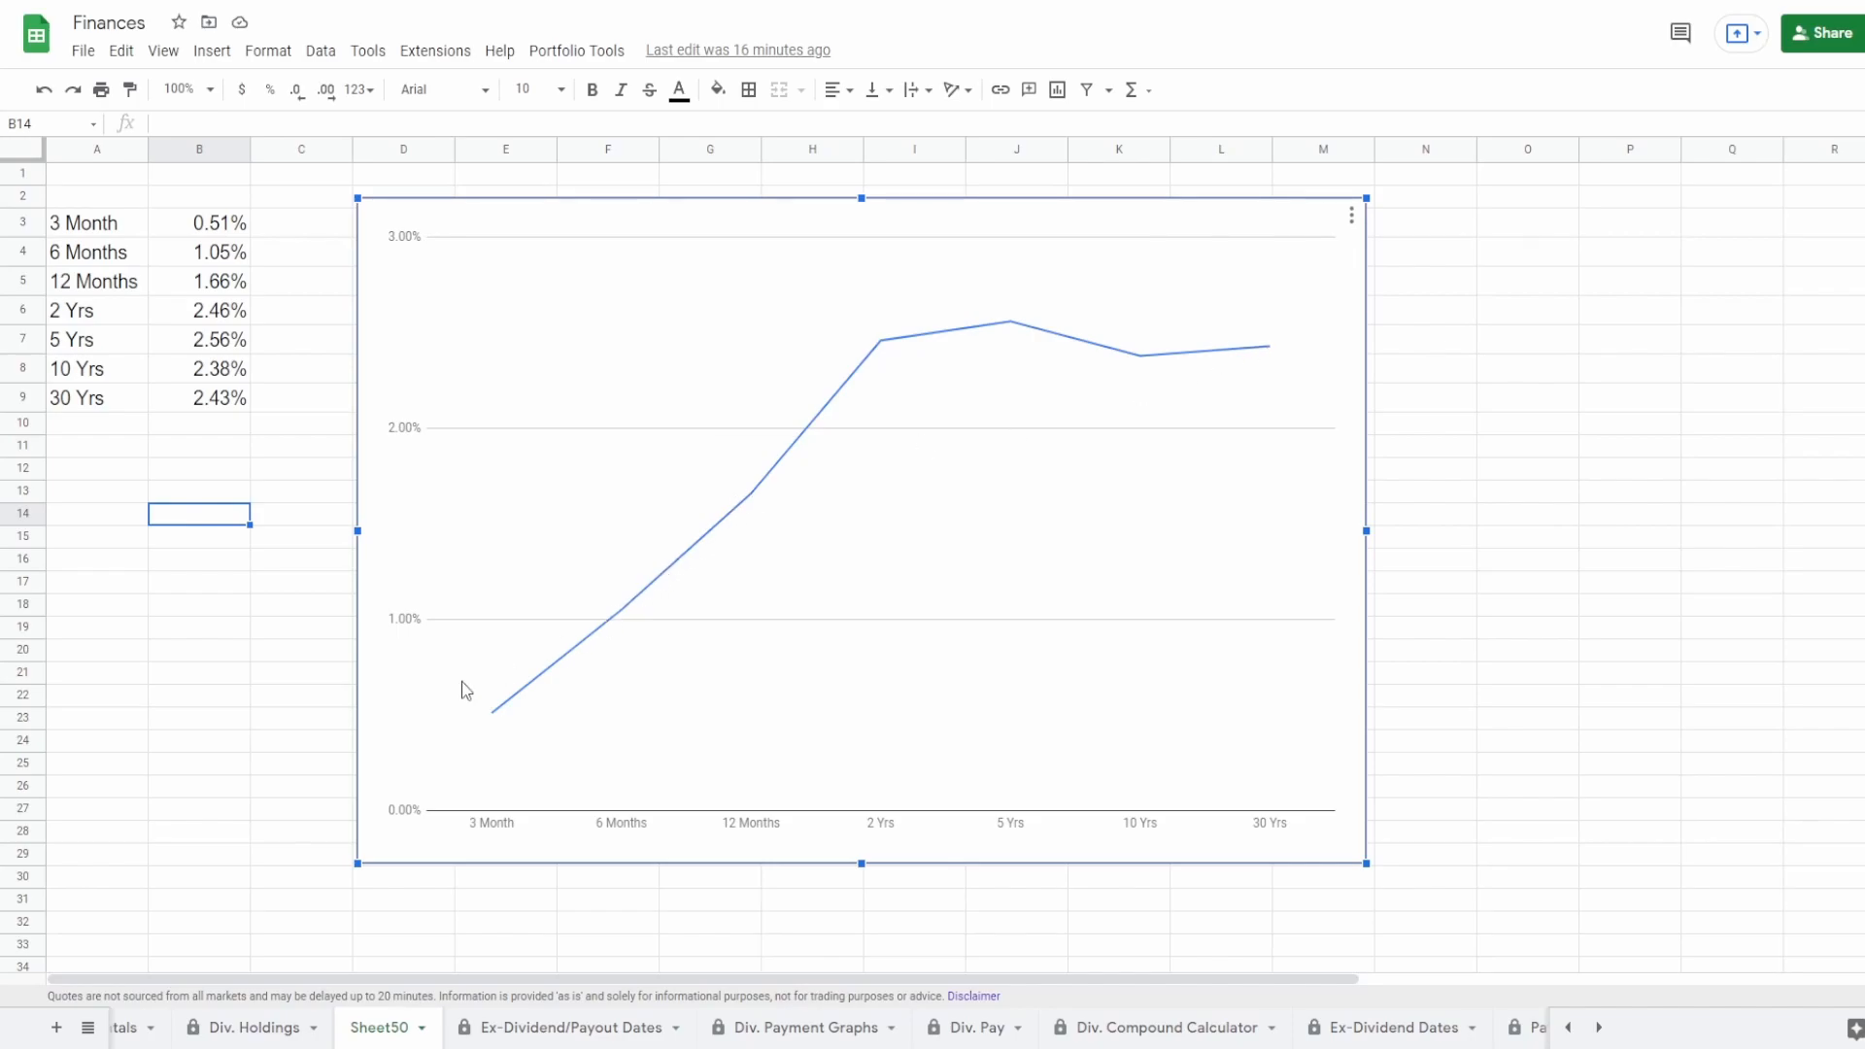
{"action": "mouse_move", "coordinate": [668, 505]}
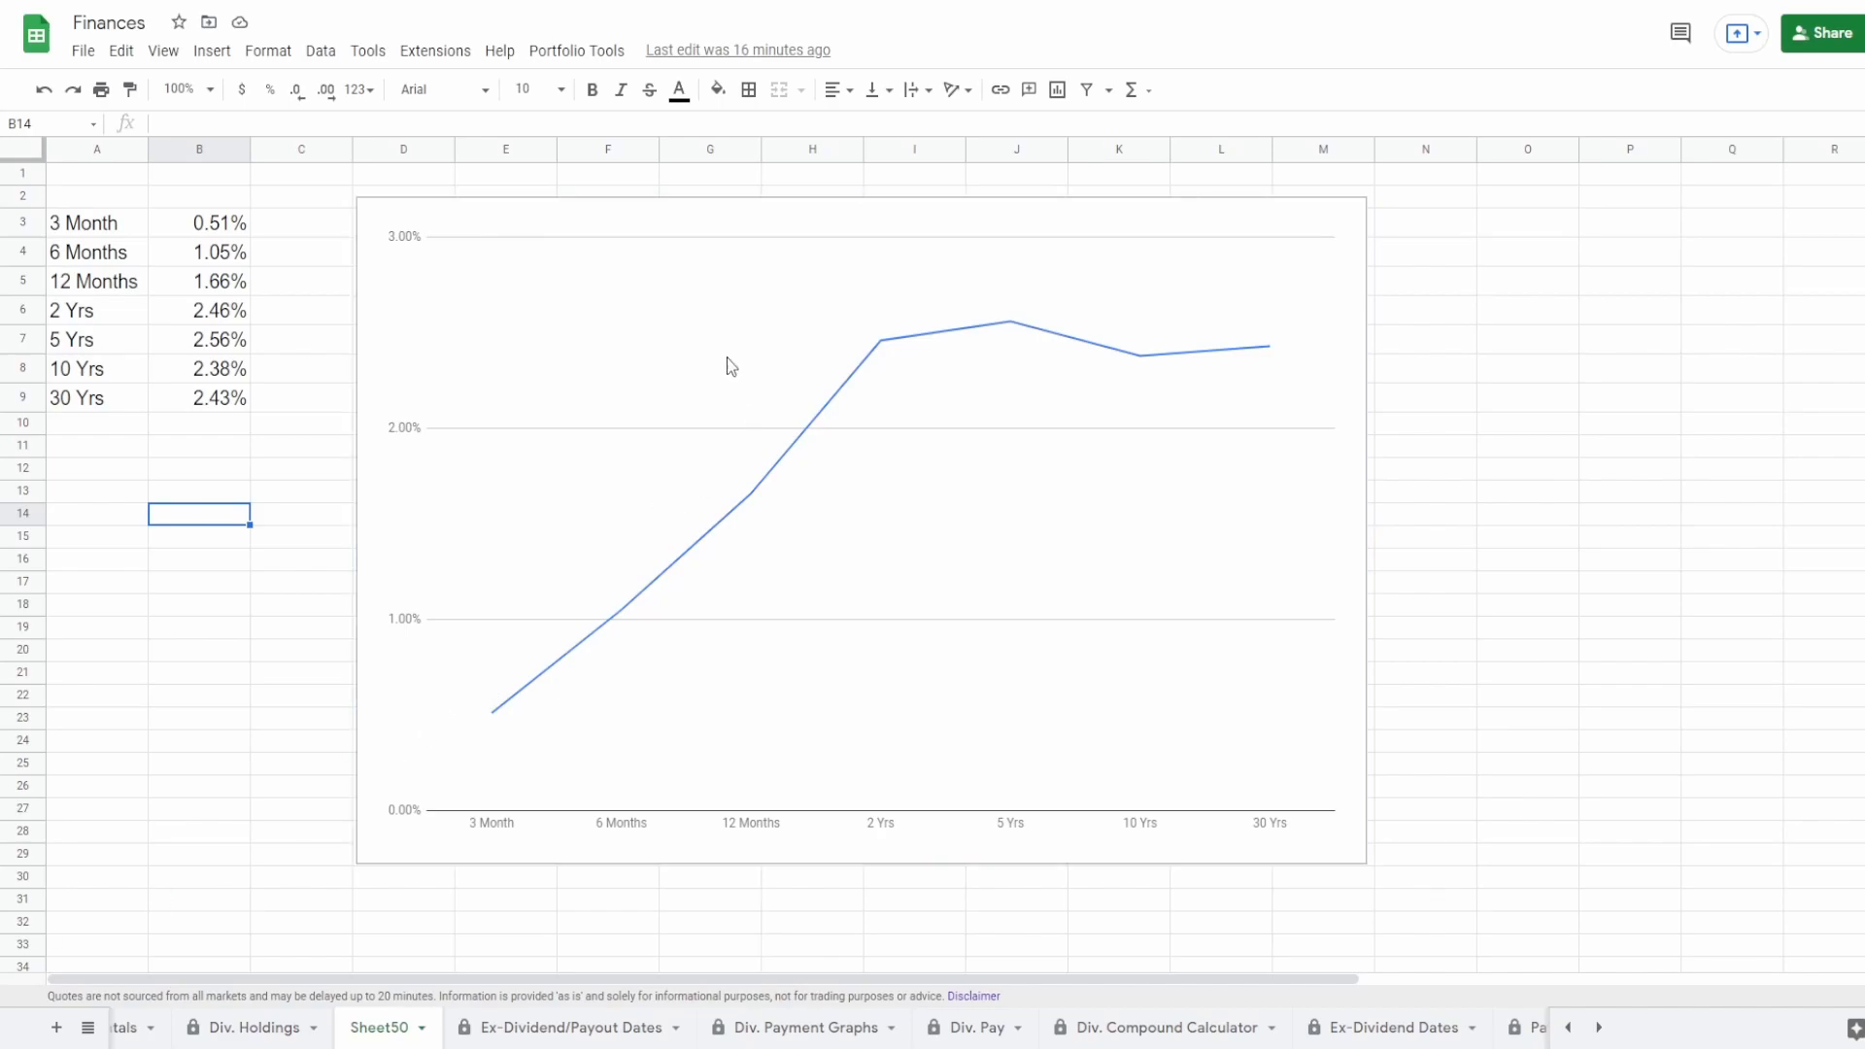
{"action": "mouse_move", "coordinate": [1095, 614]}
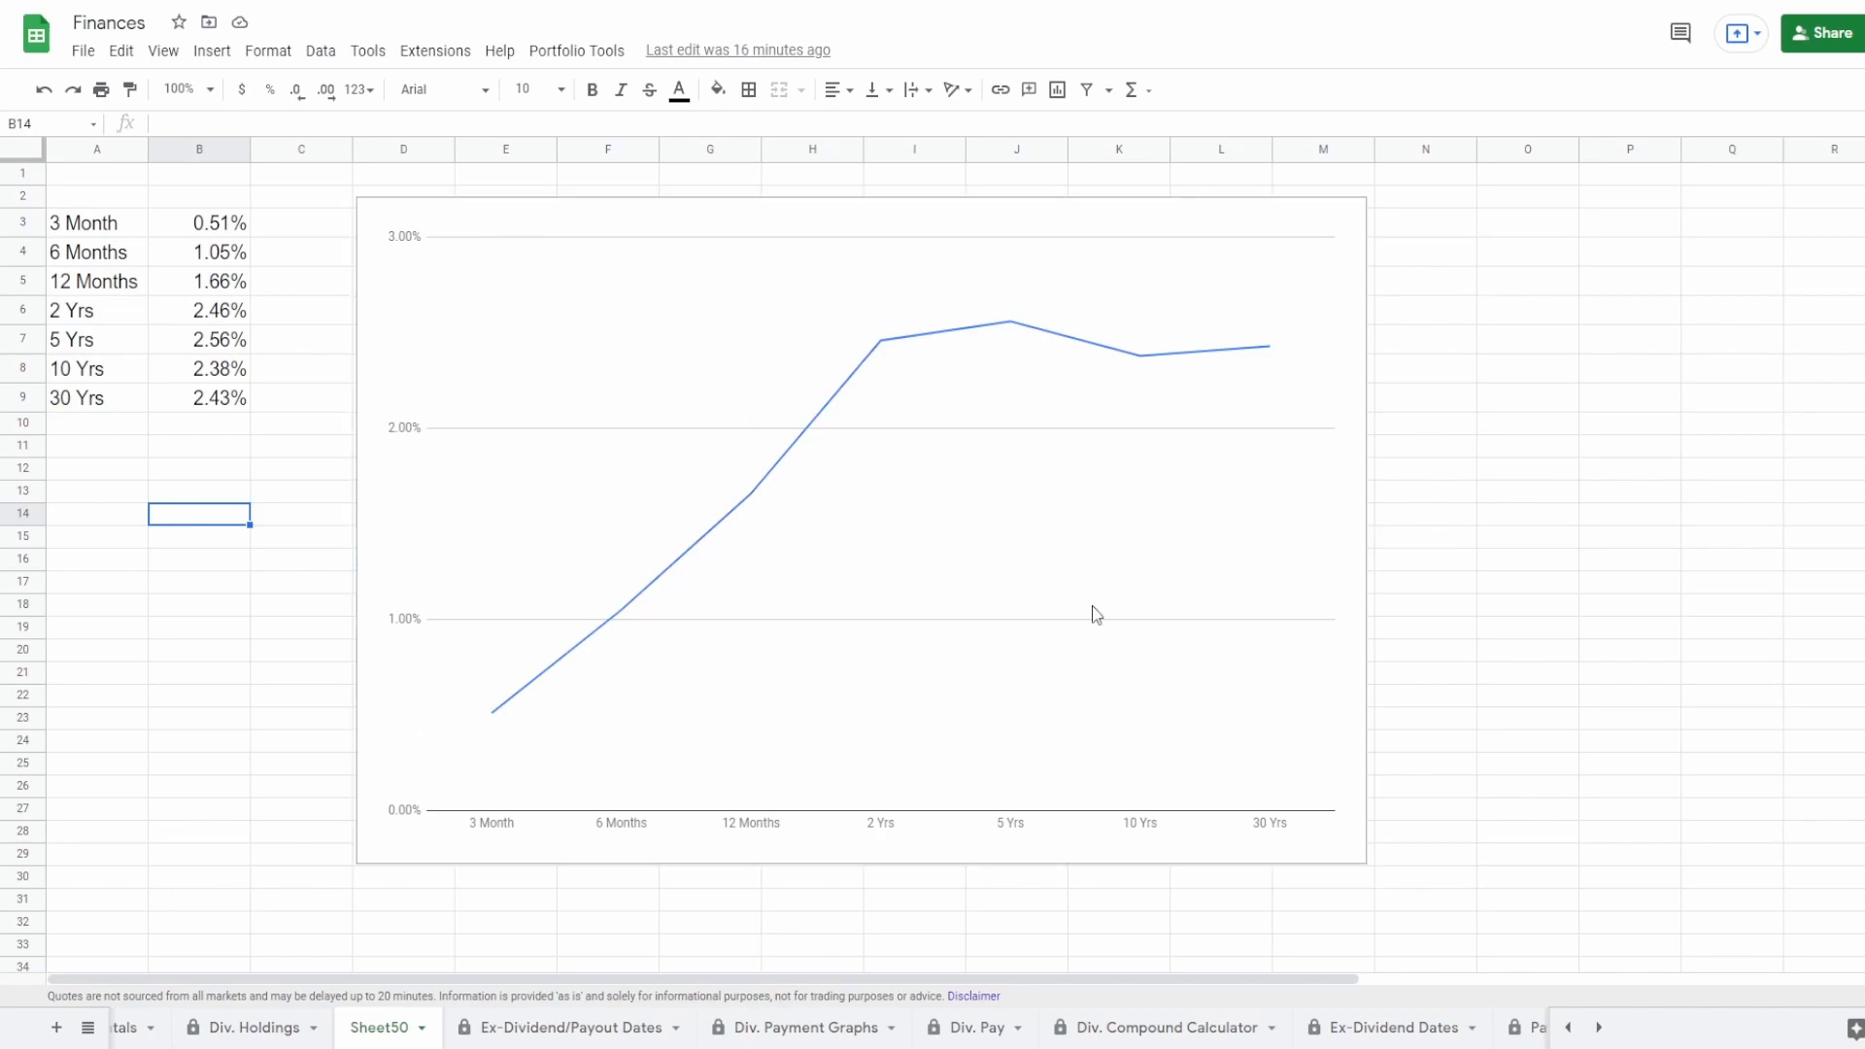
{"action": "mouse_move", "coordinate": [863, 369]}
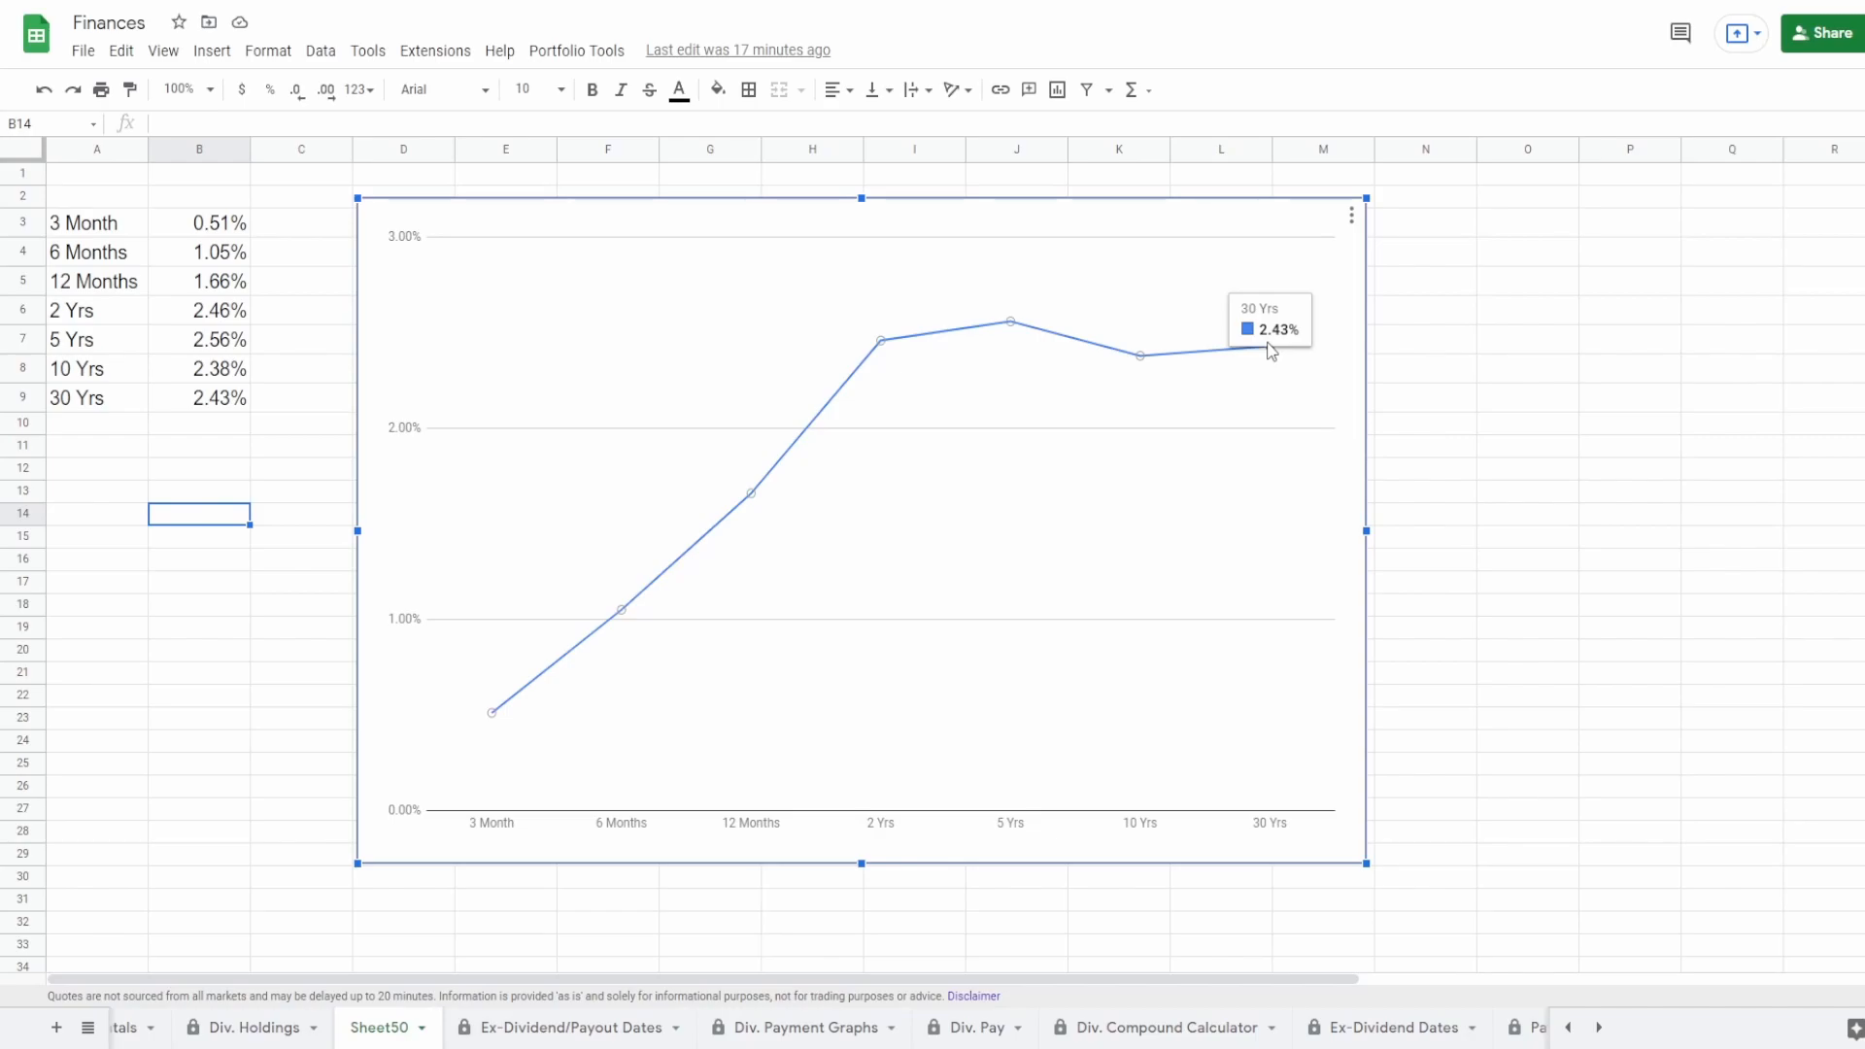
{"action": "mouse_move", "coordinate": [1281, 381]}
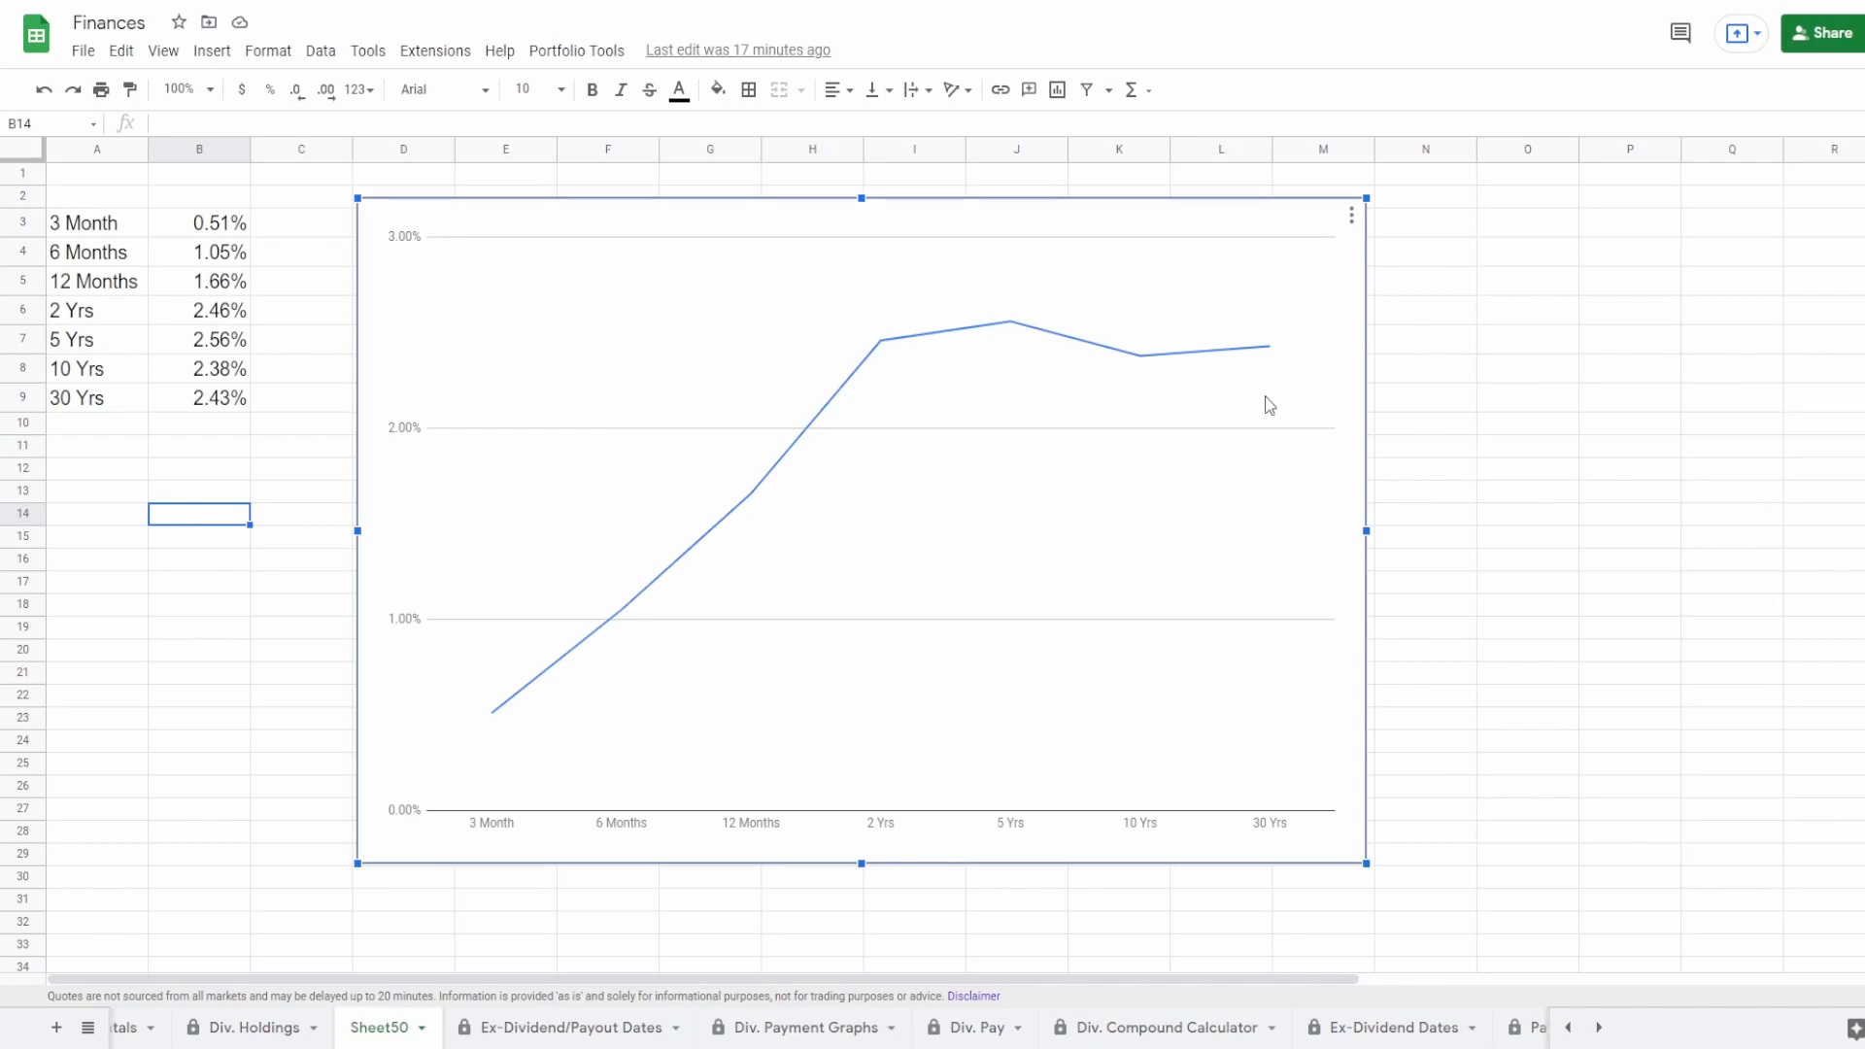
{"action": "mouse_move", "coordinate": [985, 381]}
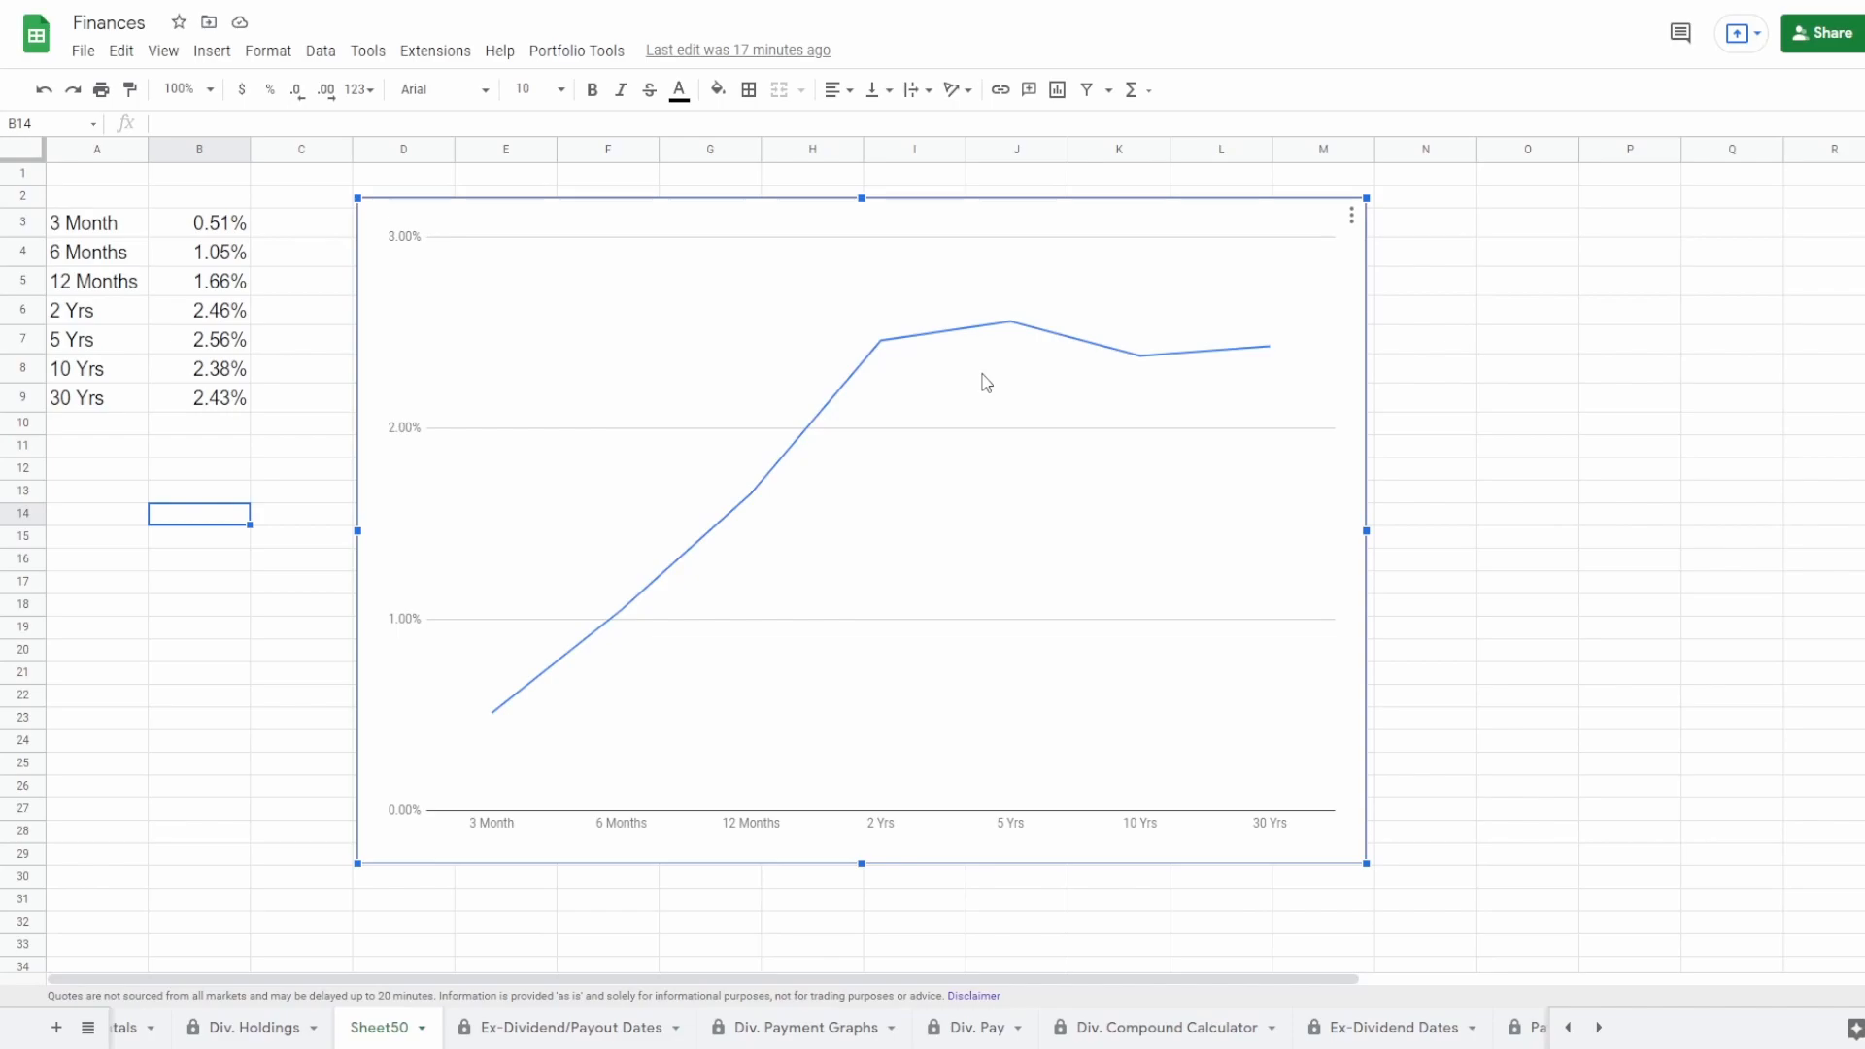
{"action": "mouse_move", "coordinate": [883, 346]}
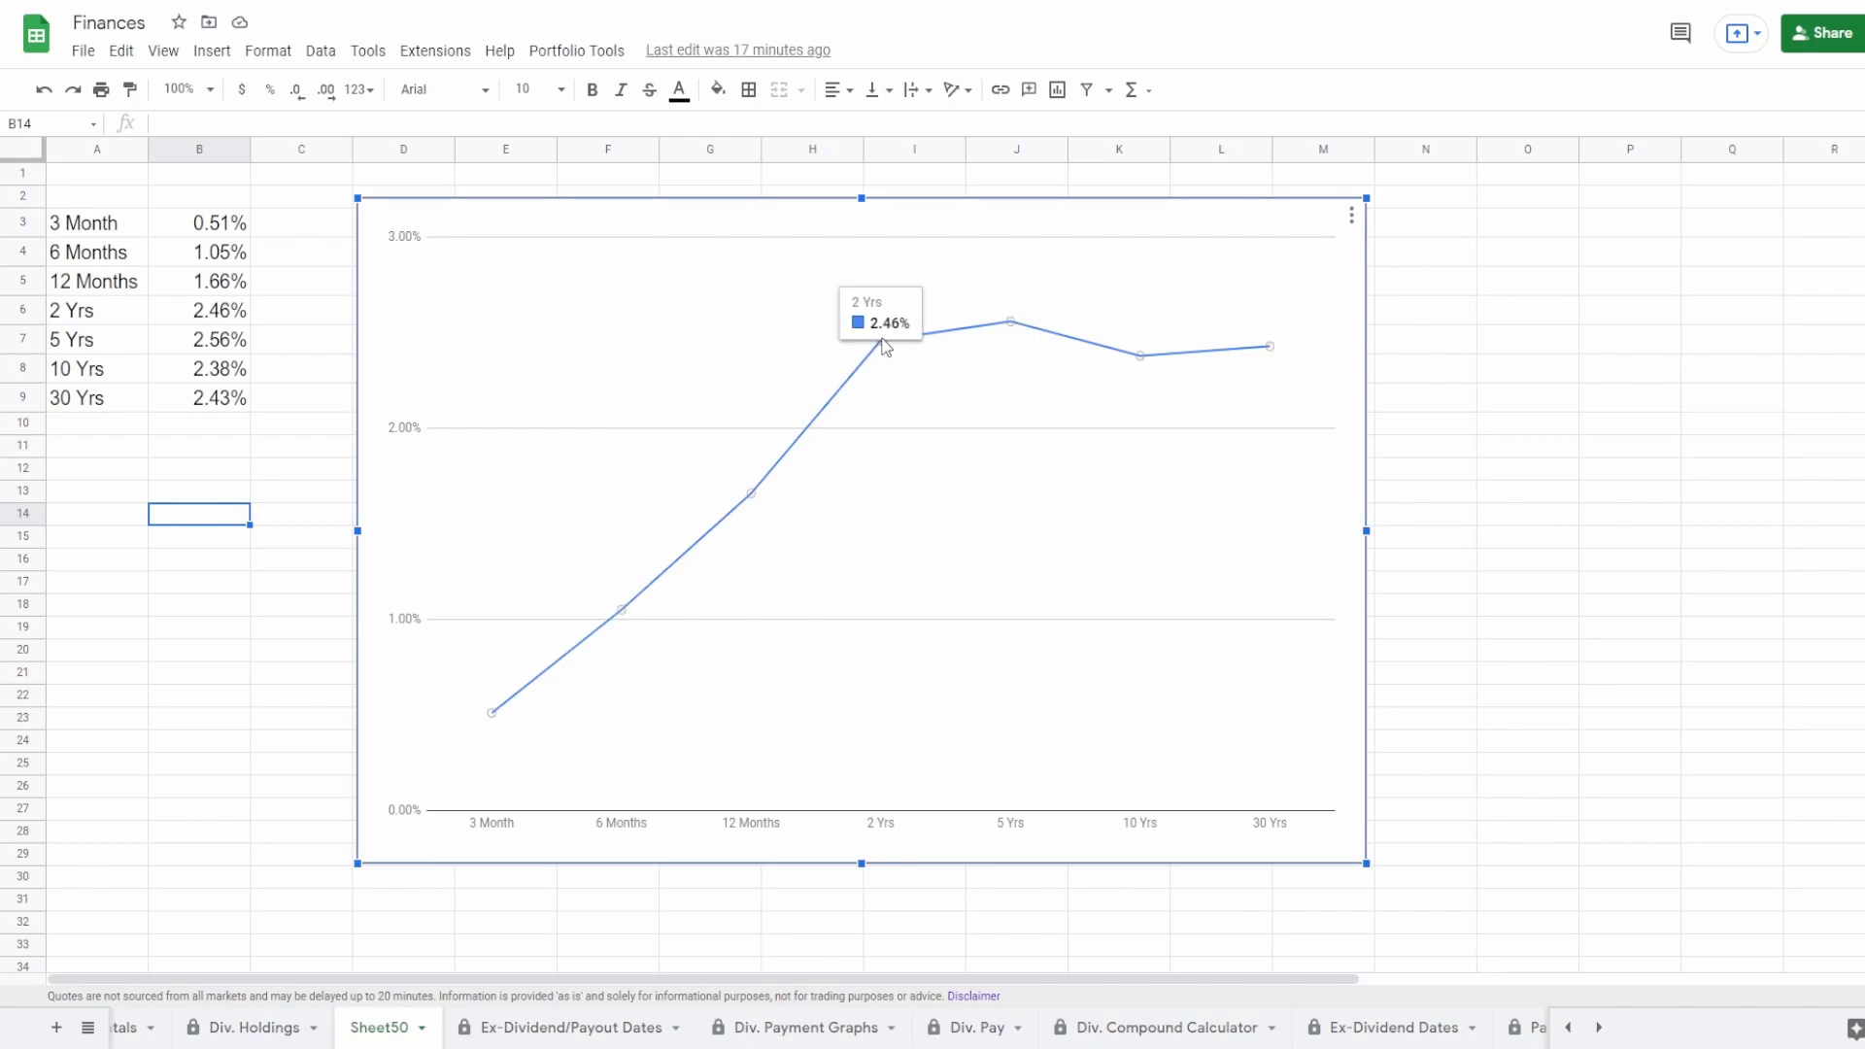
{"action": "mouse_move", "coordinate": [1140, 348]}
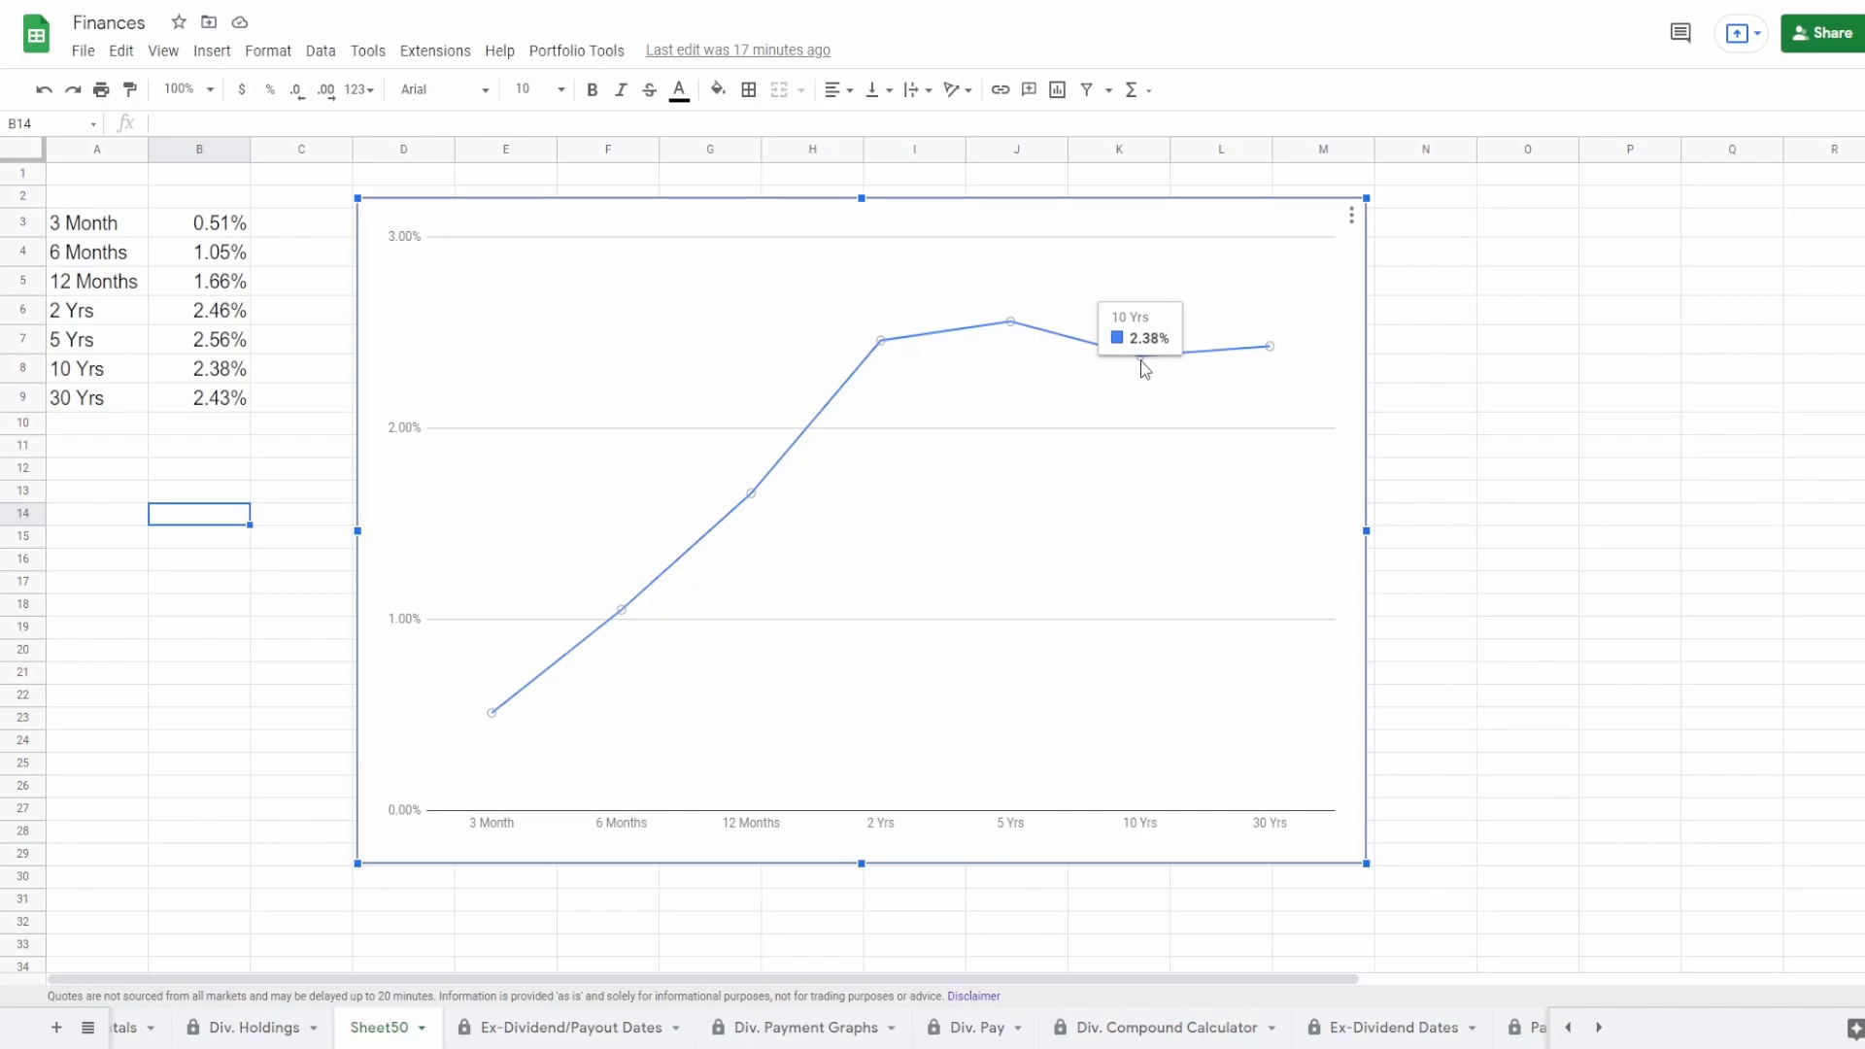
{"action": "mouse_move", "coordinate": [880, 345]}
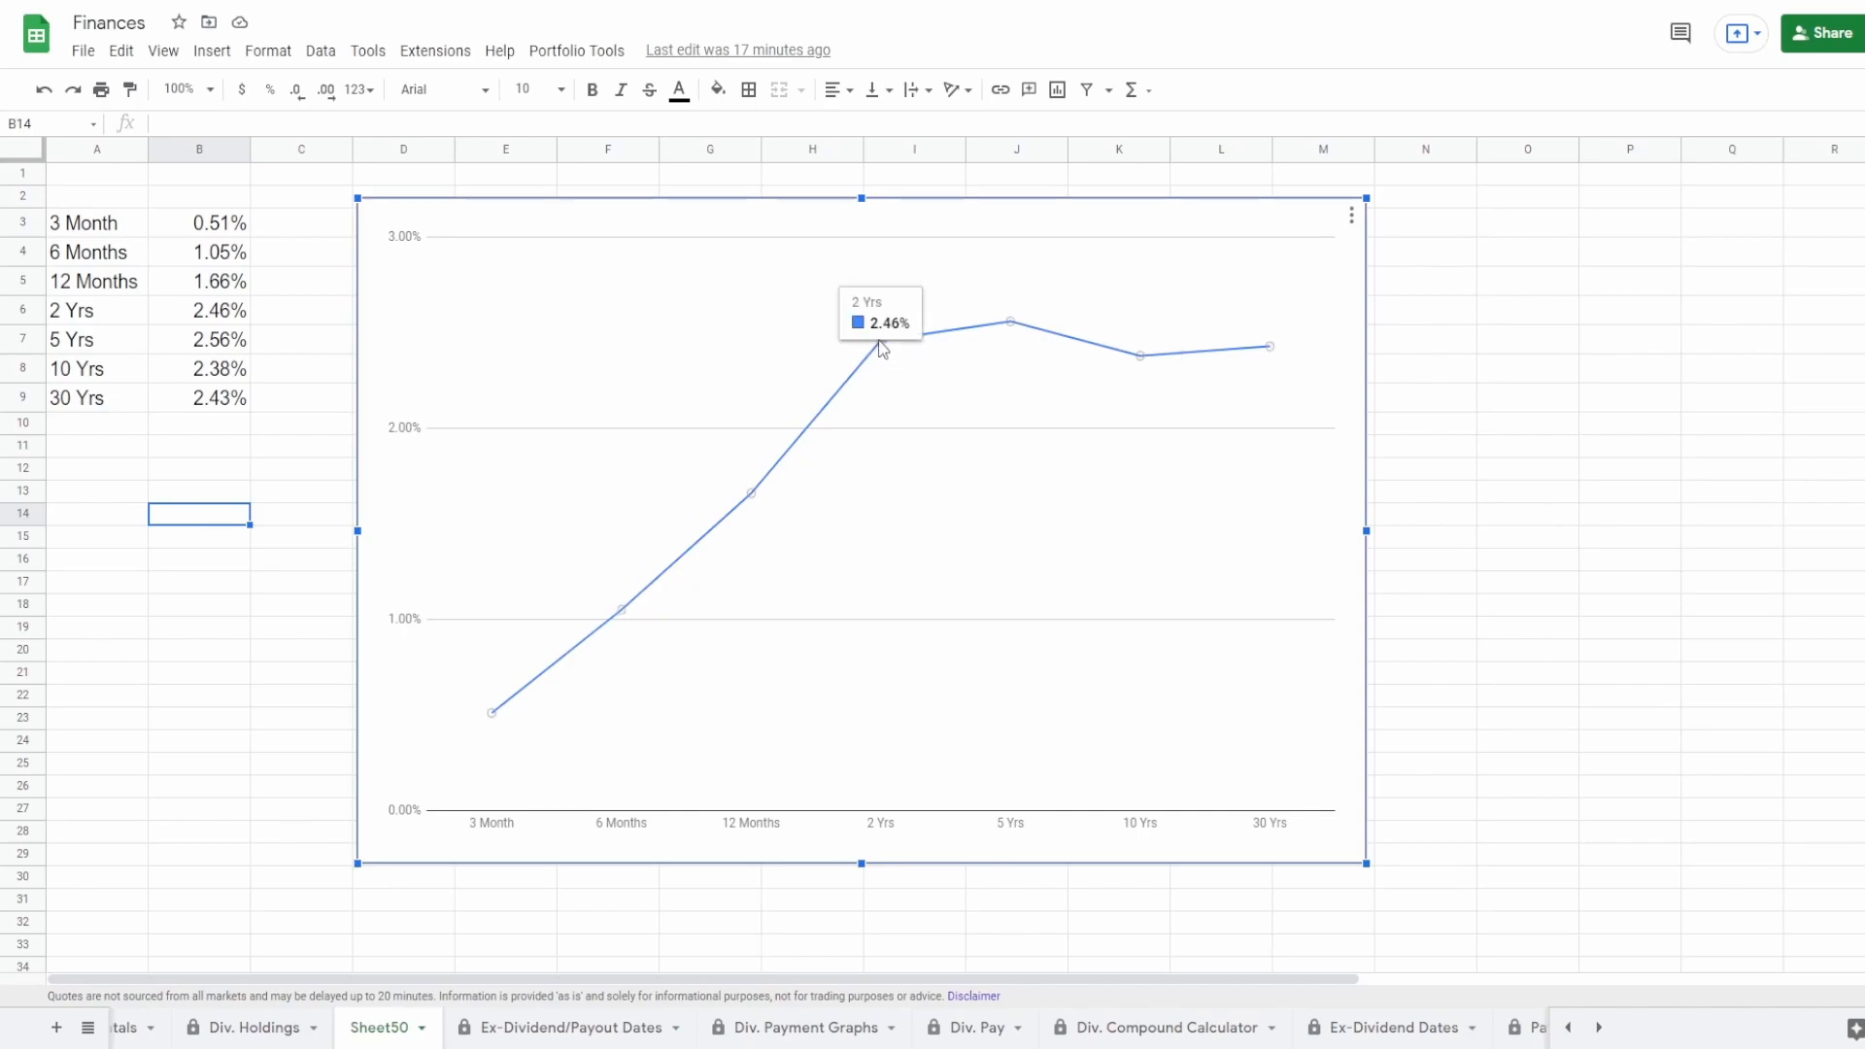
{"action": "mouse_move", "coordinate": [1270, 346]}
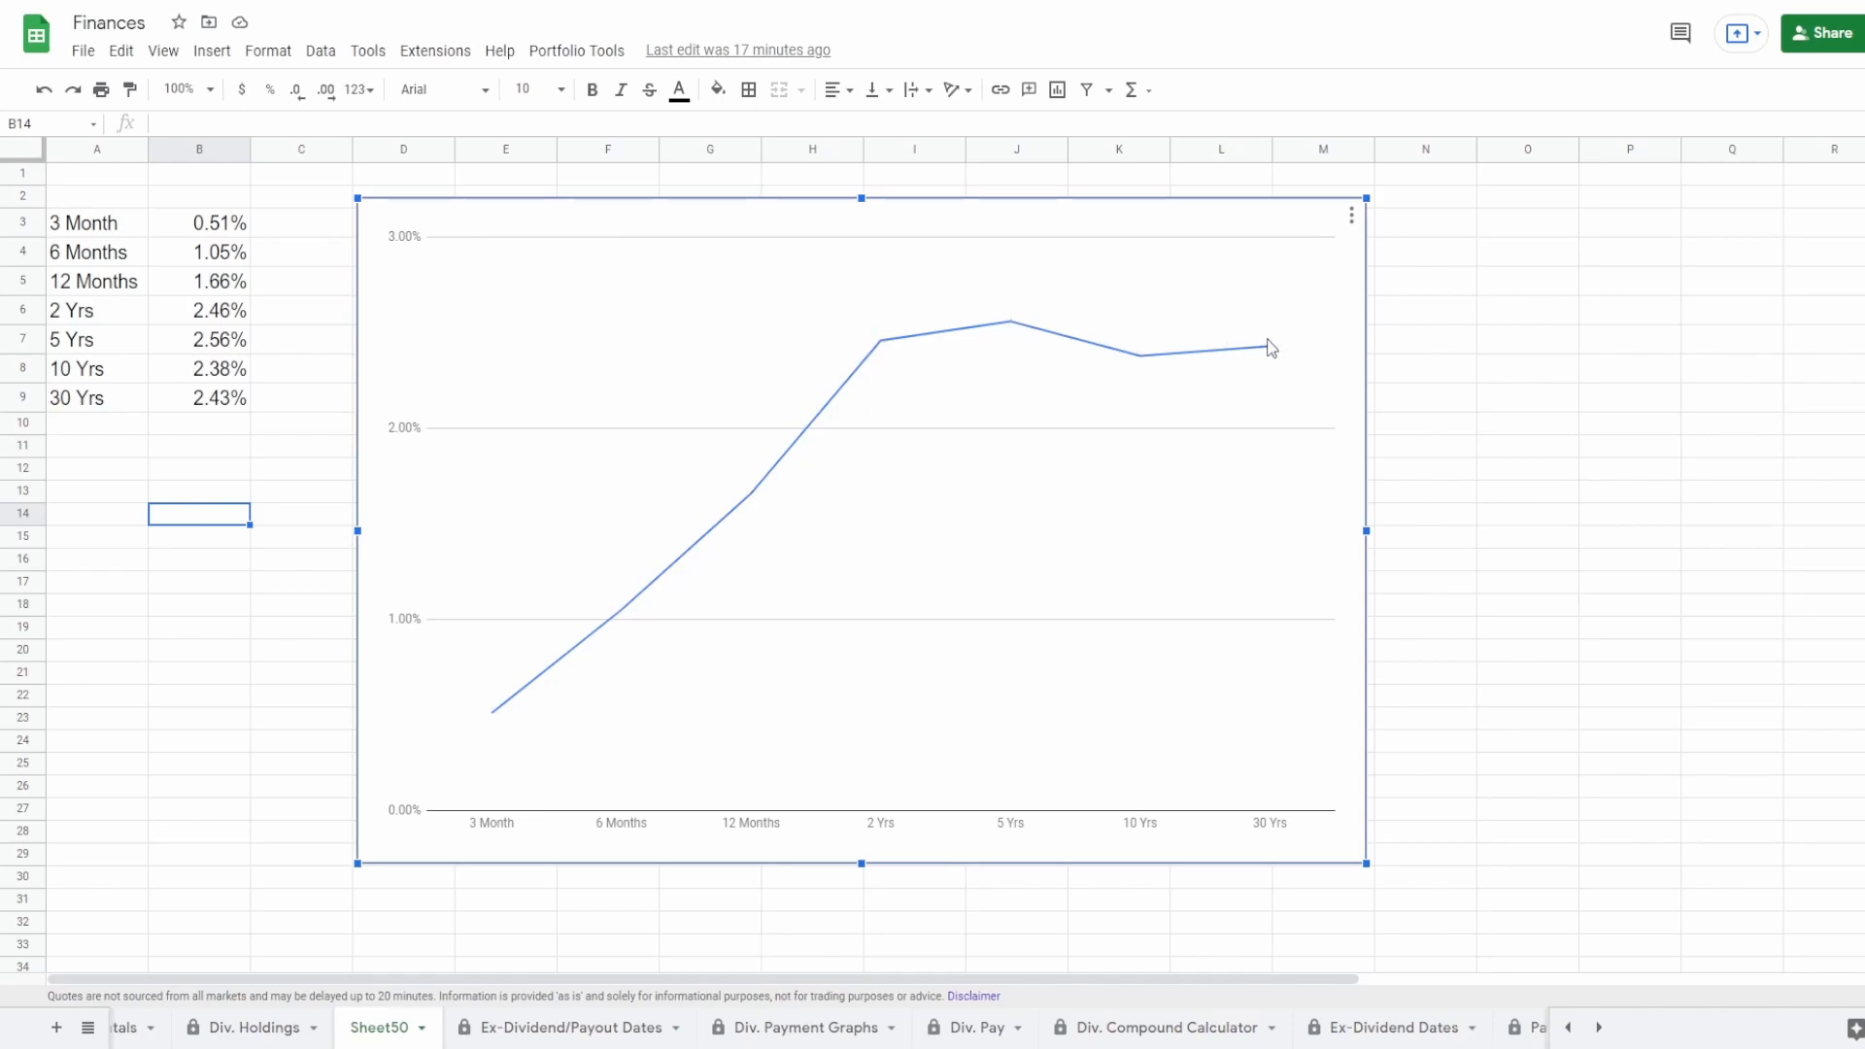
{"action": "mouse_move", "coordinate": [1274, 351]}
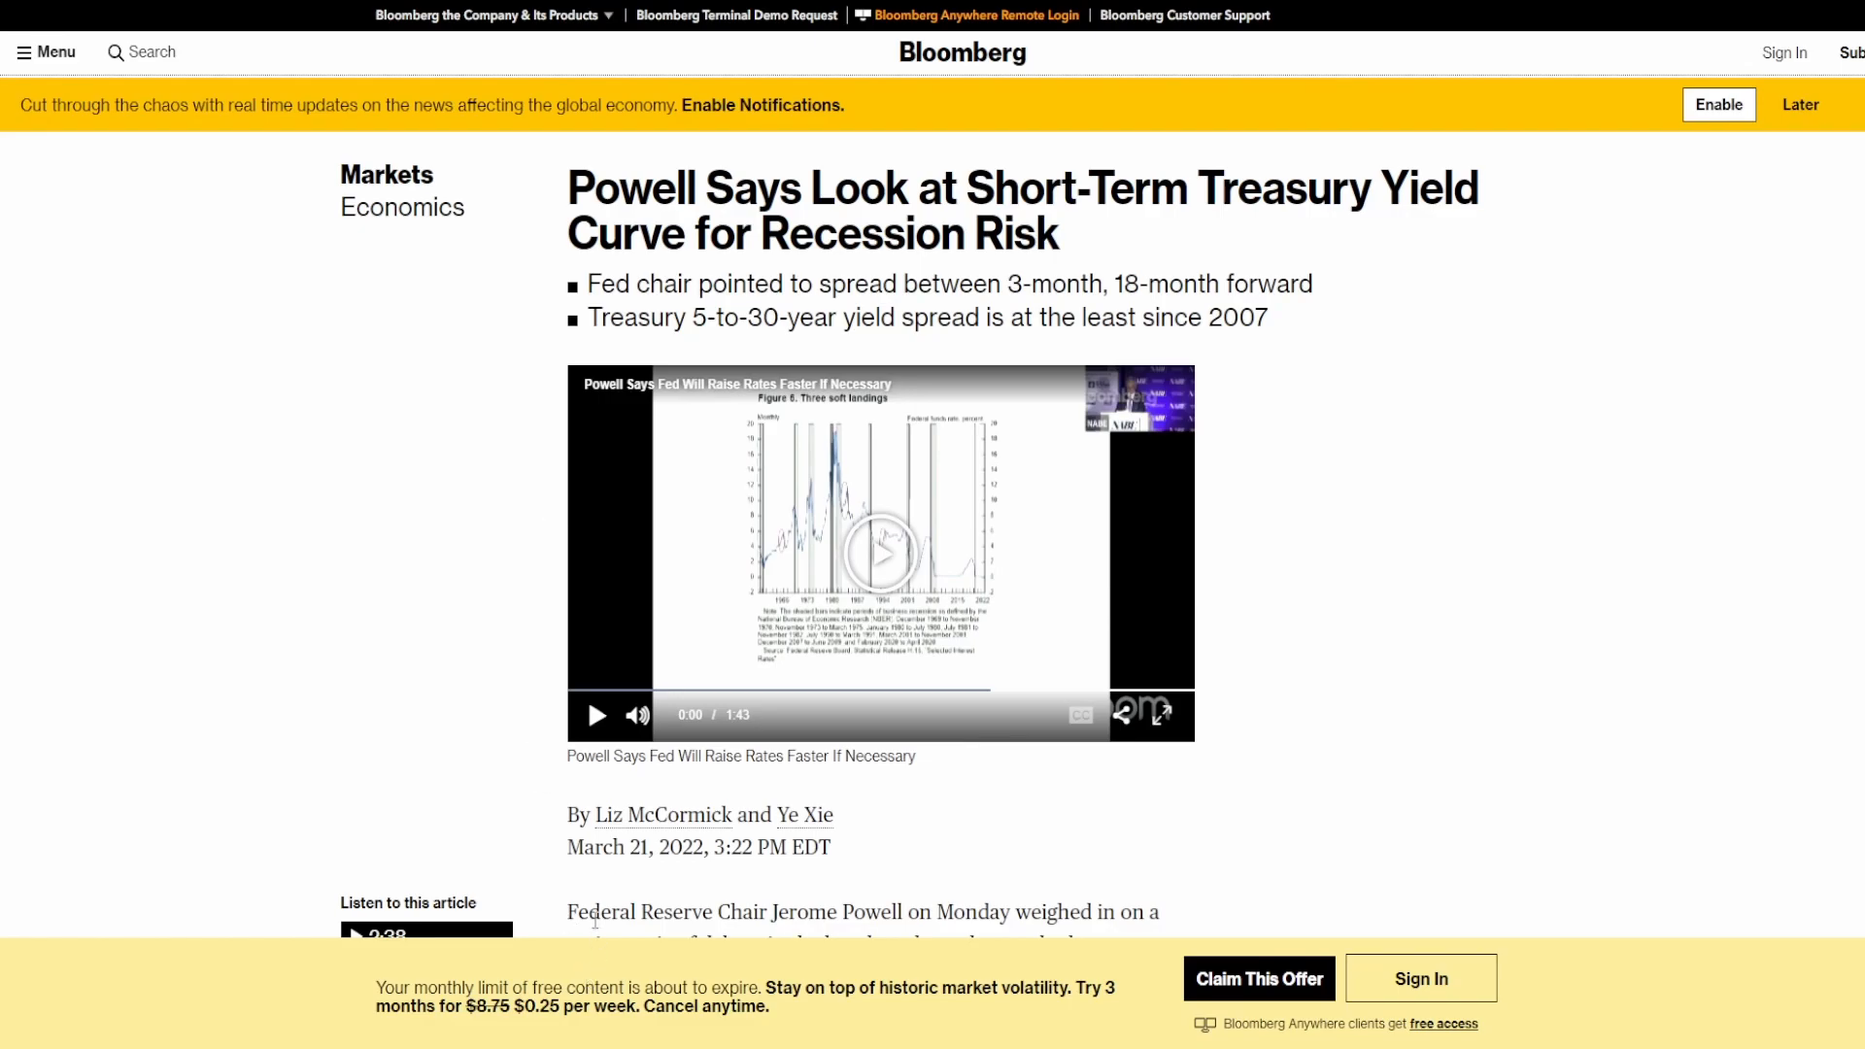
{"action": "mouse_move", "coordinate": [687, 885]}
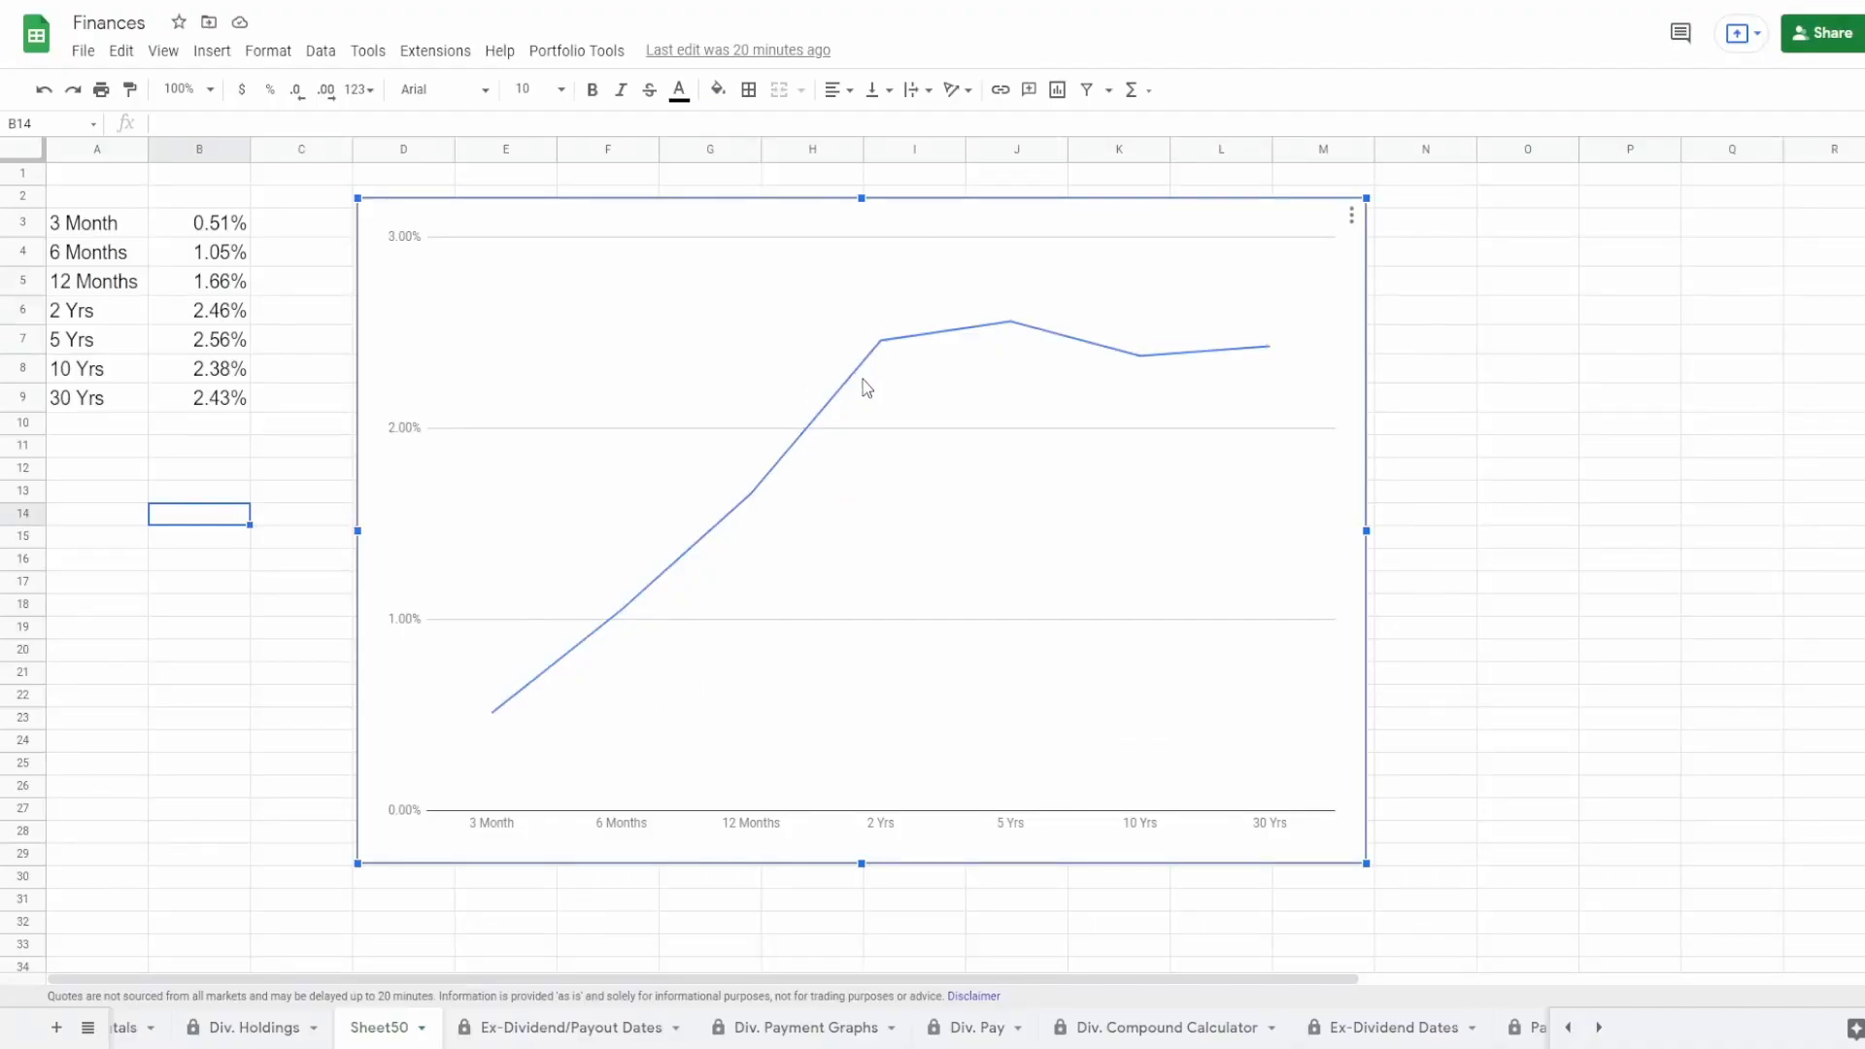
{"action": "mouse_move", "coordinate": [839, 434]}
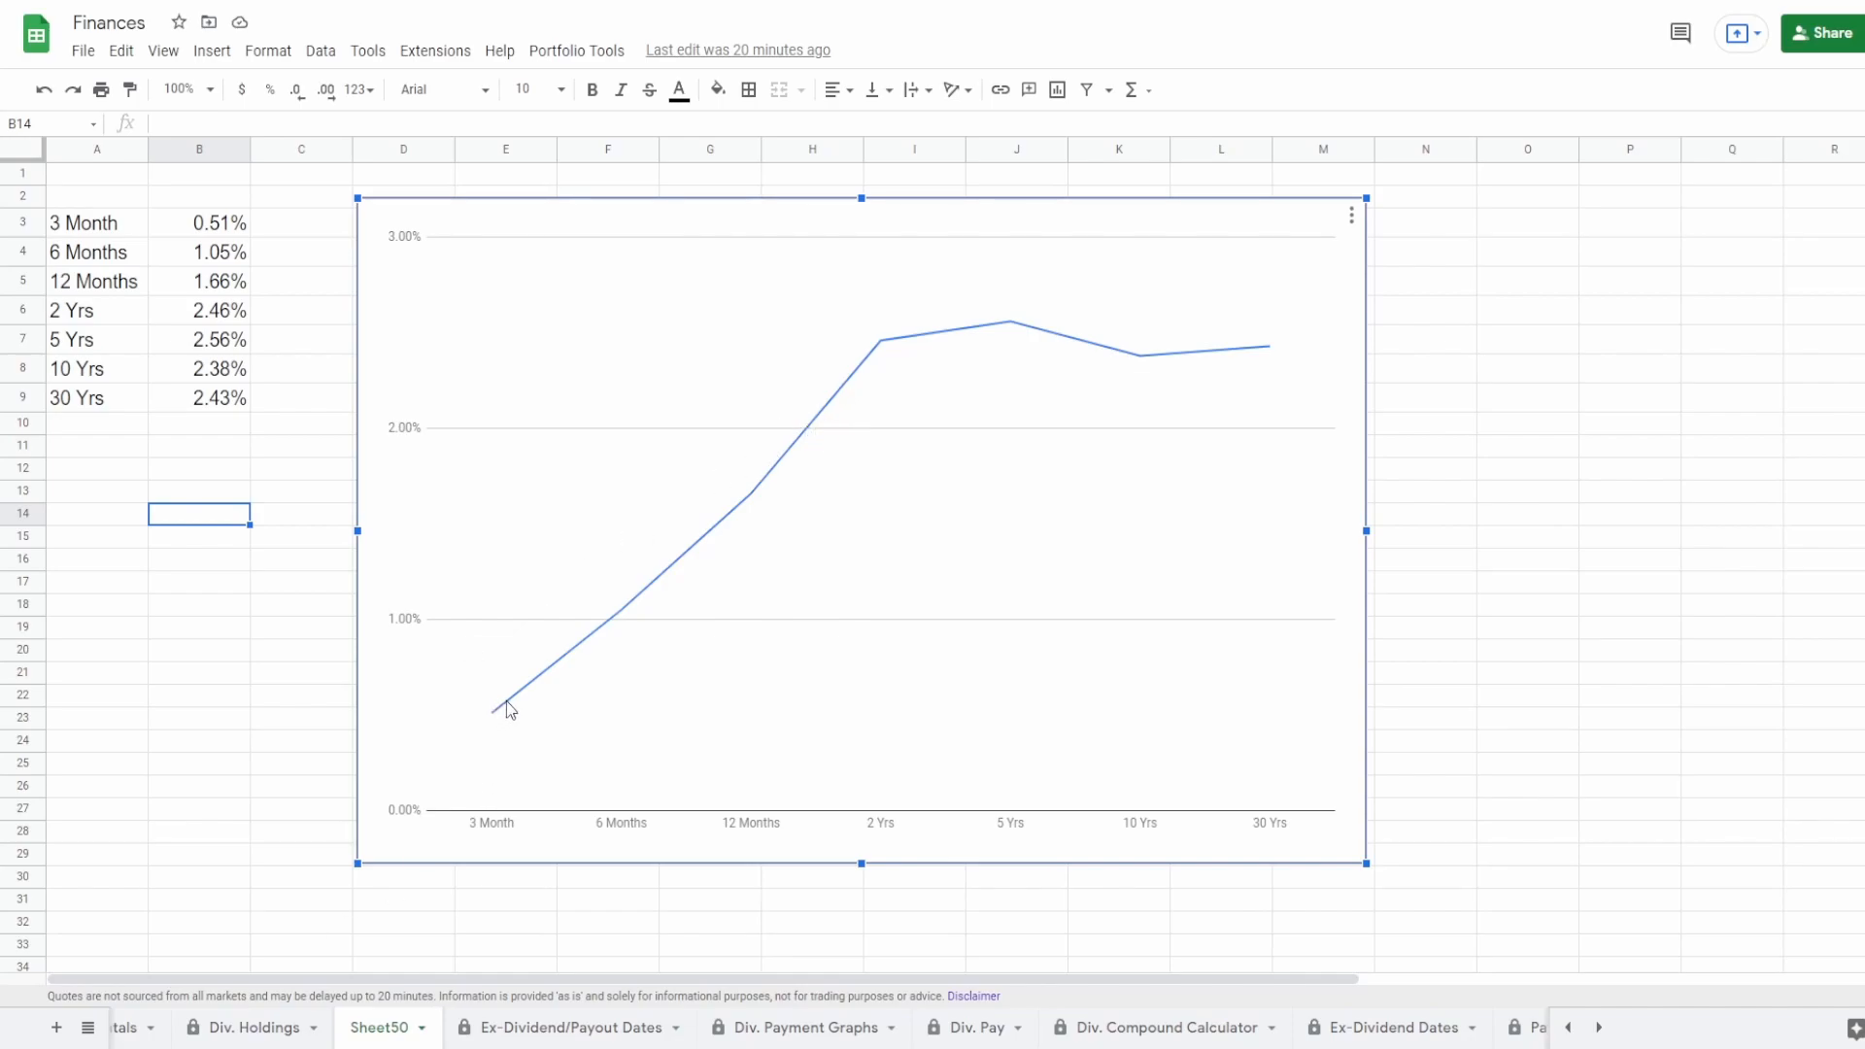
{"action": "mouse_move", "coordinate": [762, 481]}
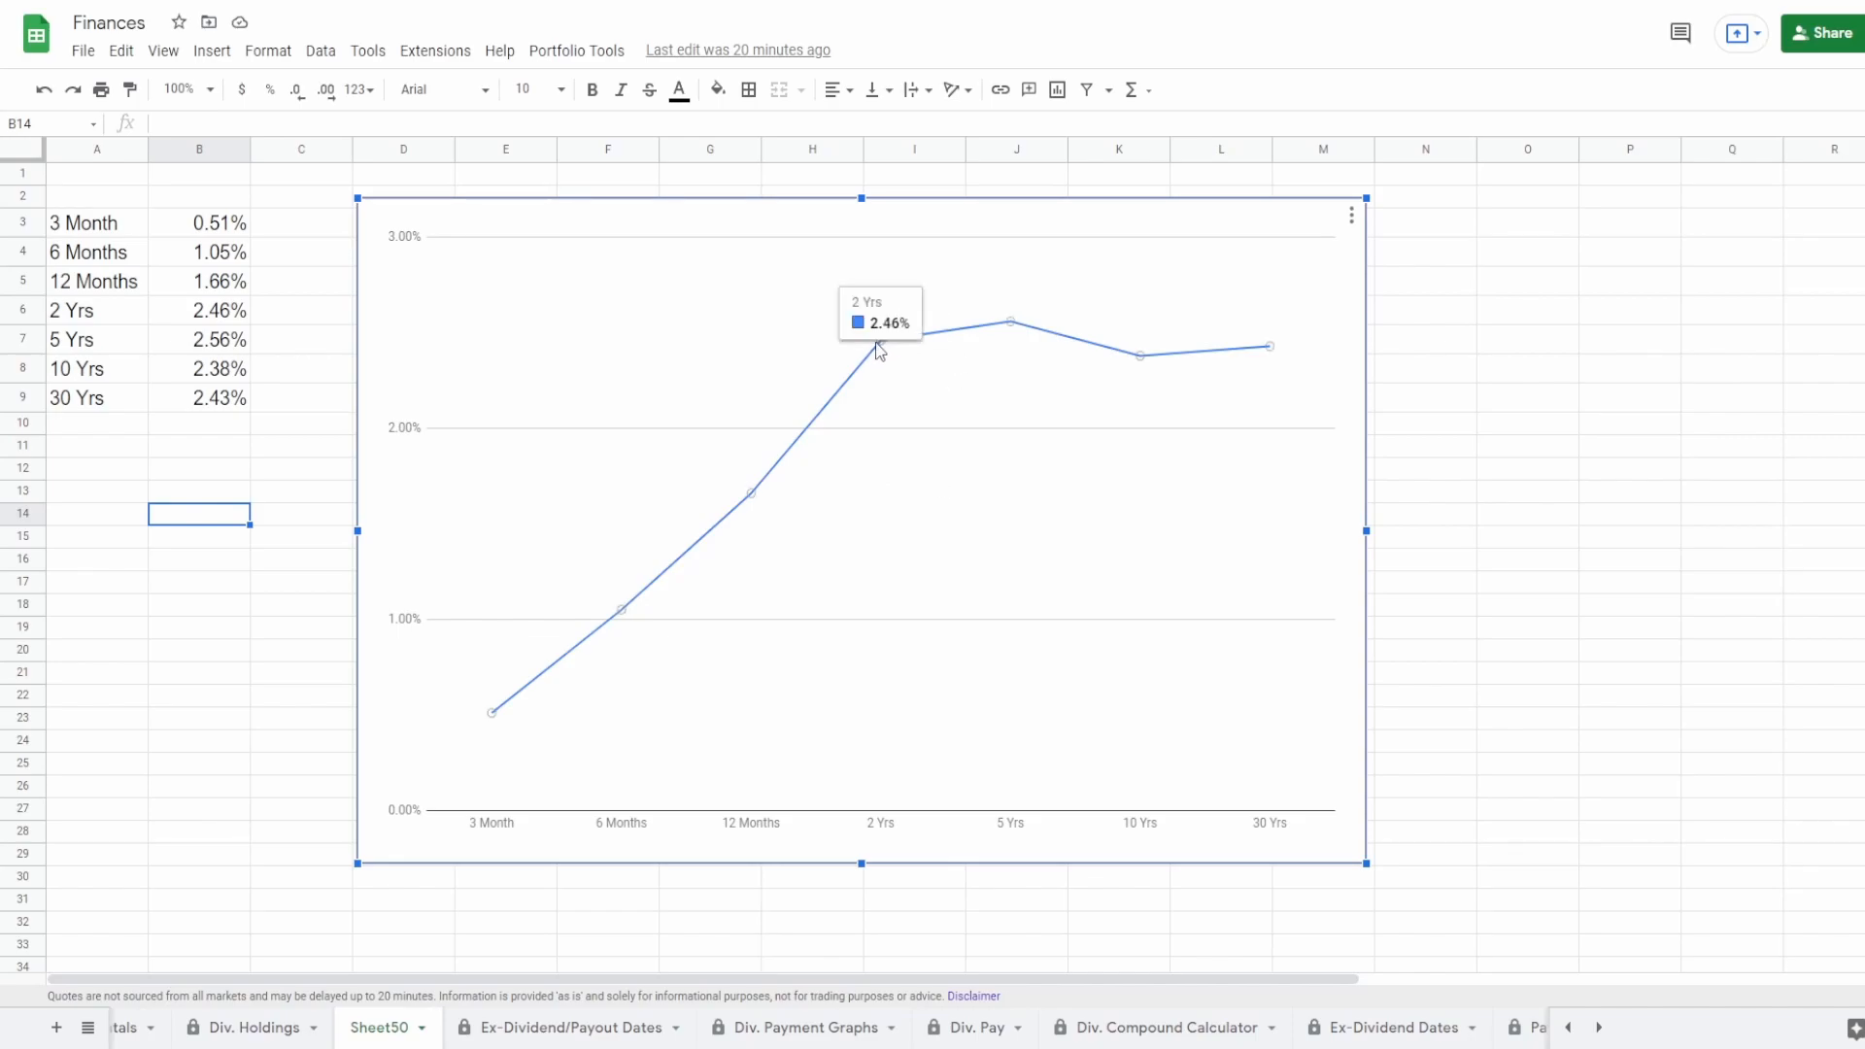
{"action": "mouse_move", "coordinate": [1104, 387]}
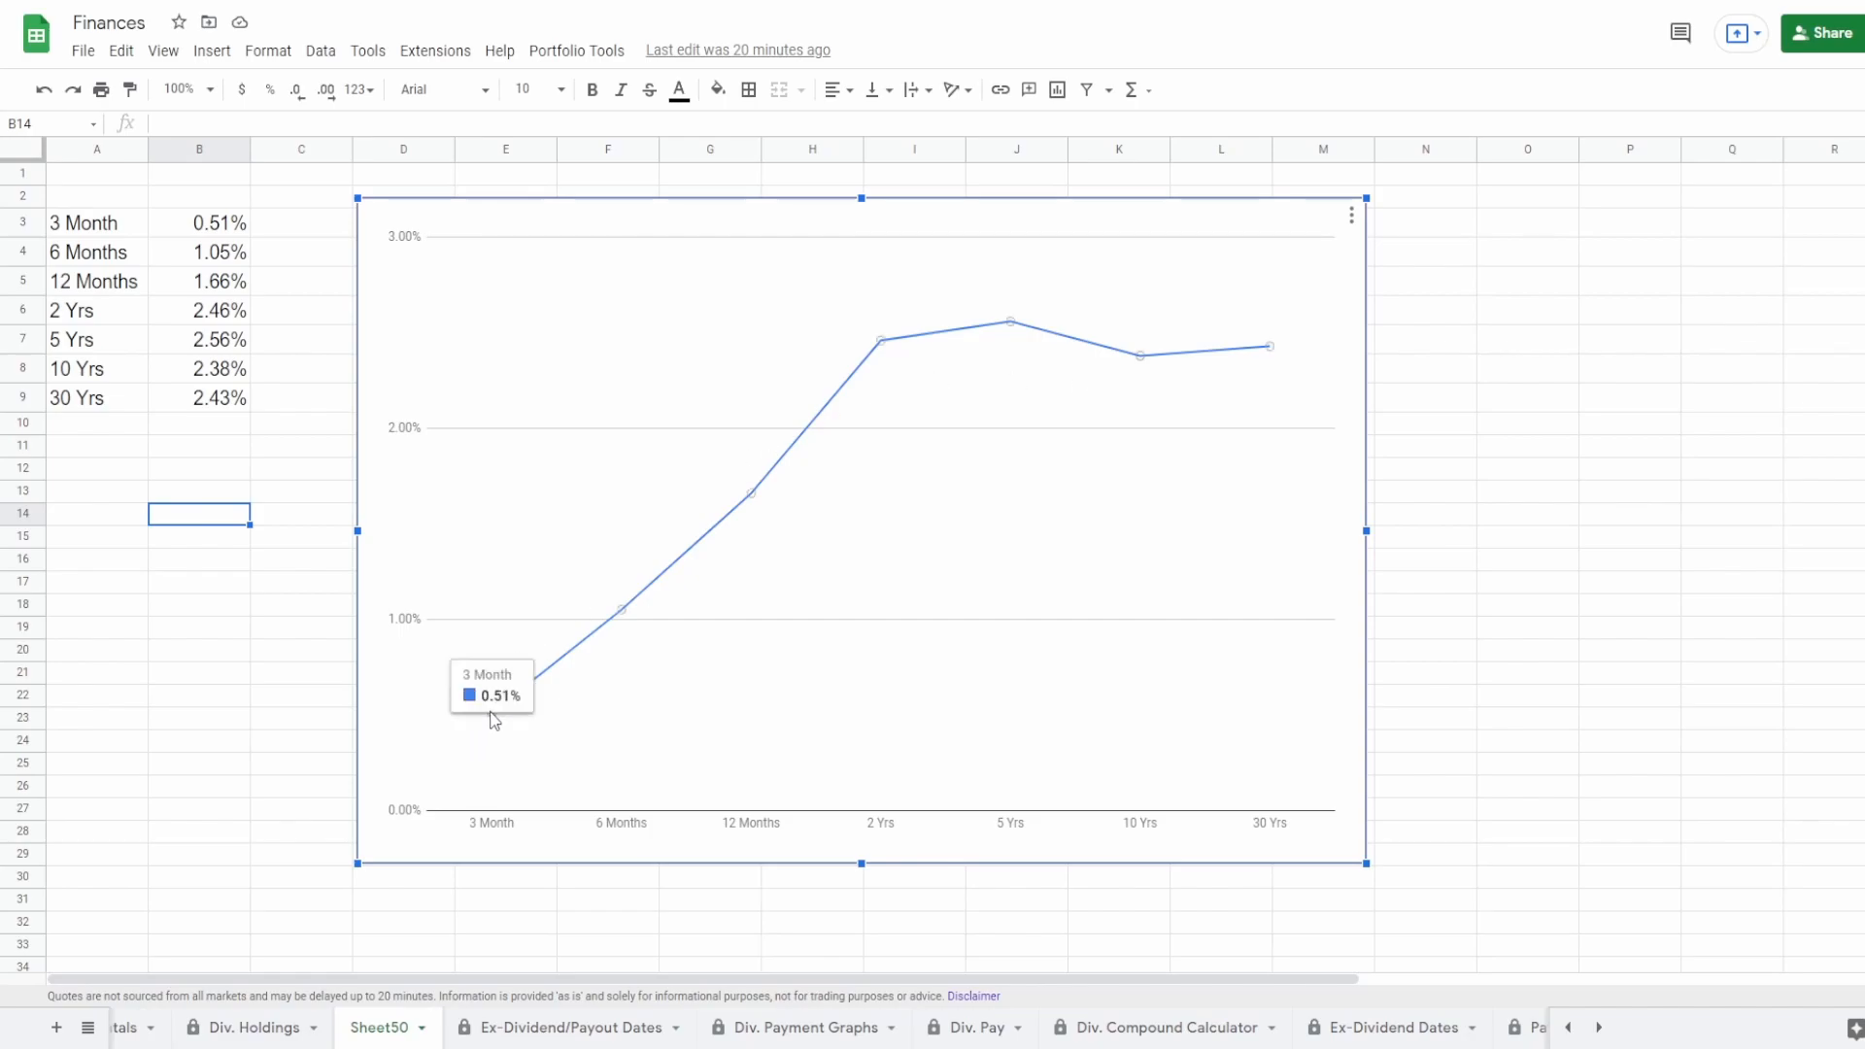
{"action": "mouse_move", "coordinate": [805, 446]}
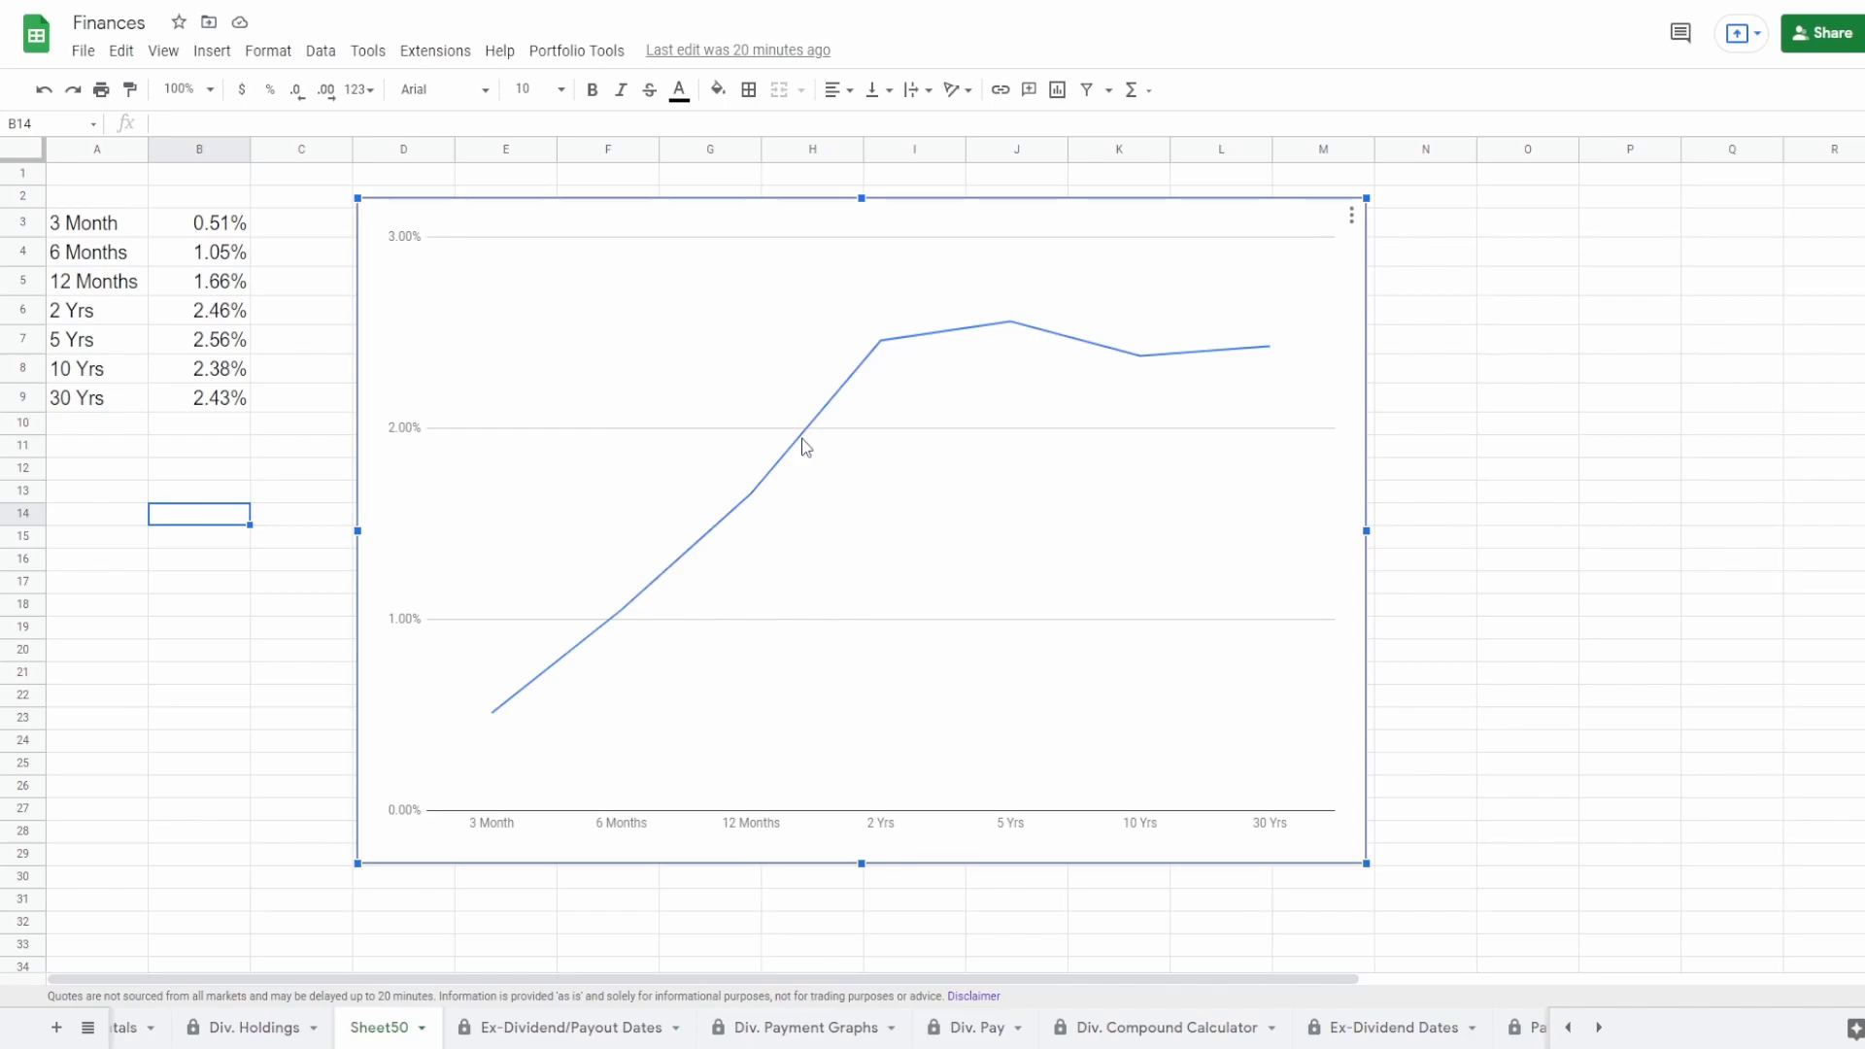
{"action": "mouse_move", "coordinate": [851, 323]}
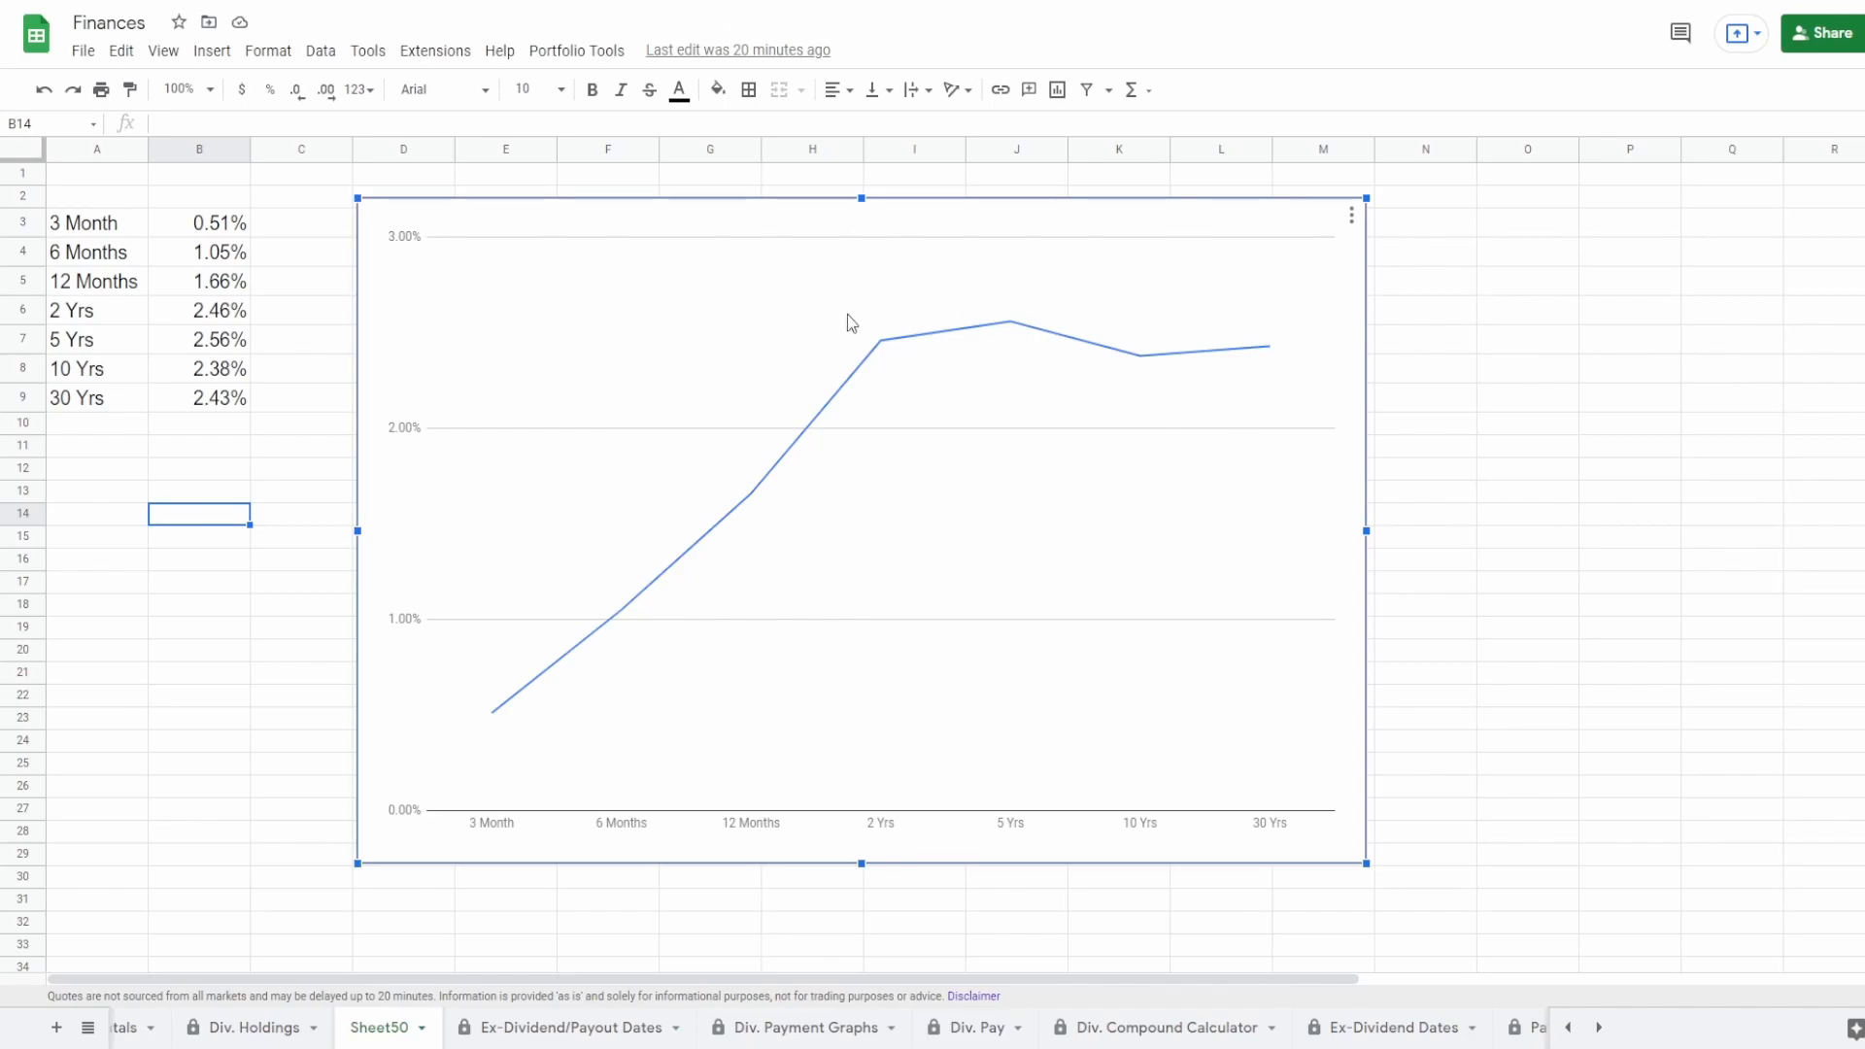
{"action": "mouse_move", "coordinate": [583, 615]}
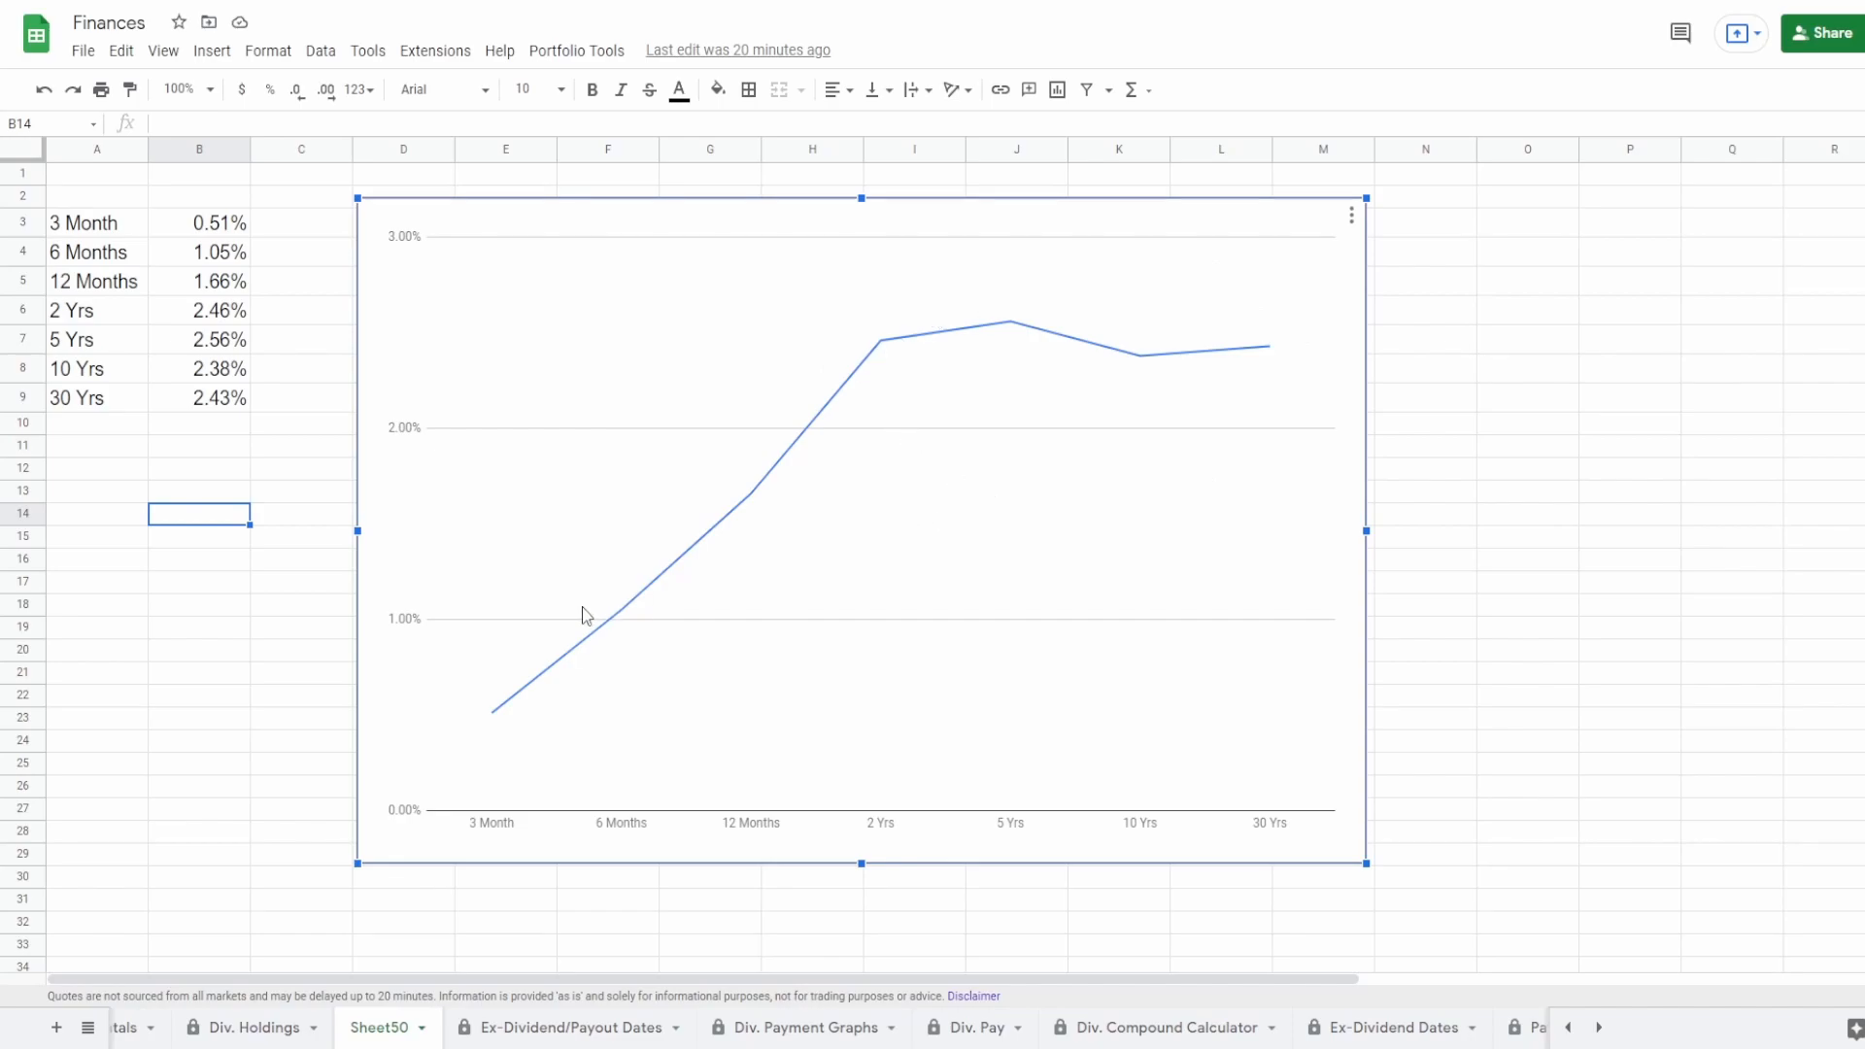
{"action": "mouse_move", "coordinate": [734, 627]}
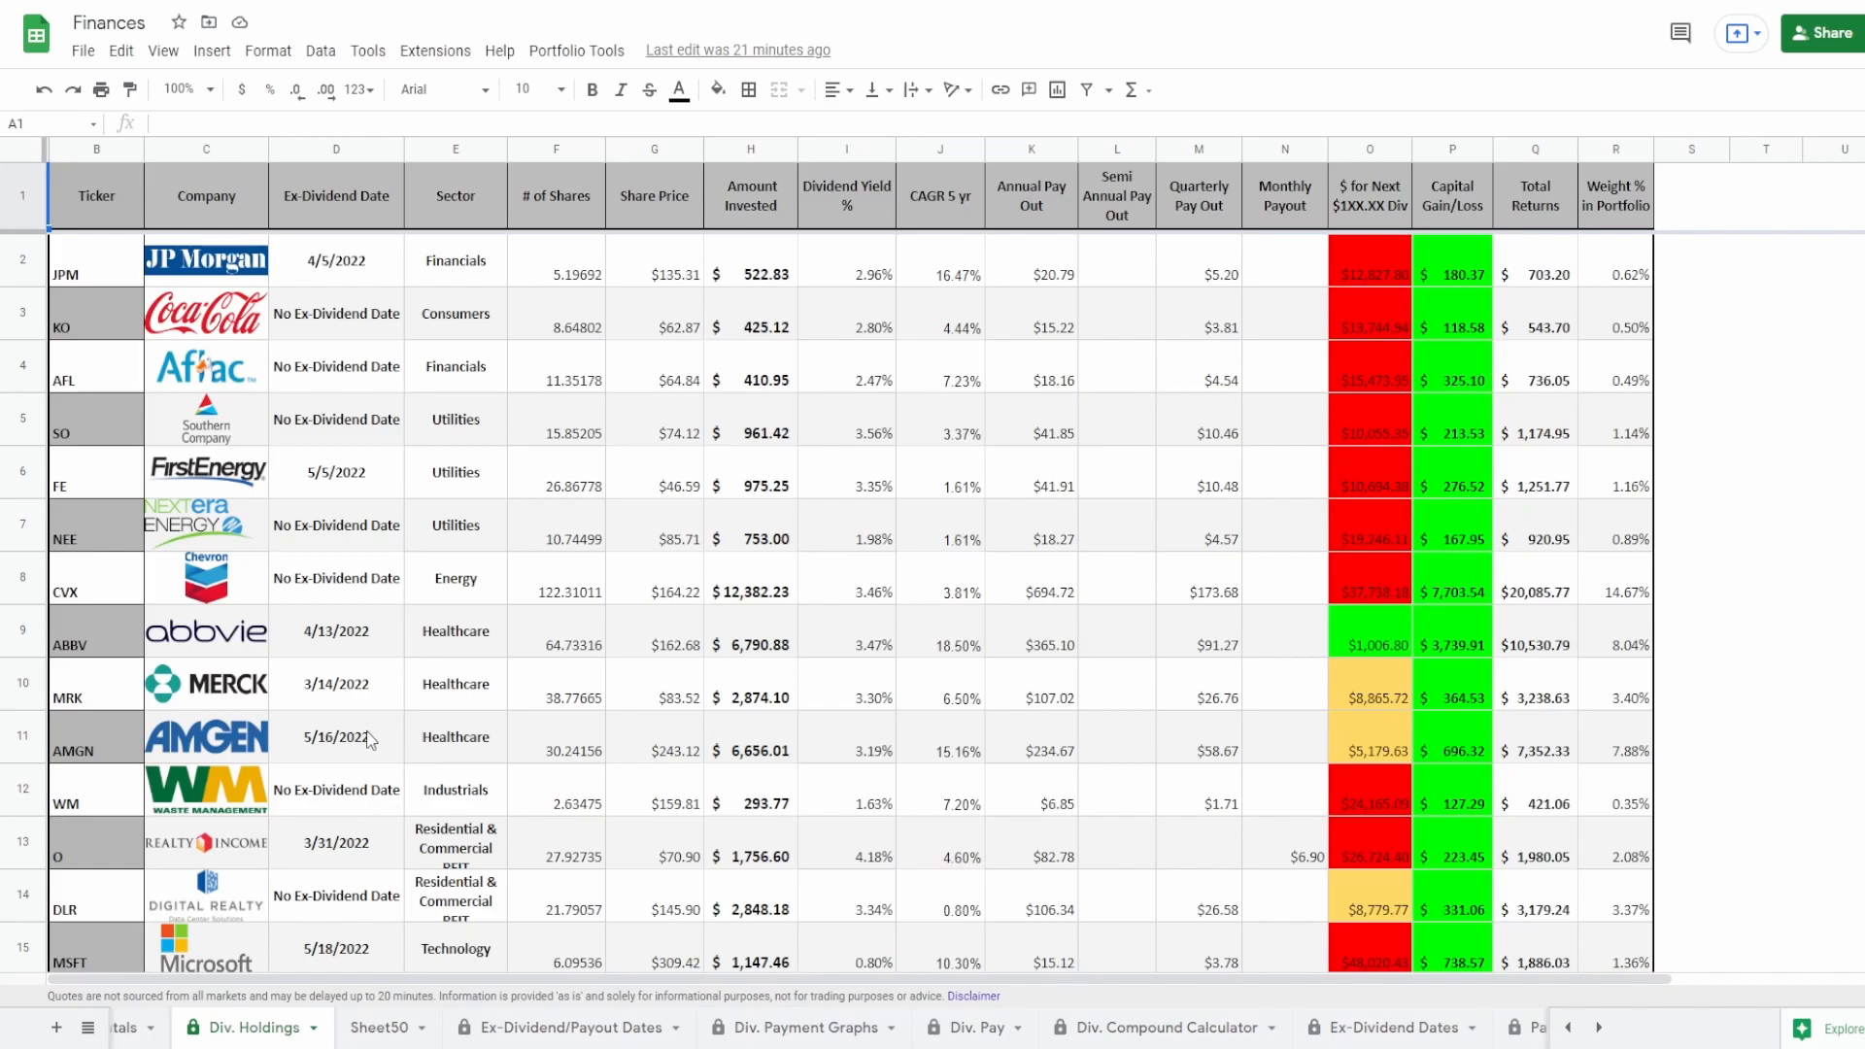
Scroll Div. Holdings down to row 46 and select the $84,431.62 Amount Invested total.
{"action": "scroll", "scroll_direction": "down", "scroll_amount": 3}
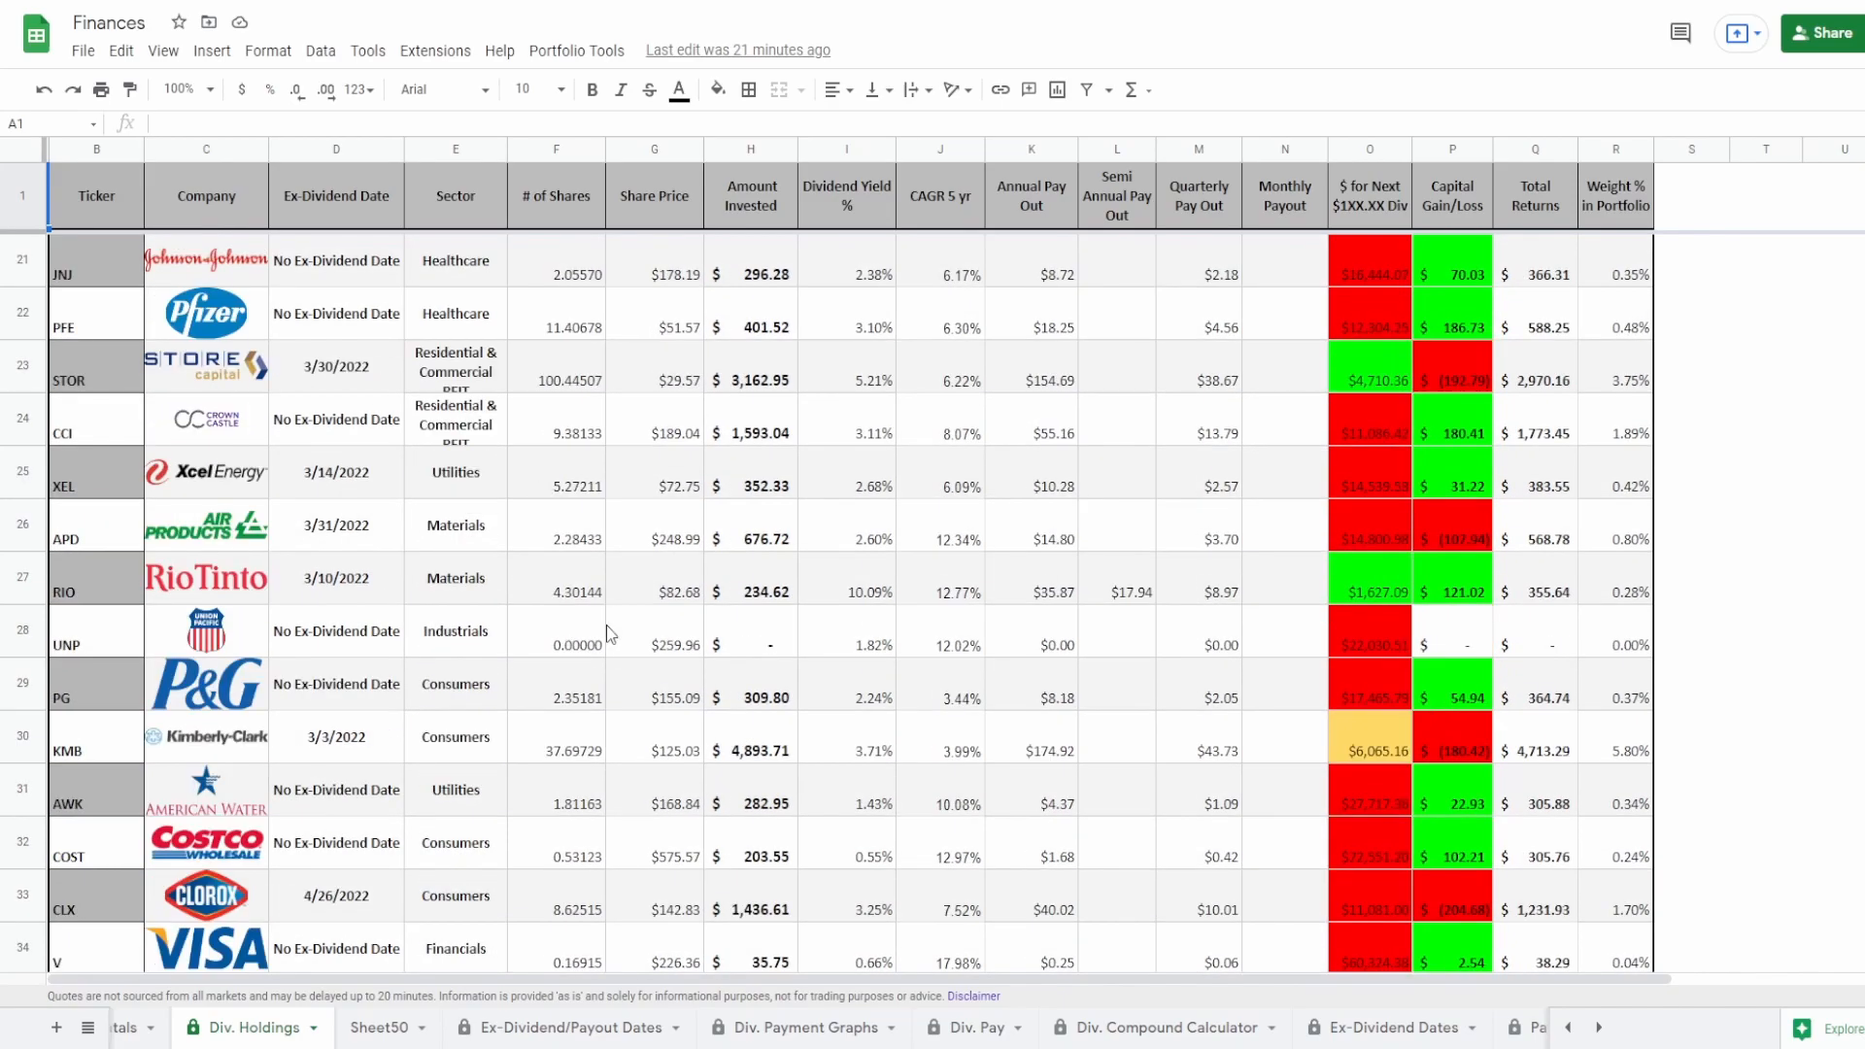
{"action": "scroll", "scroll_direction": "down", "scroll_amount": 3}
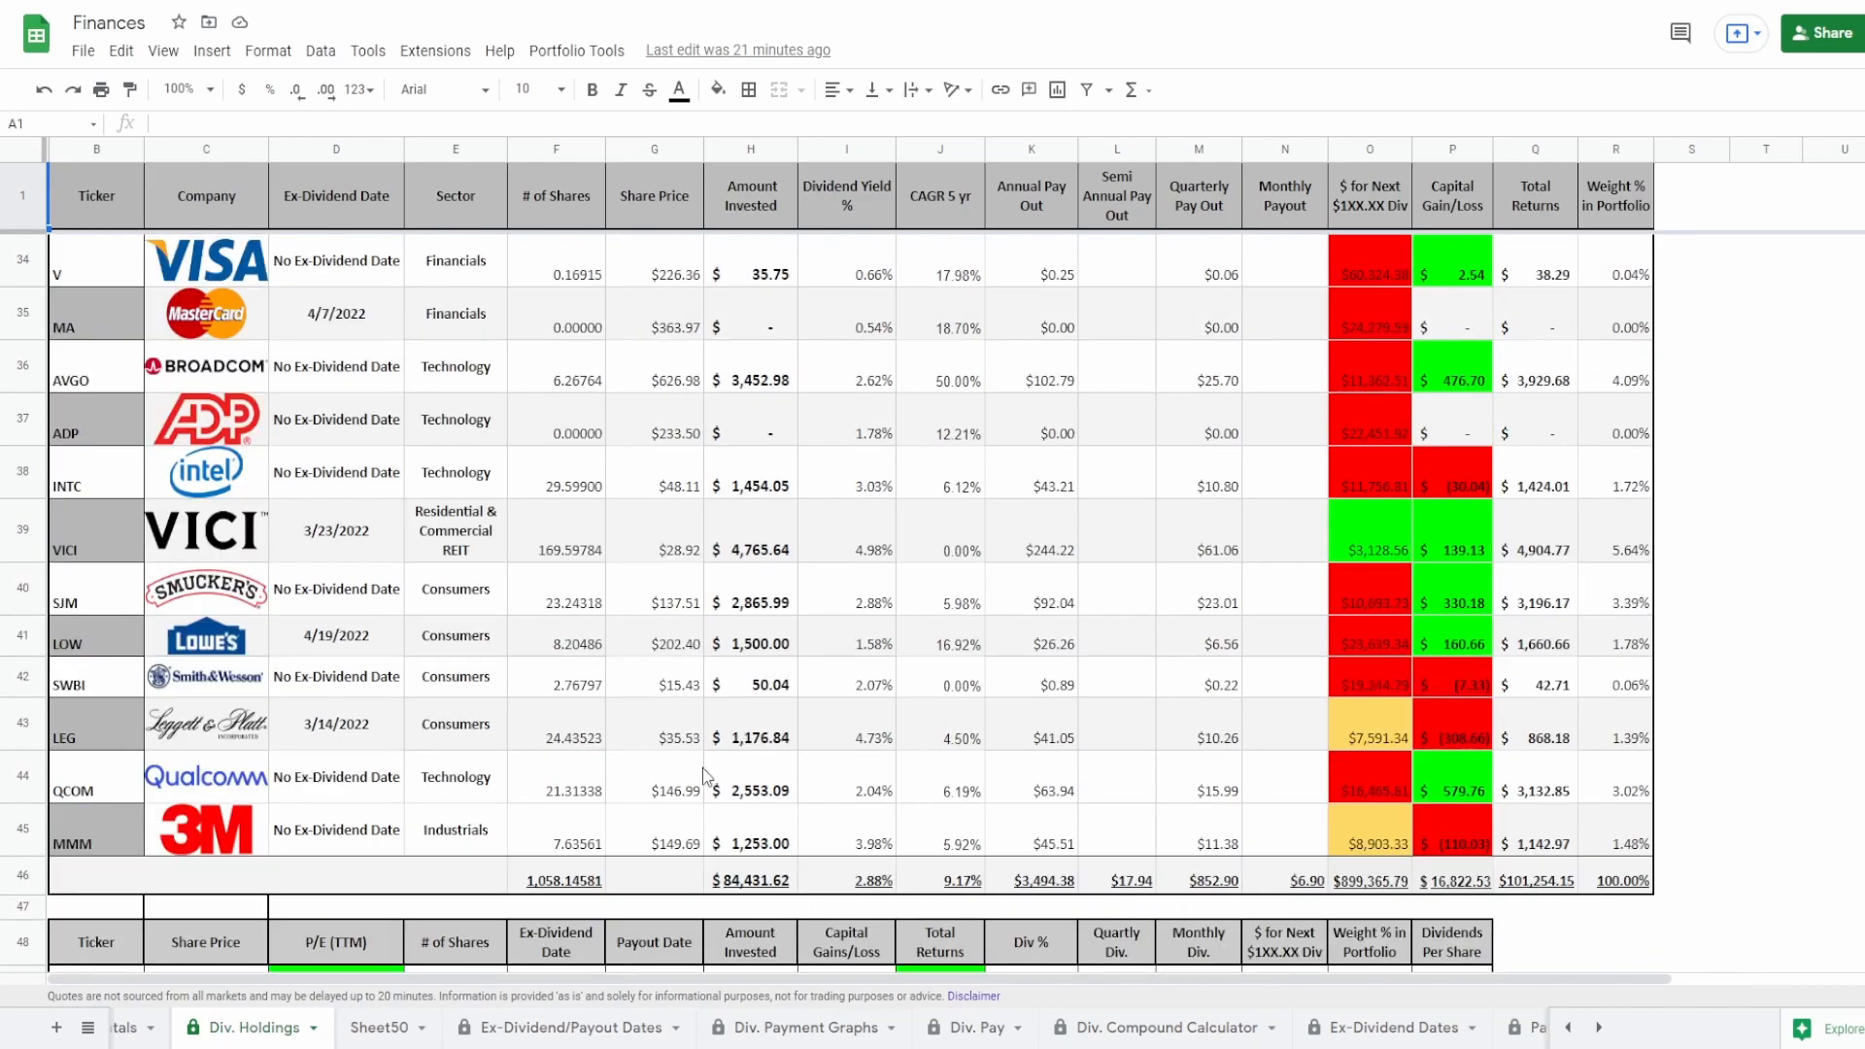
{"action": "left_click", "coordinate": [751, 880]}
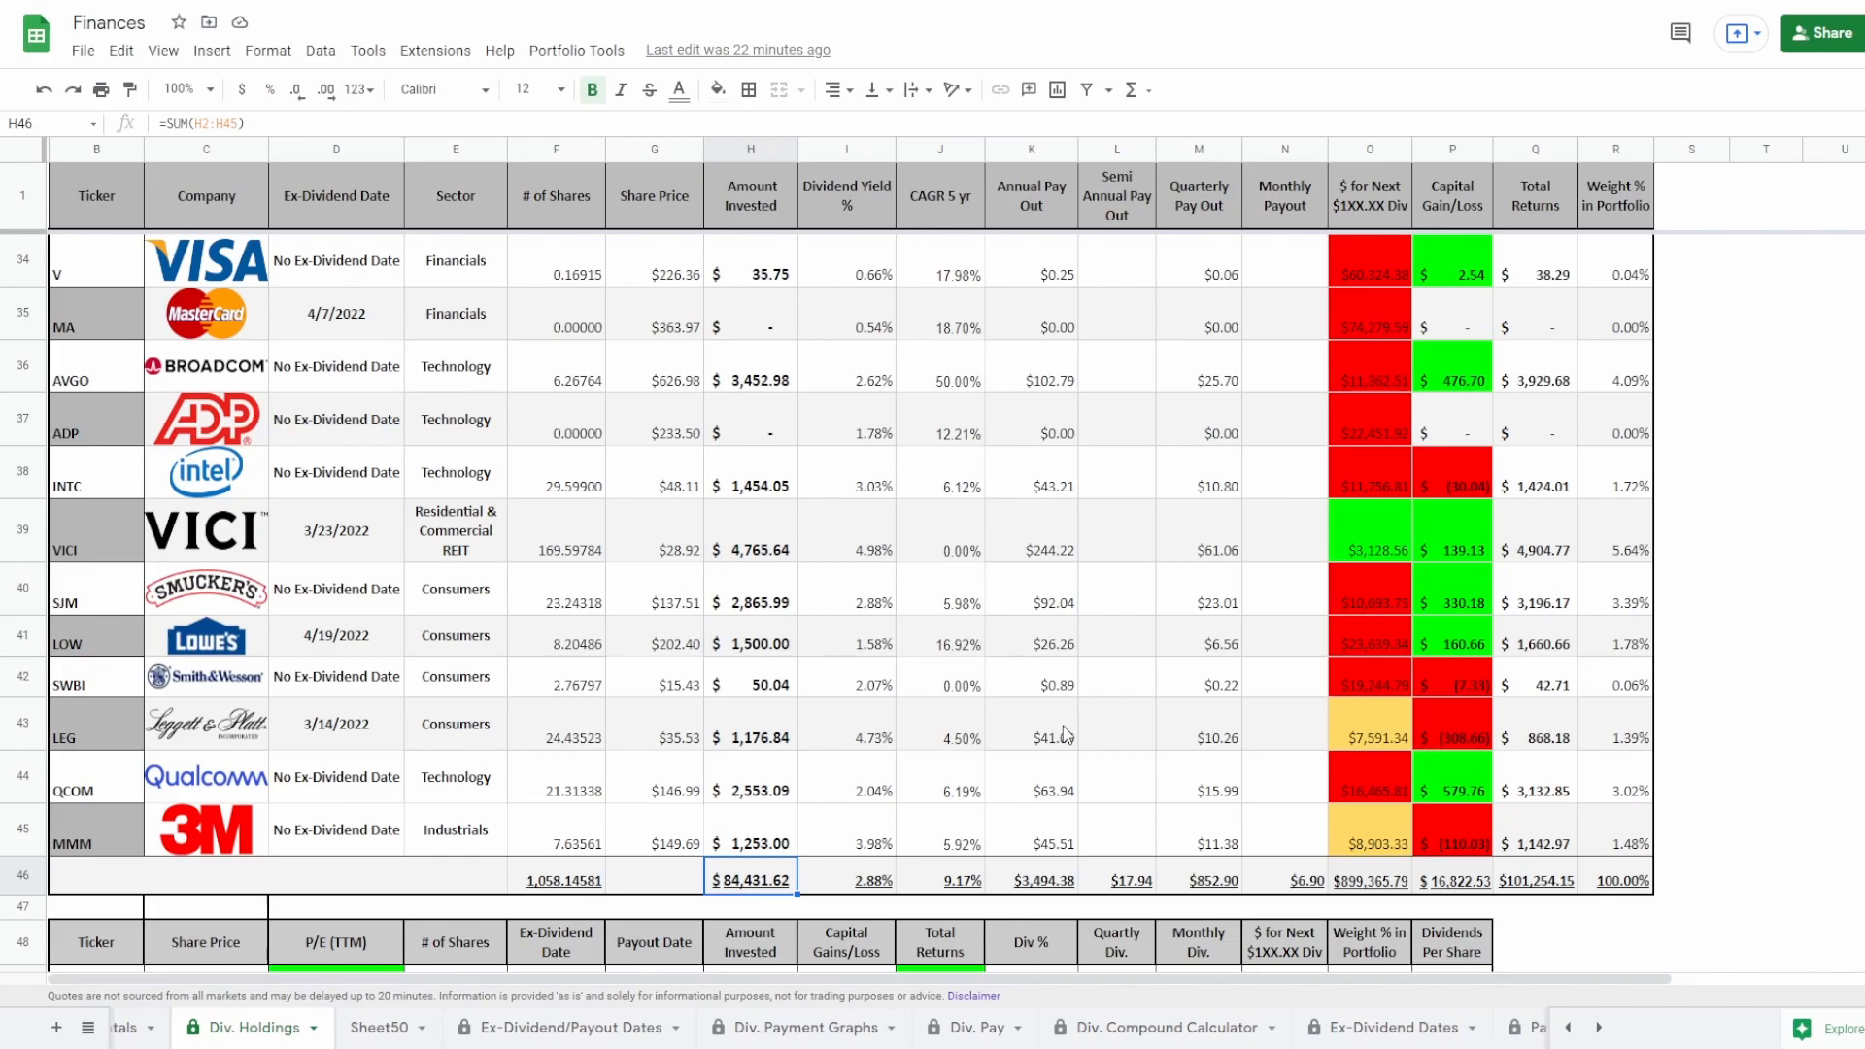
{"action": "mouse_move", "coordinate": [849, 694]}
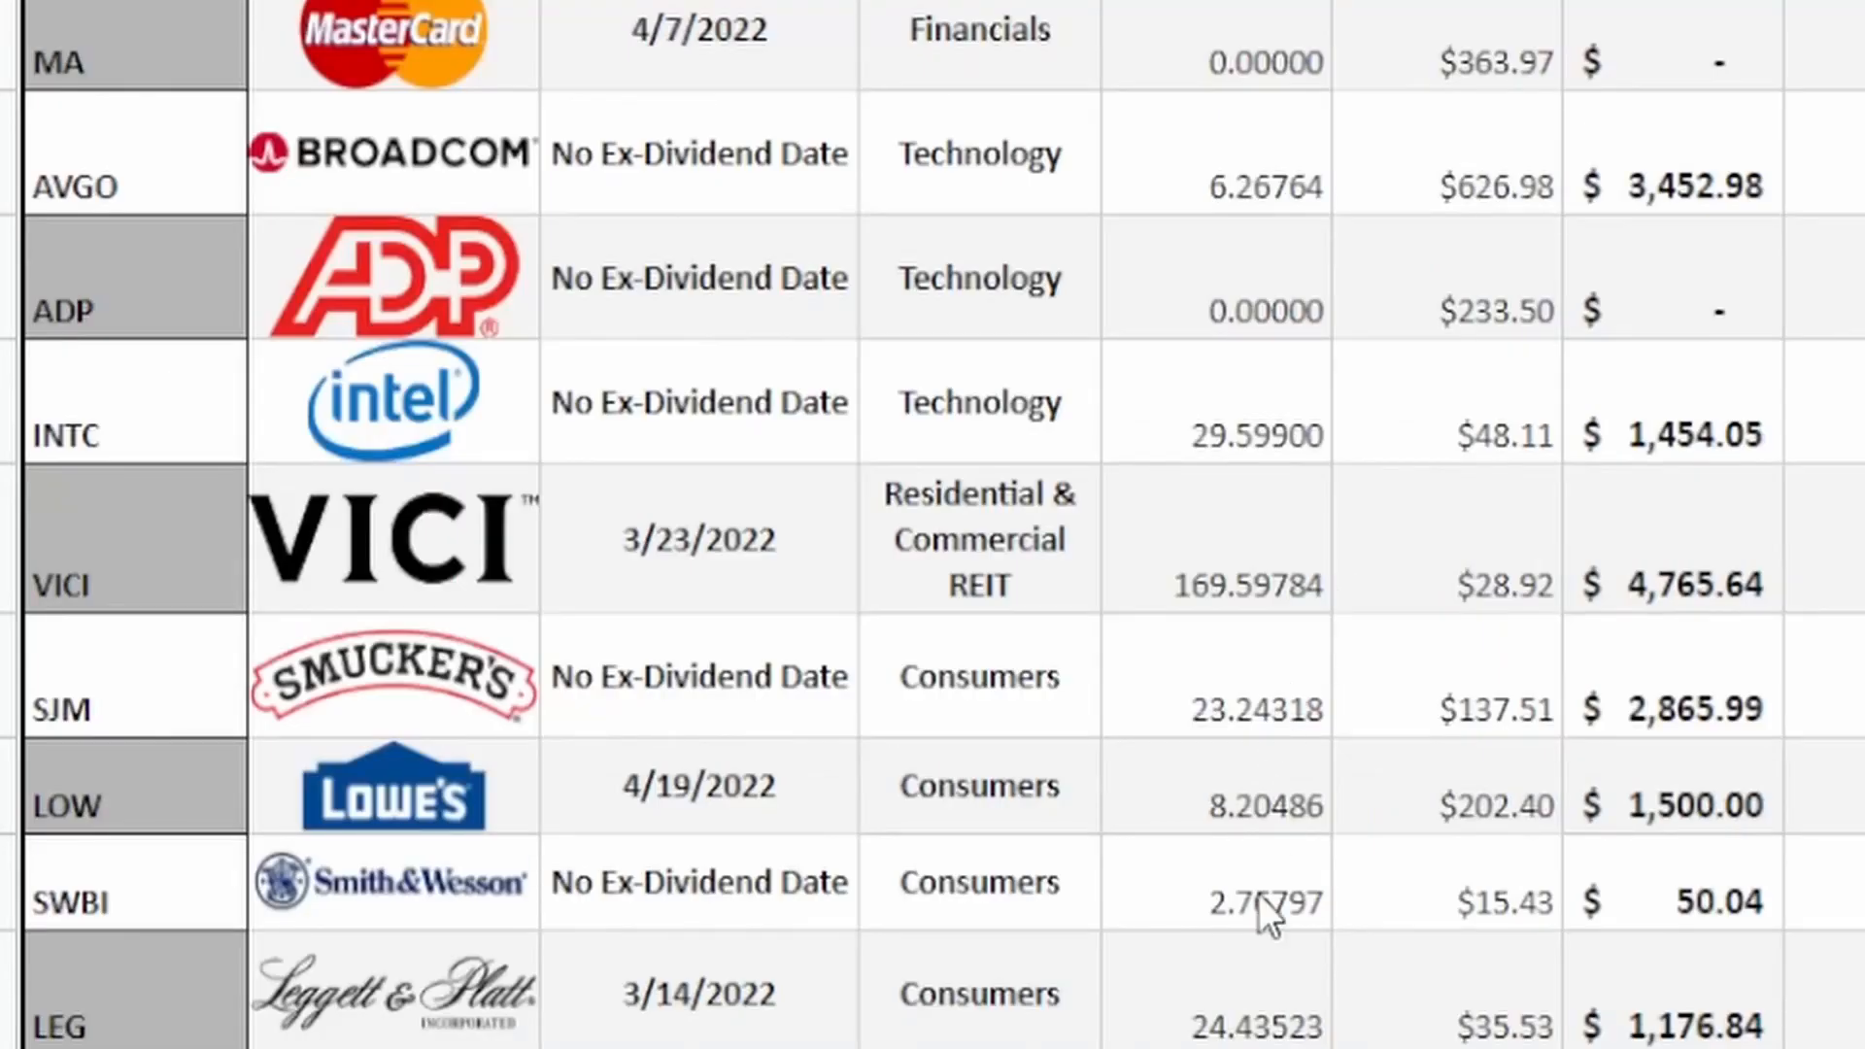
{"action": "left_click", "coordinate": [1213, 536]}
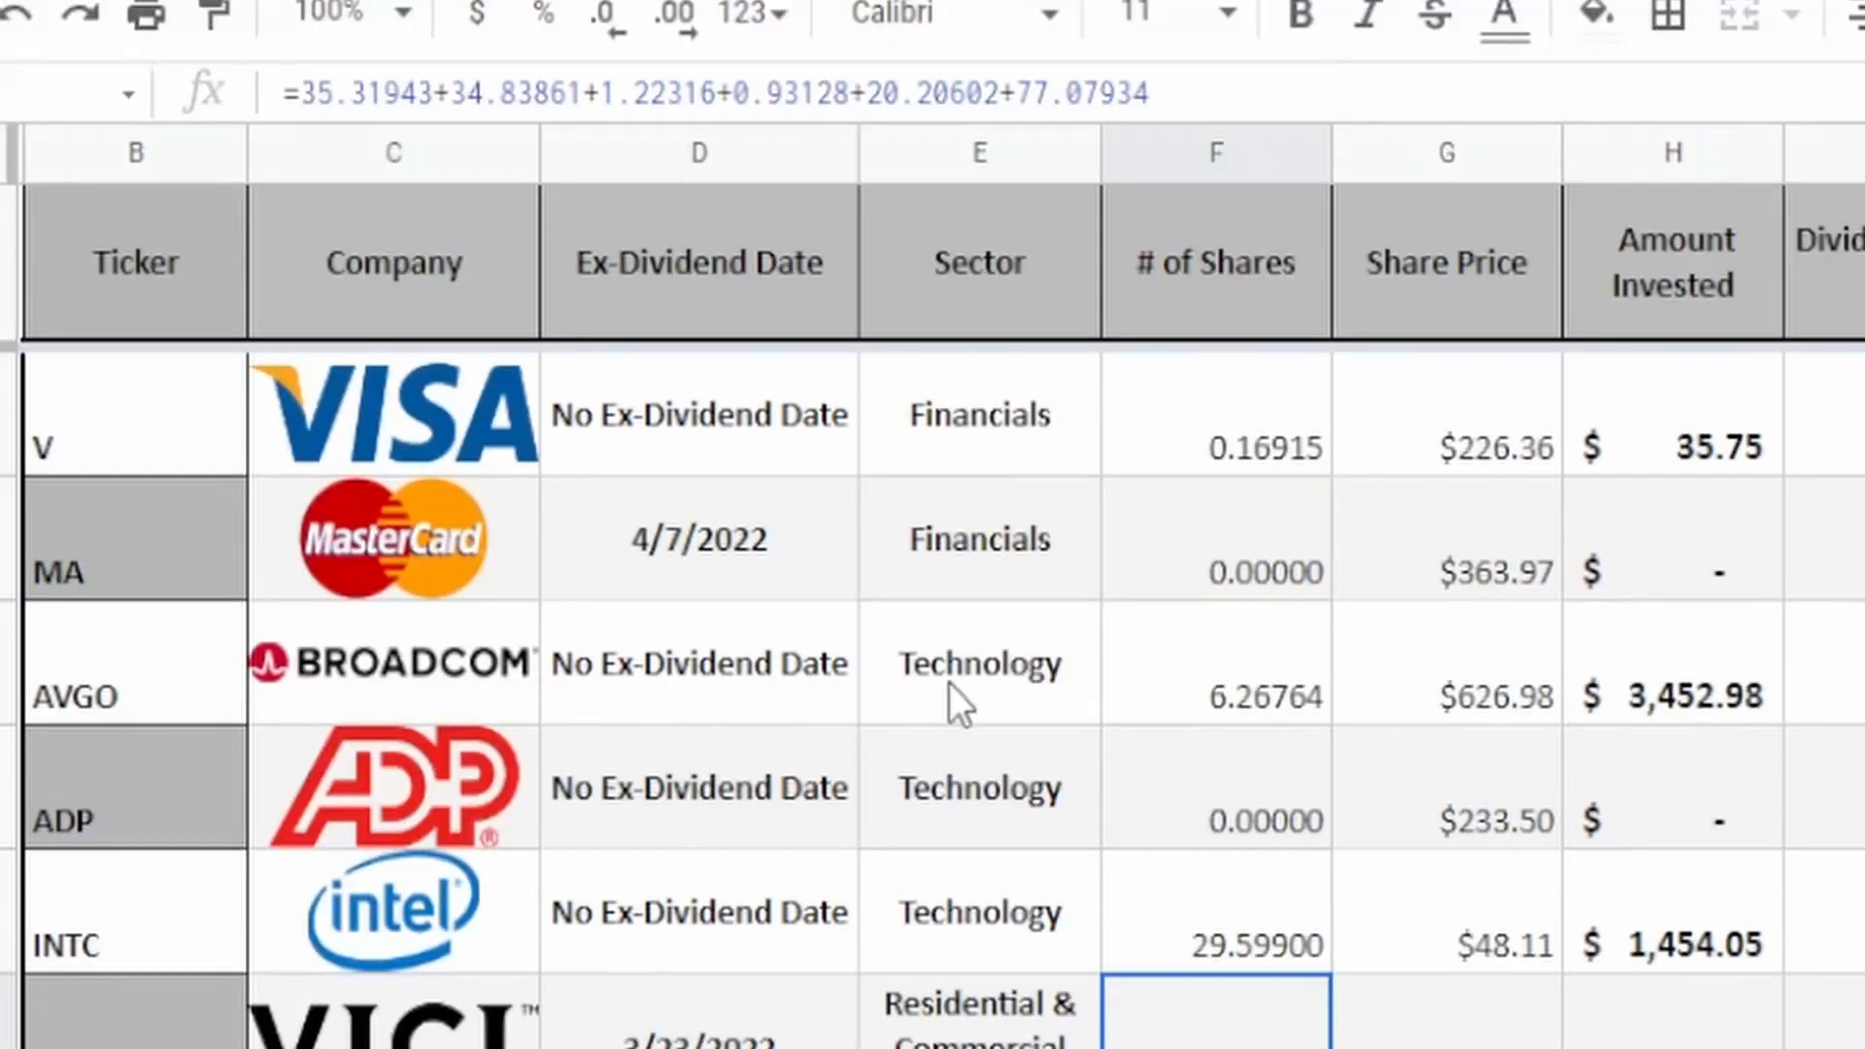
{"action": "left_click", "coordinate": [1215, 413]}
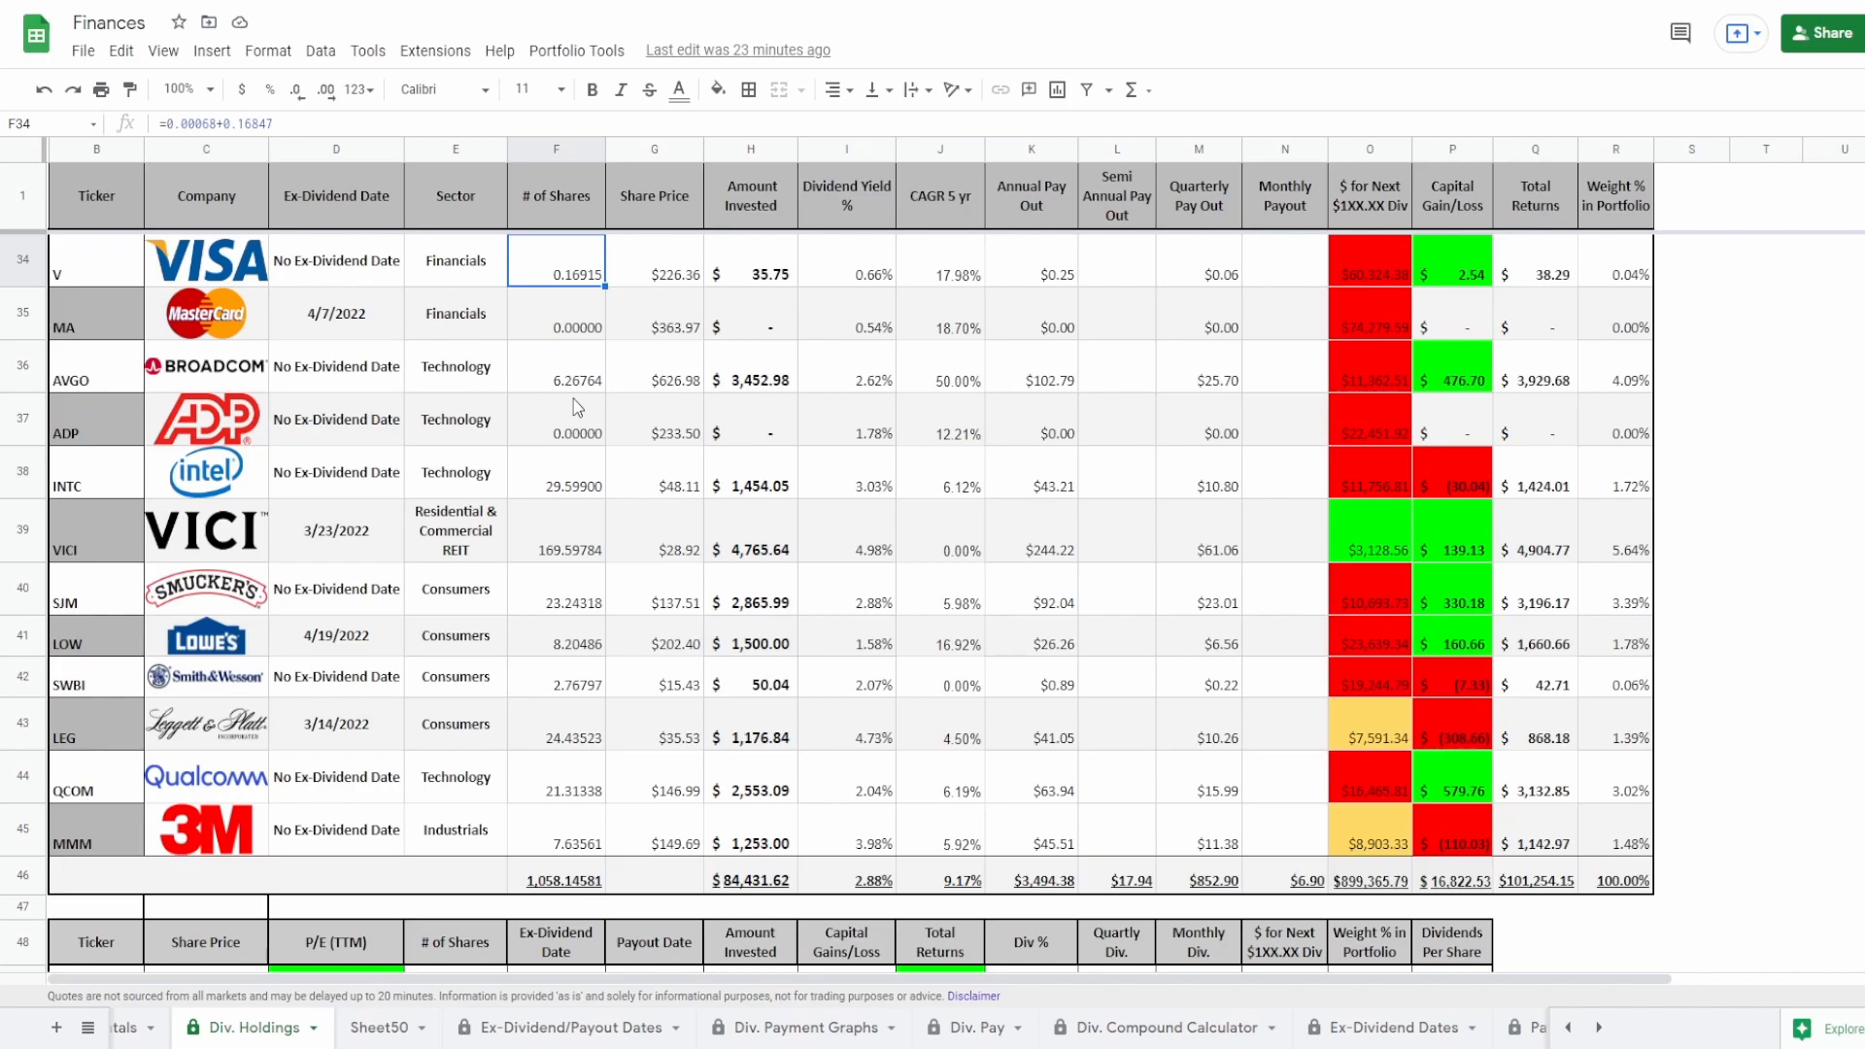
{"action": "mouse_move", "coordinate": [624, 446]}
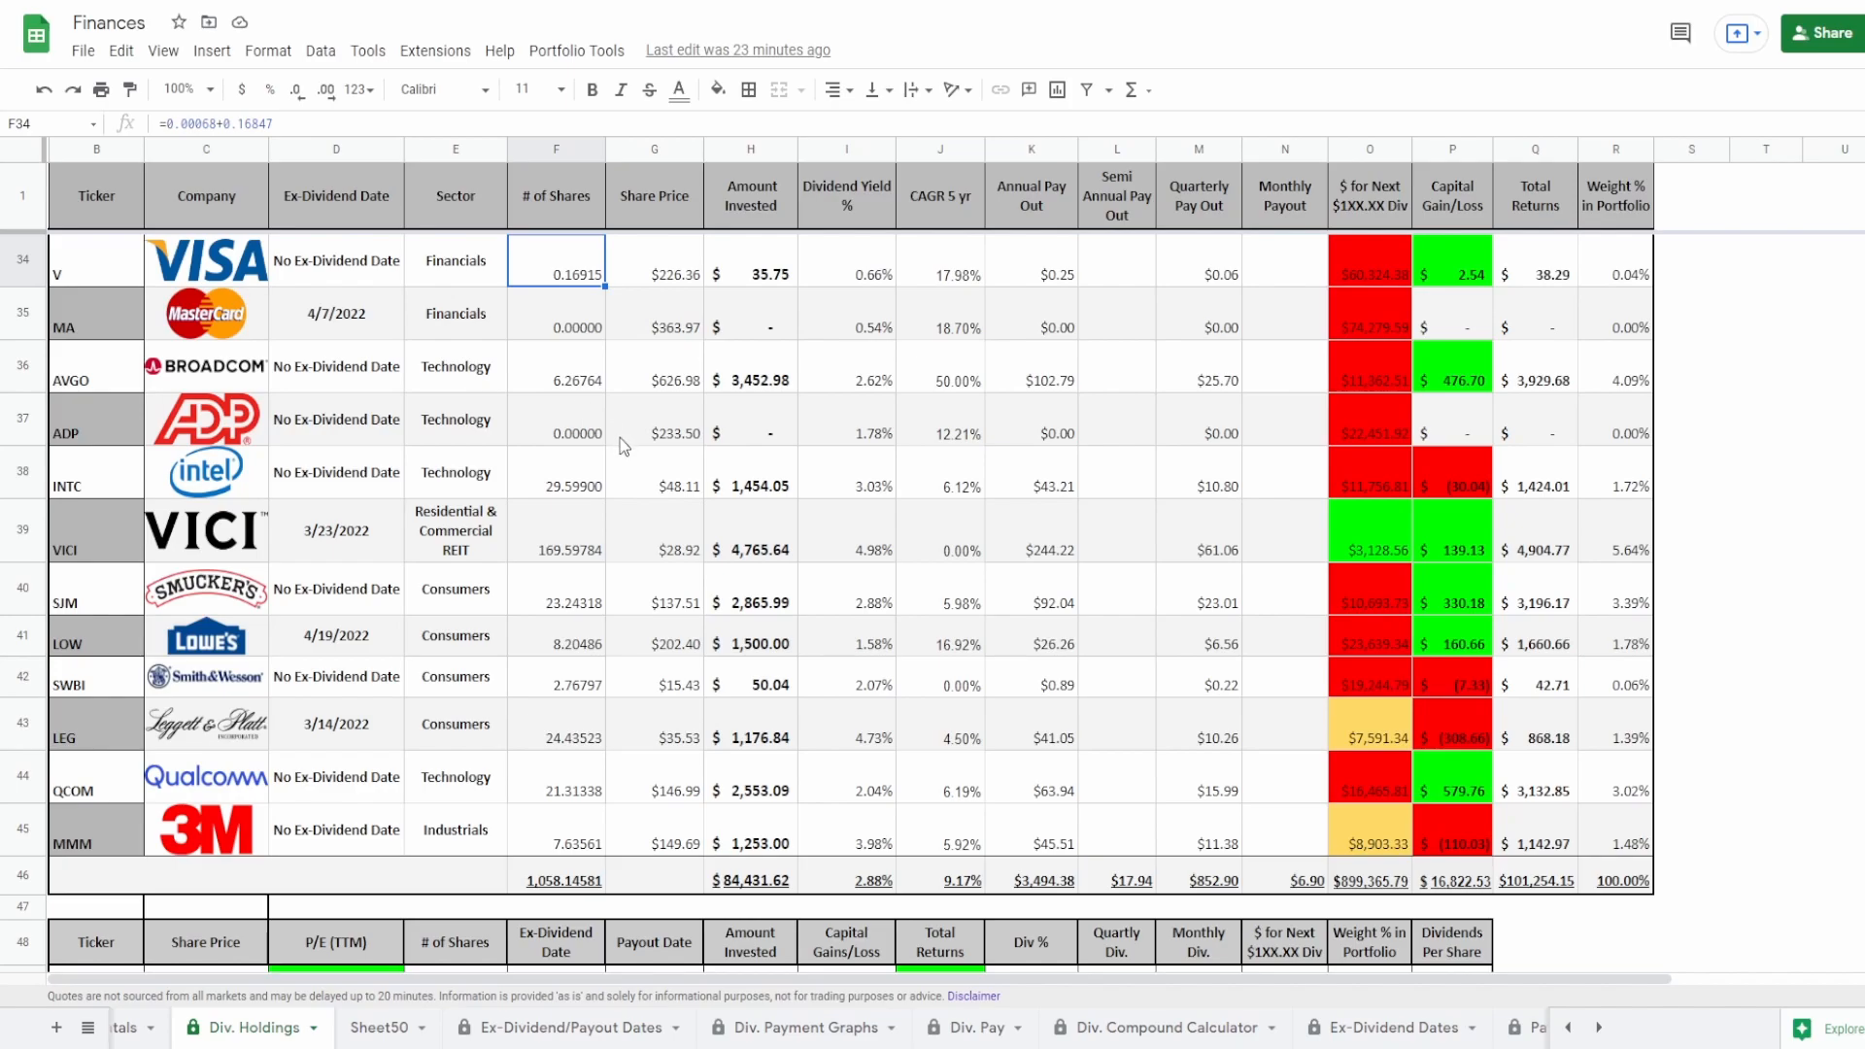